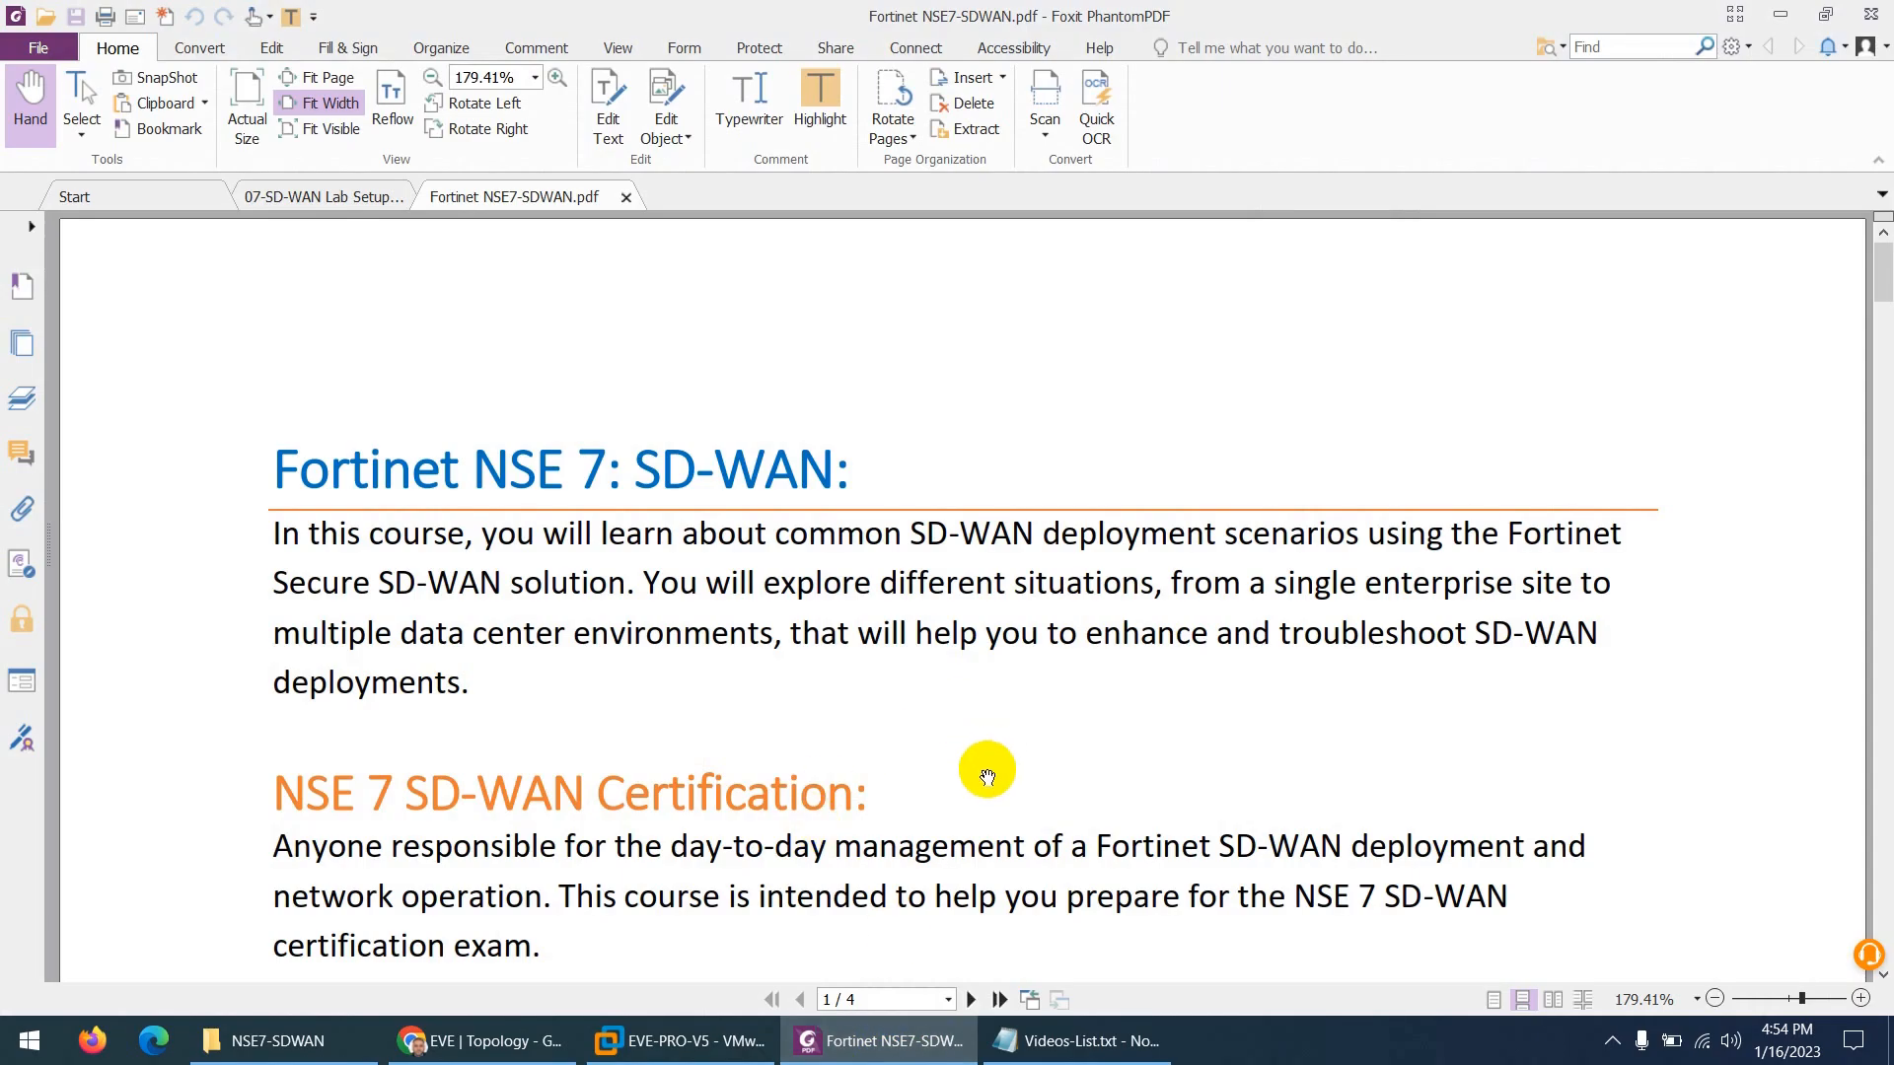
mouse_move(987, 812)
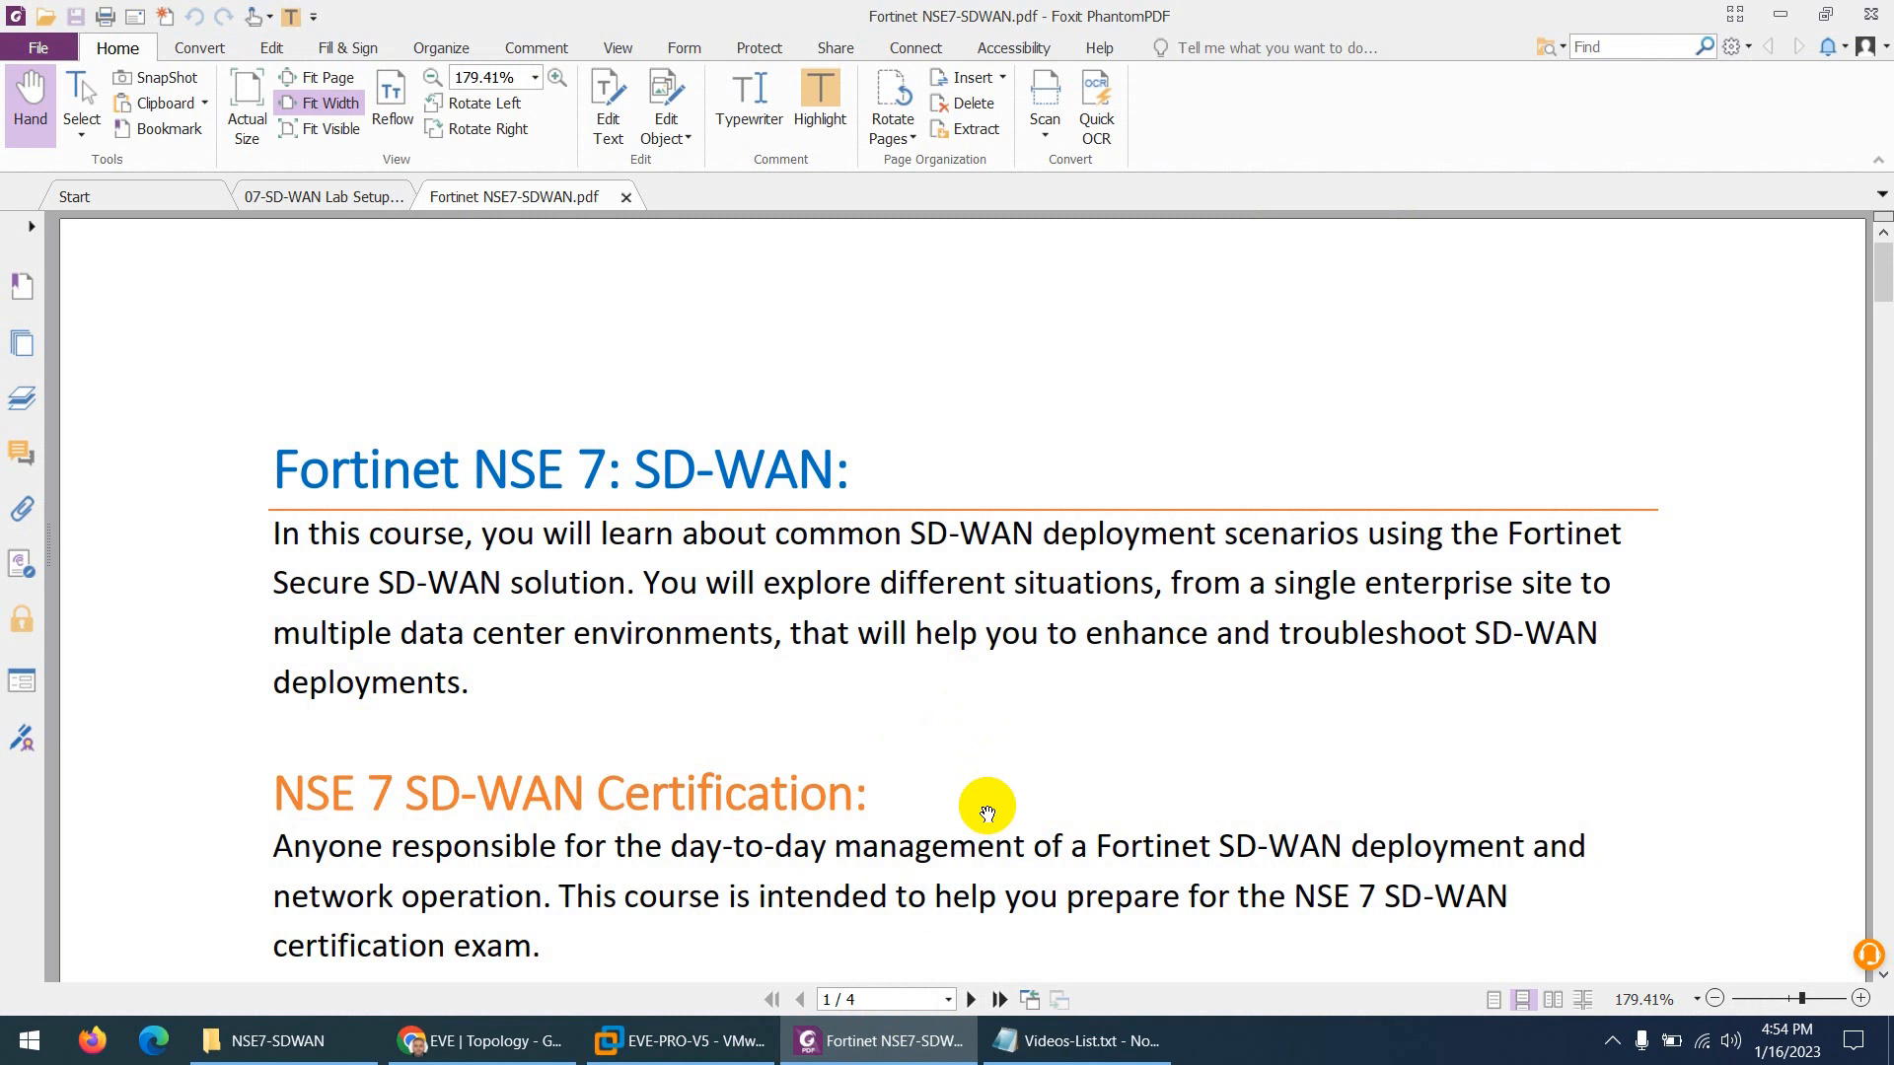
mouse_move(992, 809)
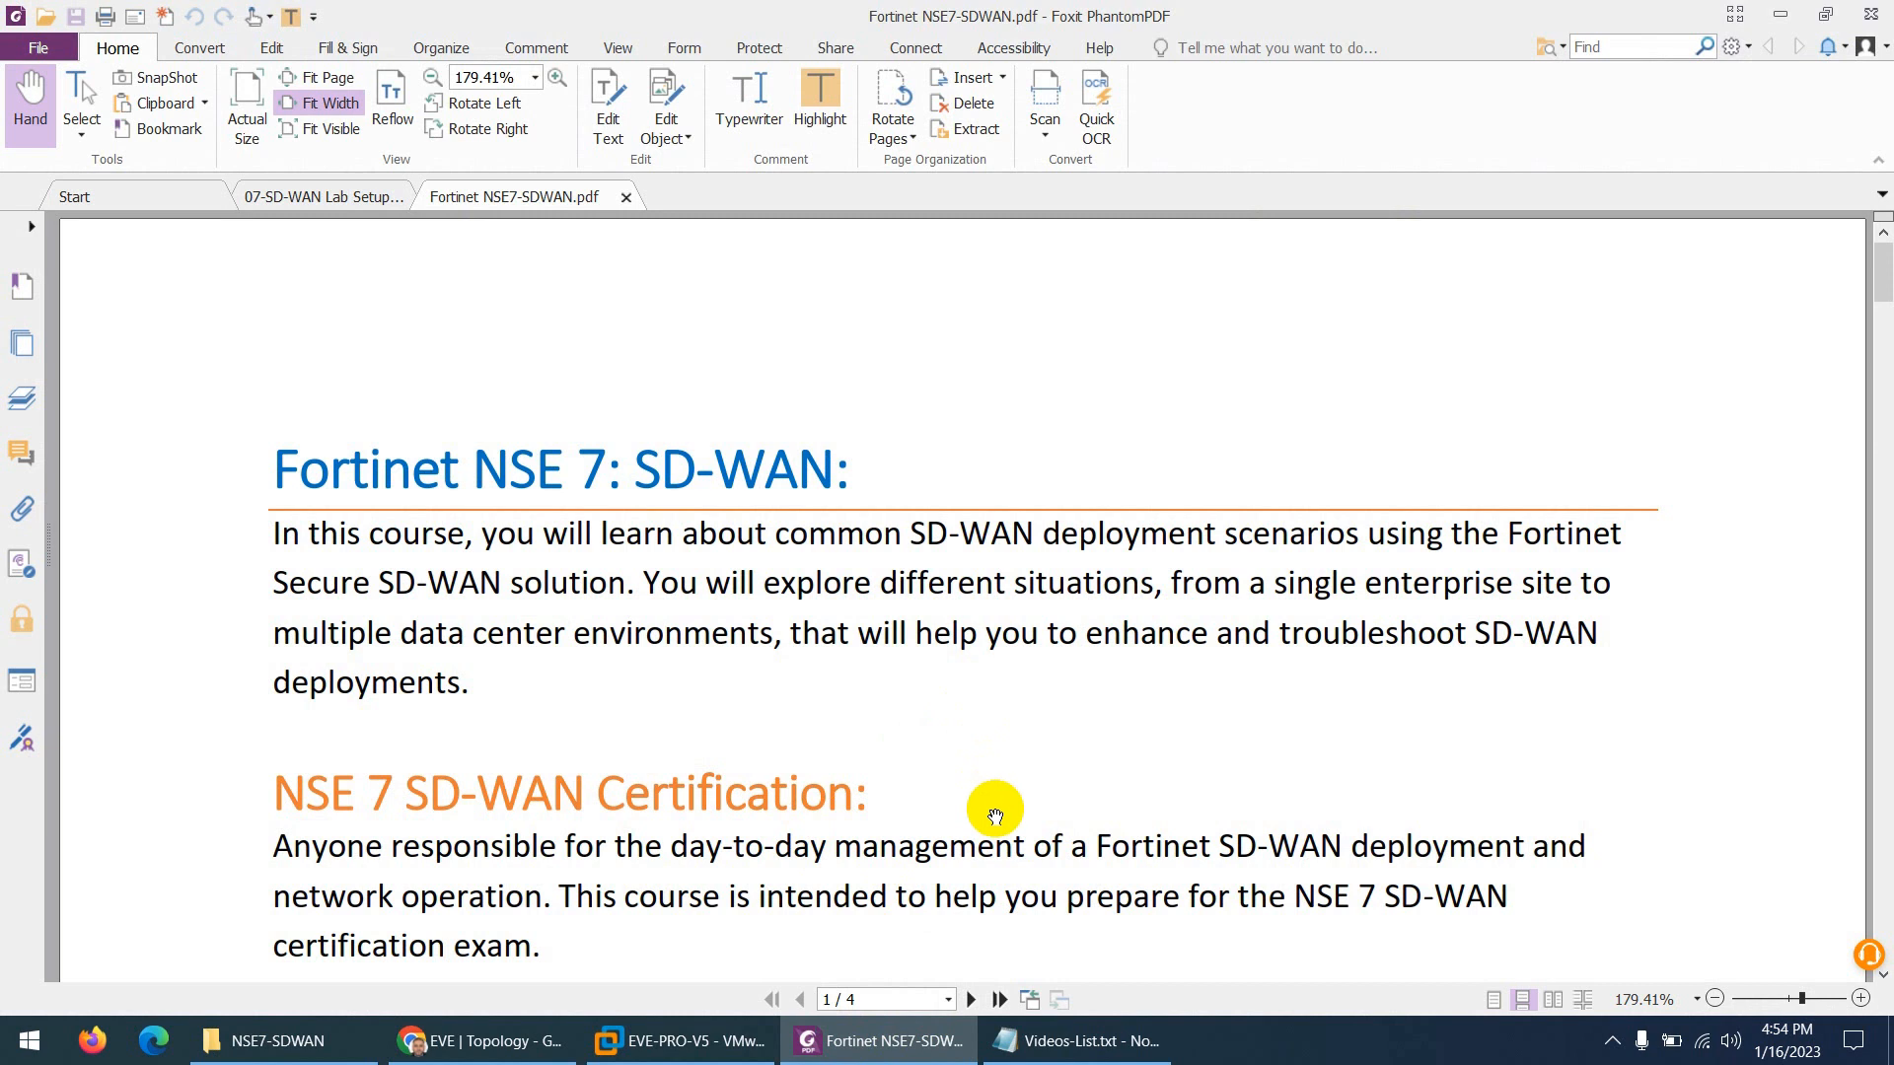
- Scroll page 1 past Certification and Course Description down to the Objectives list
scroll("down", 3)
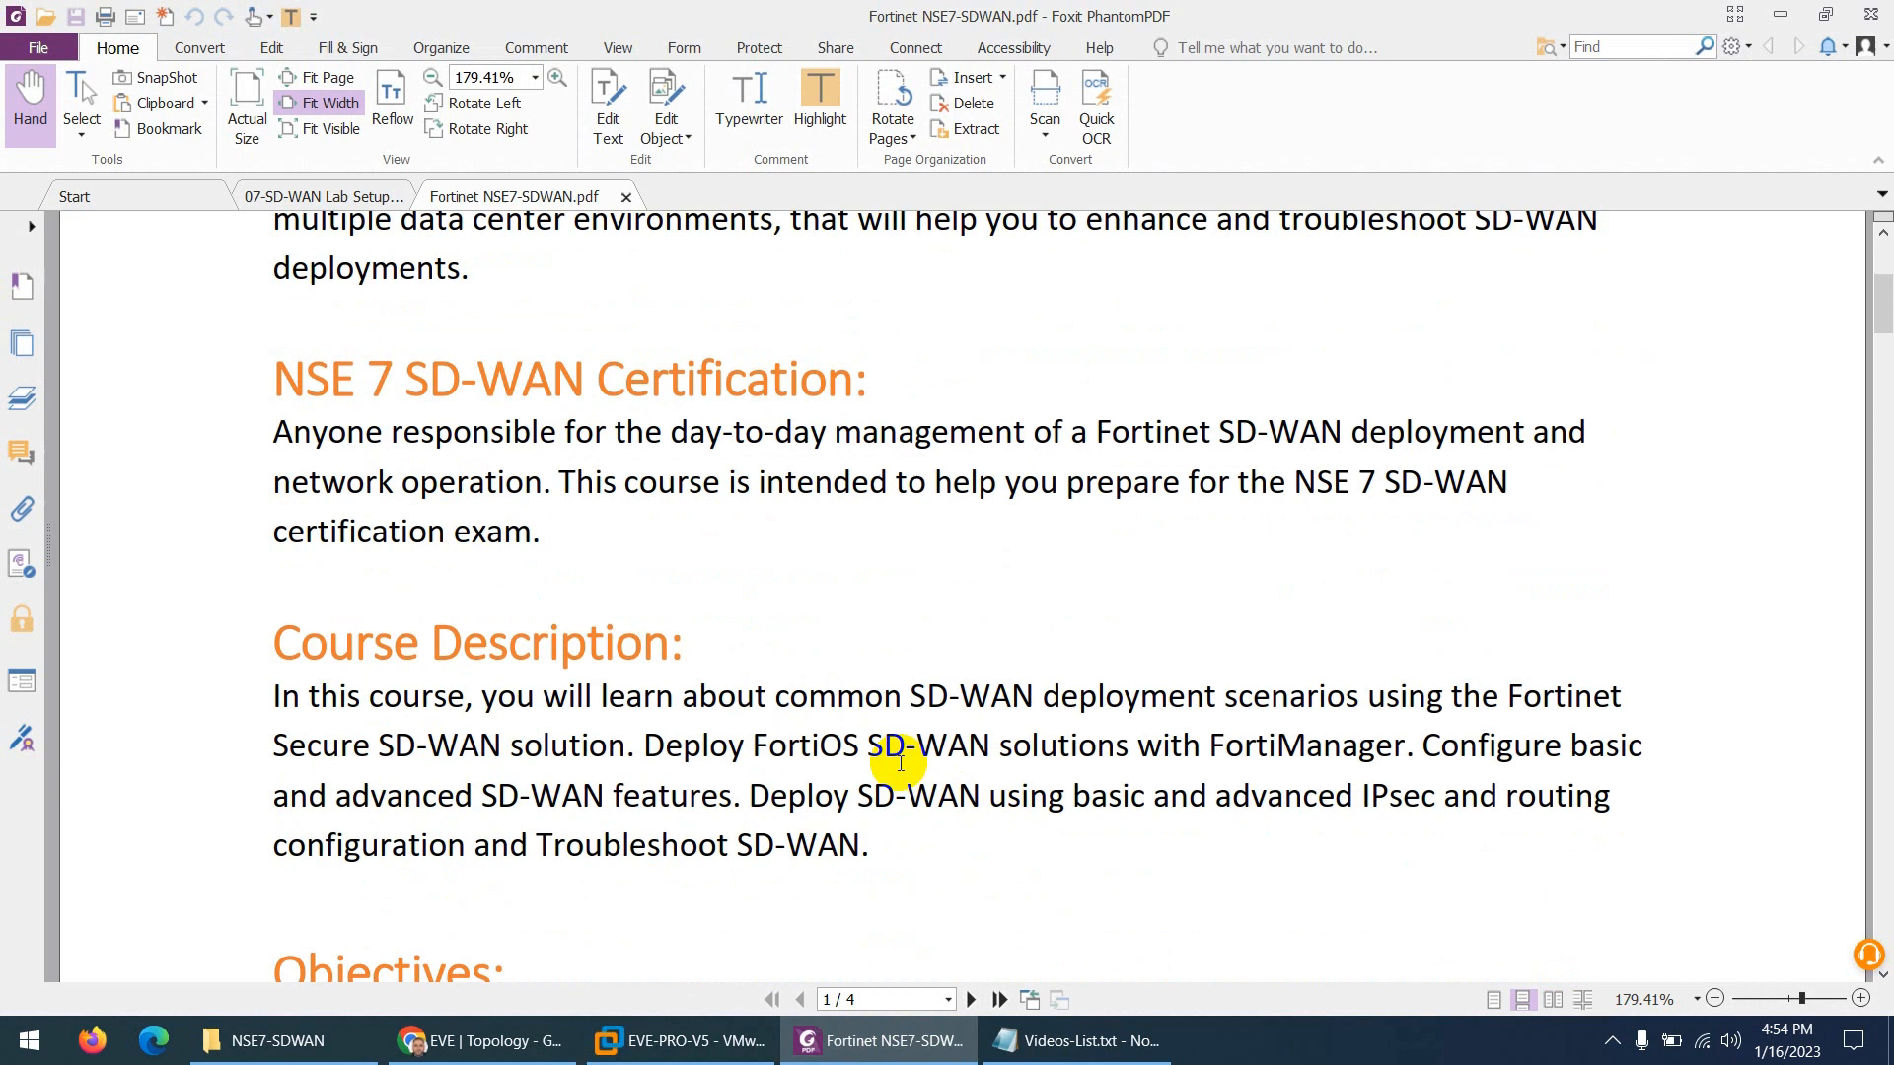
scroll("down", 3)
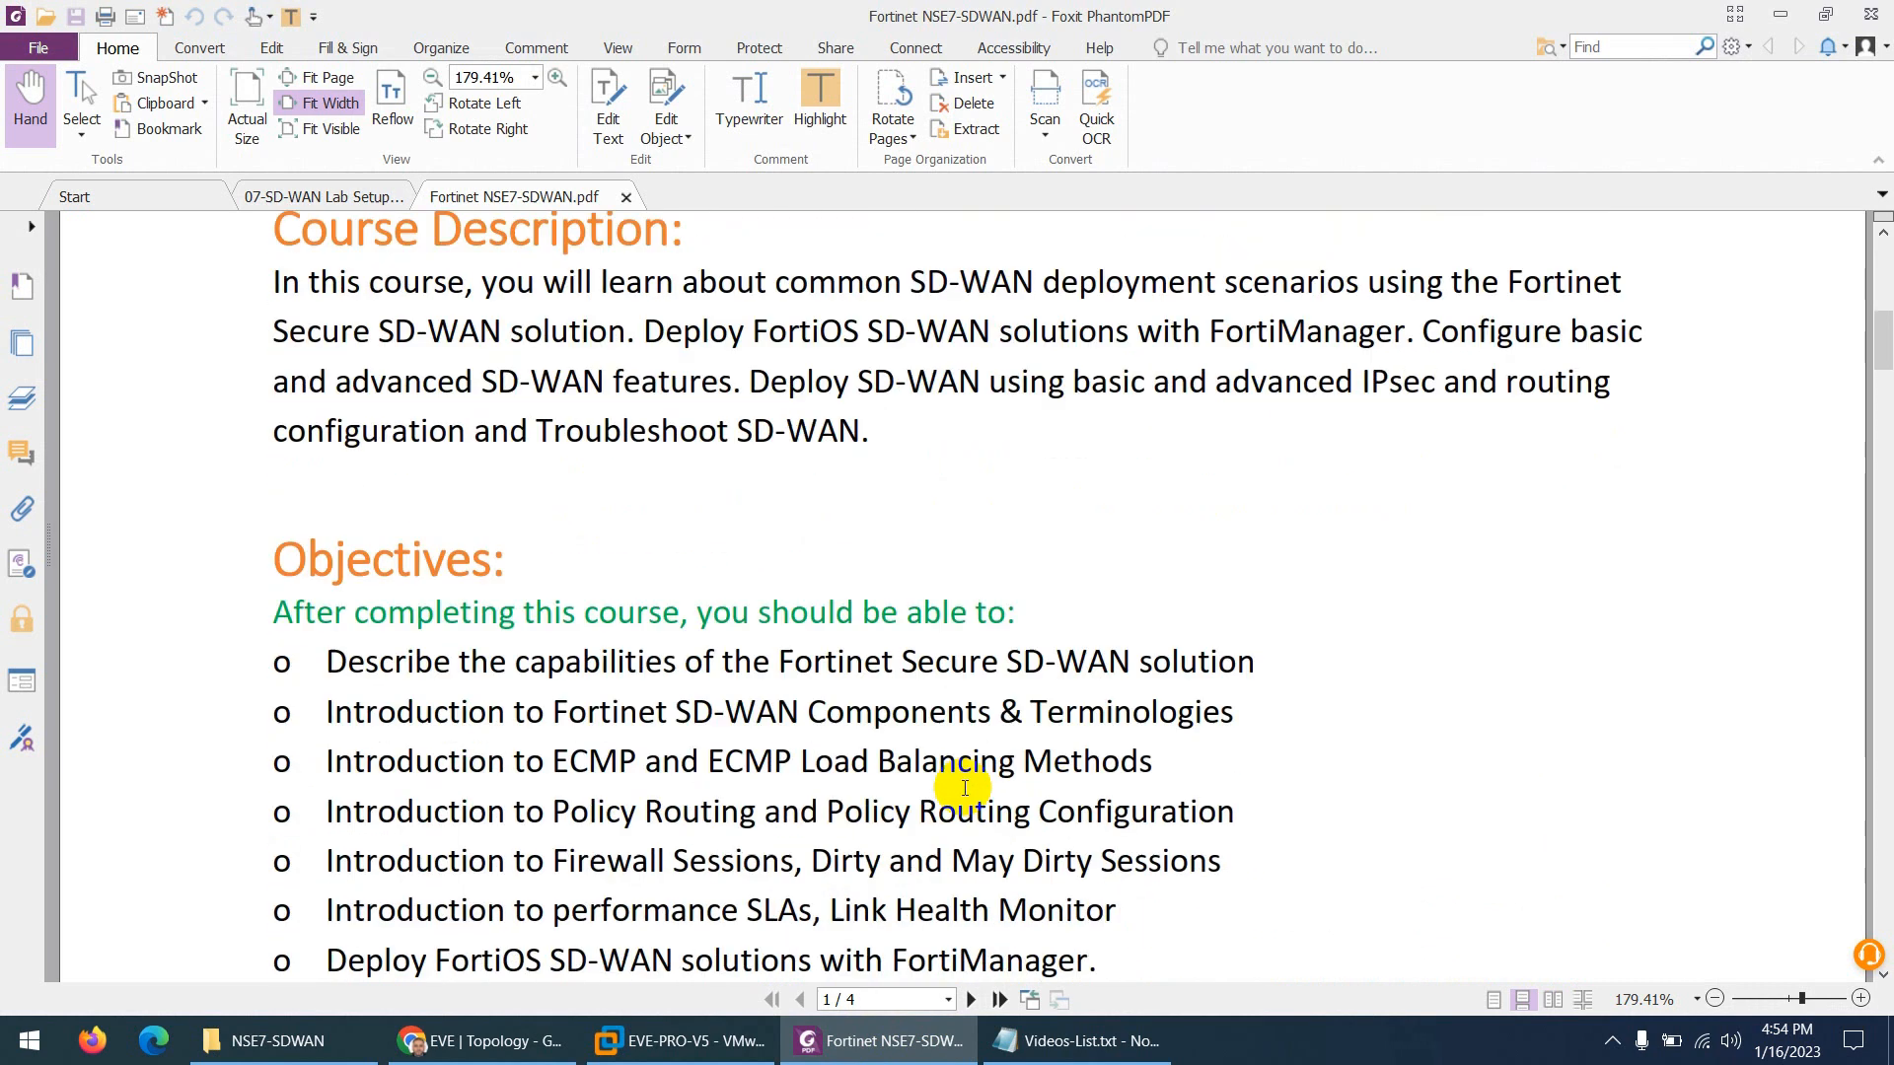
scroll("down", 3)
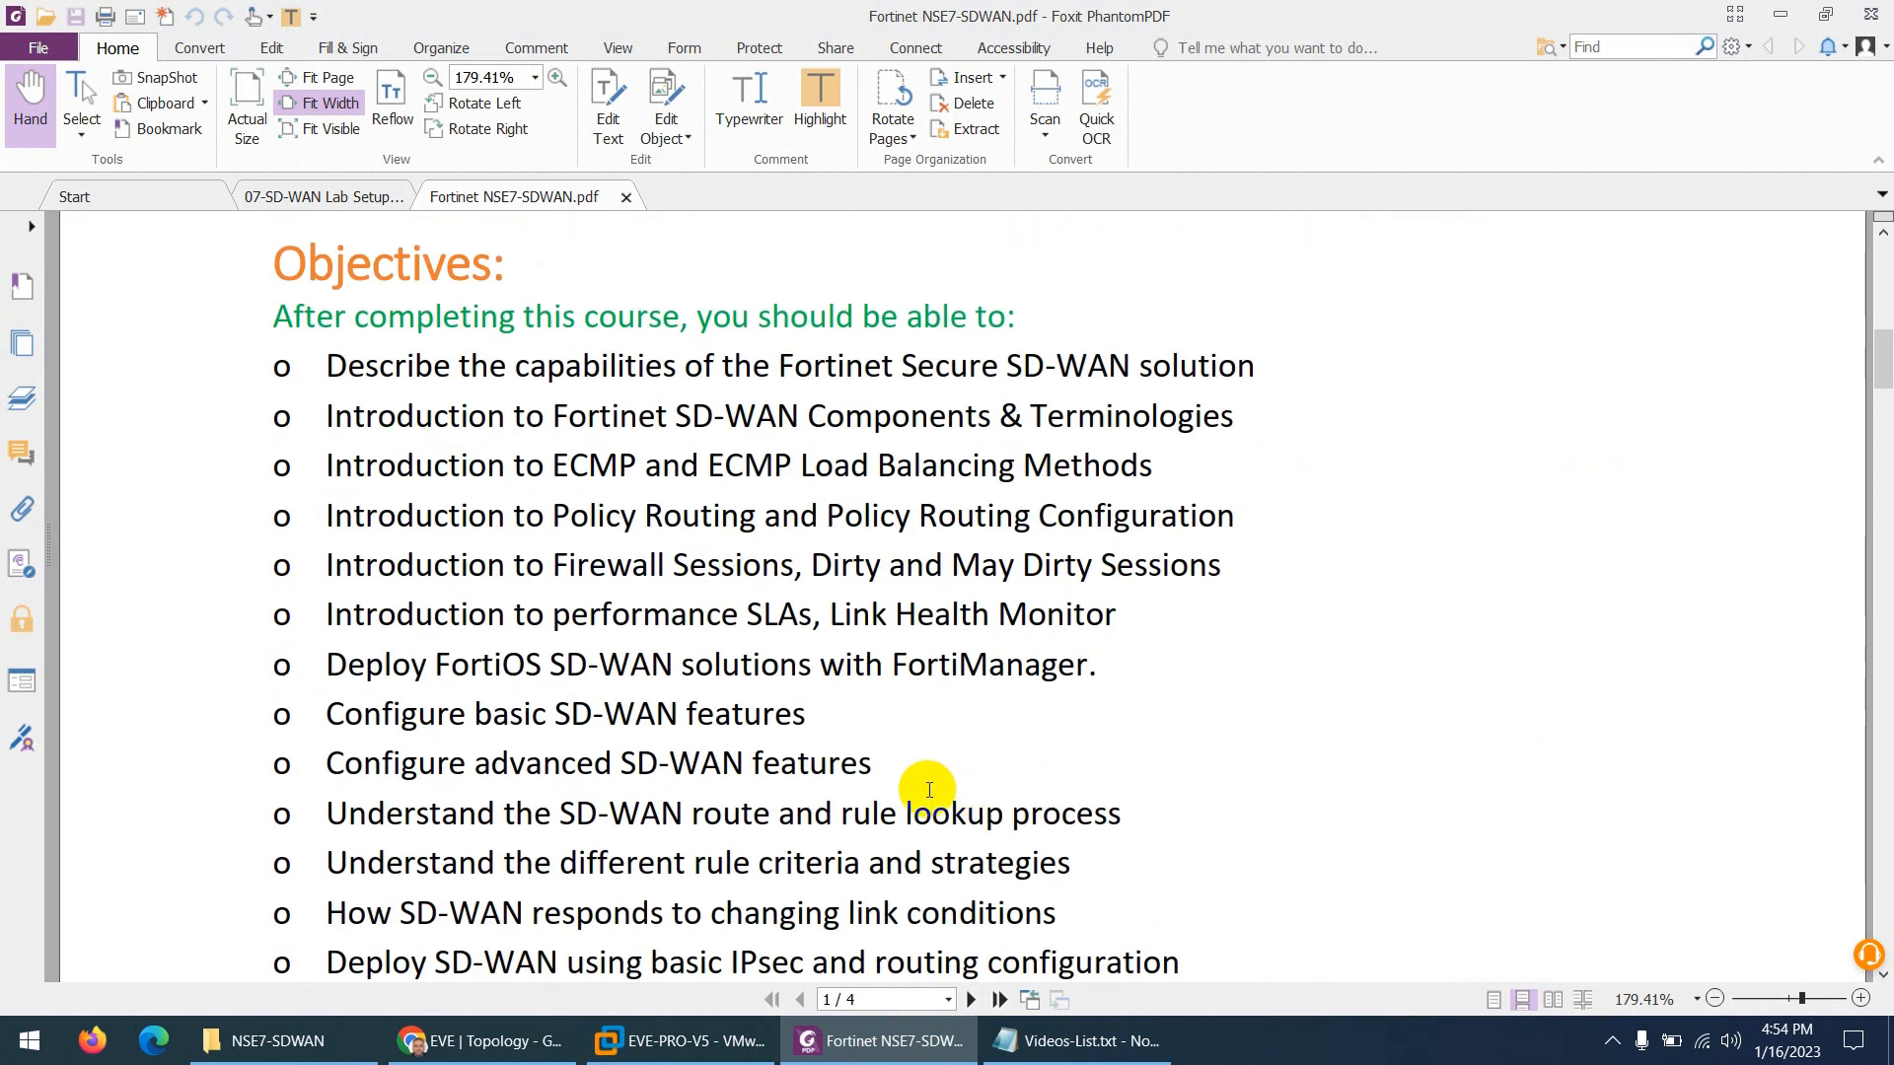
- Scroll through the numbered 25-item Outline on page 2 down to the Course Outlines Brief heading
scroll("down", 3)
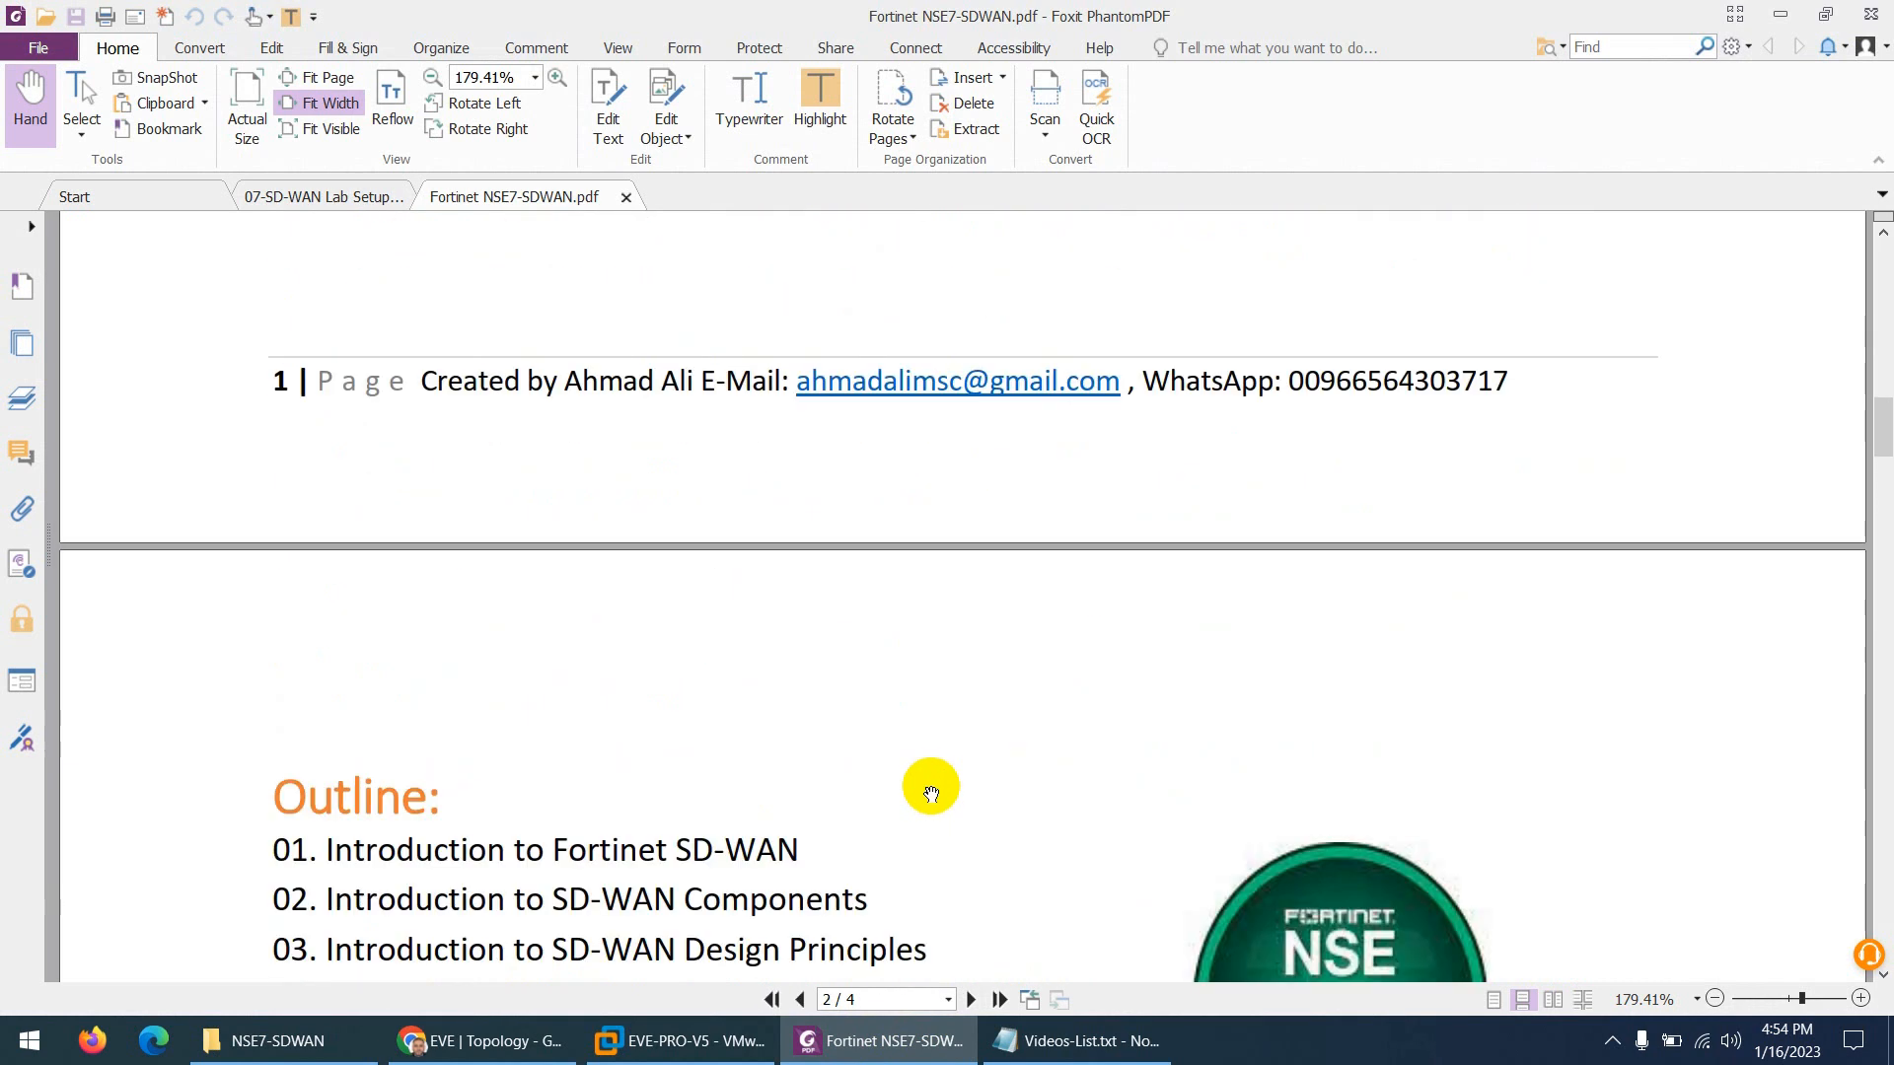
scroll("down", 3)
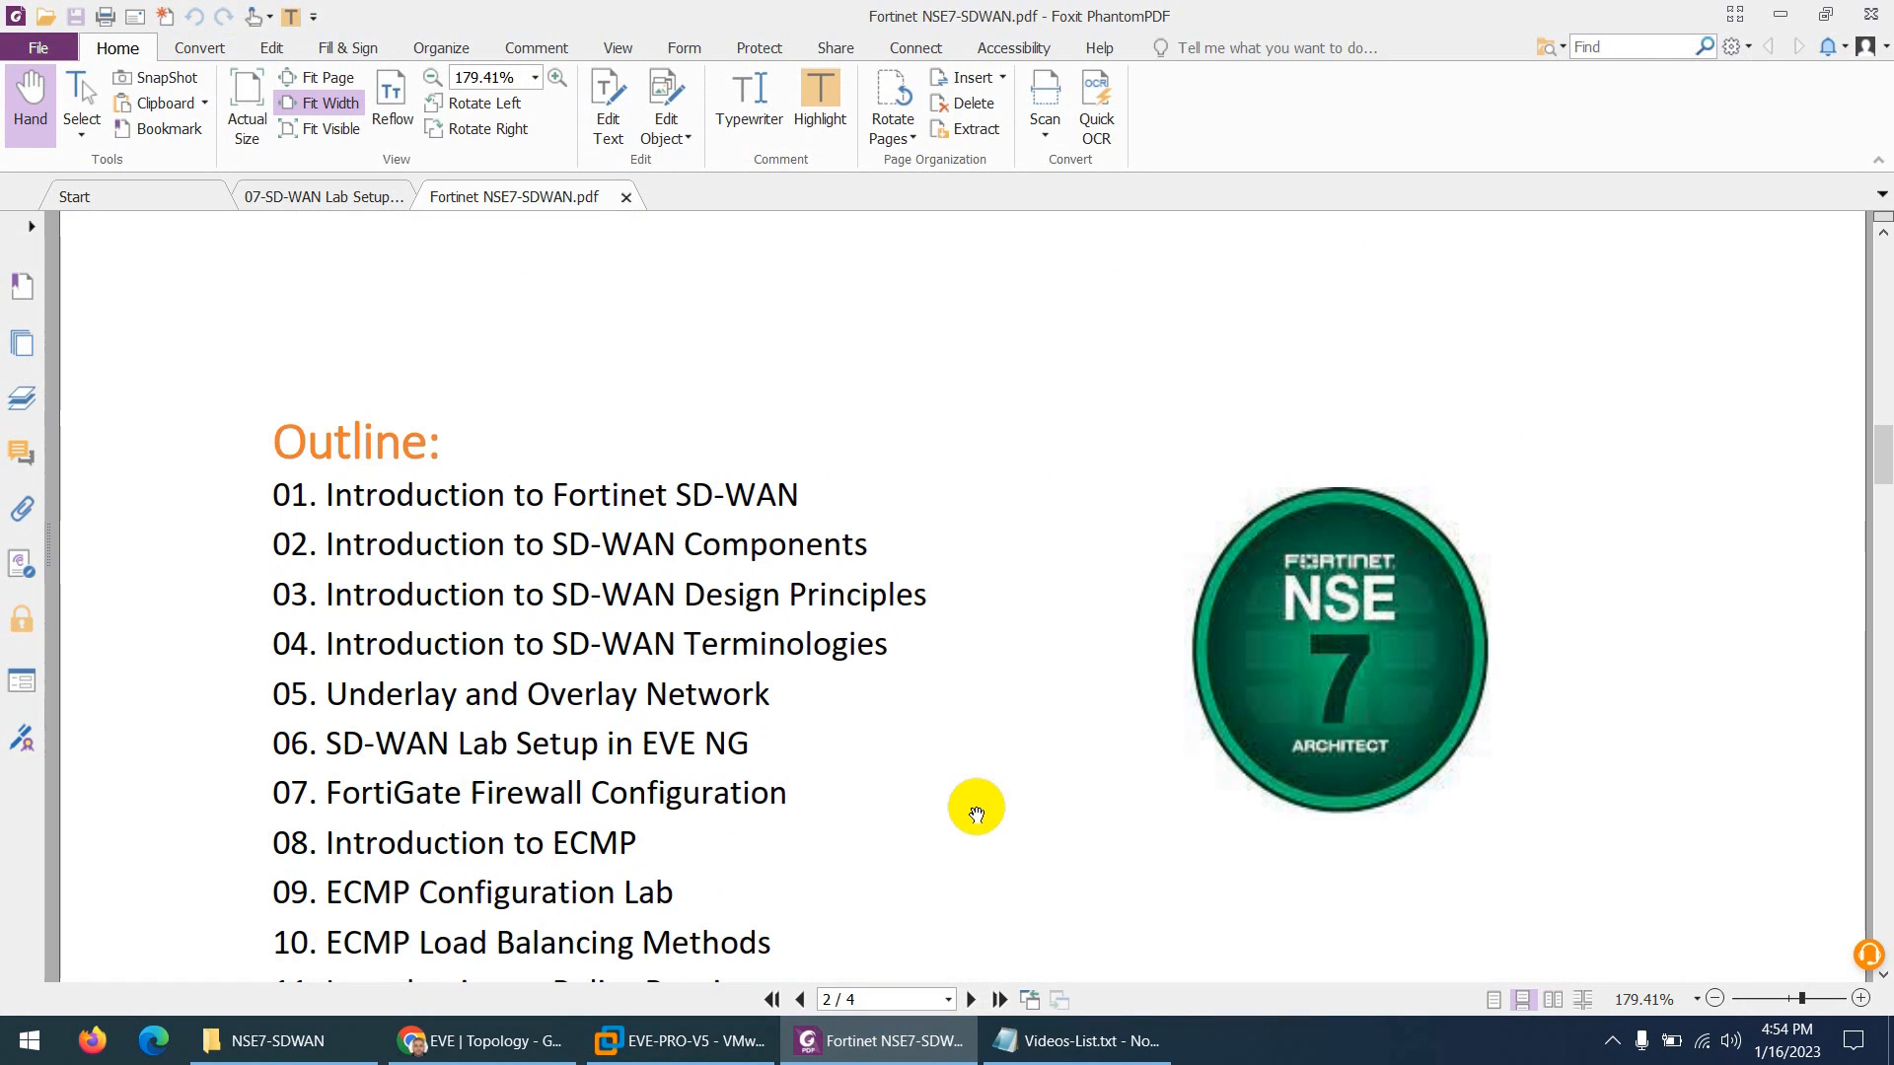
scroll("down", 3)
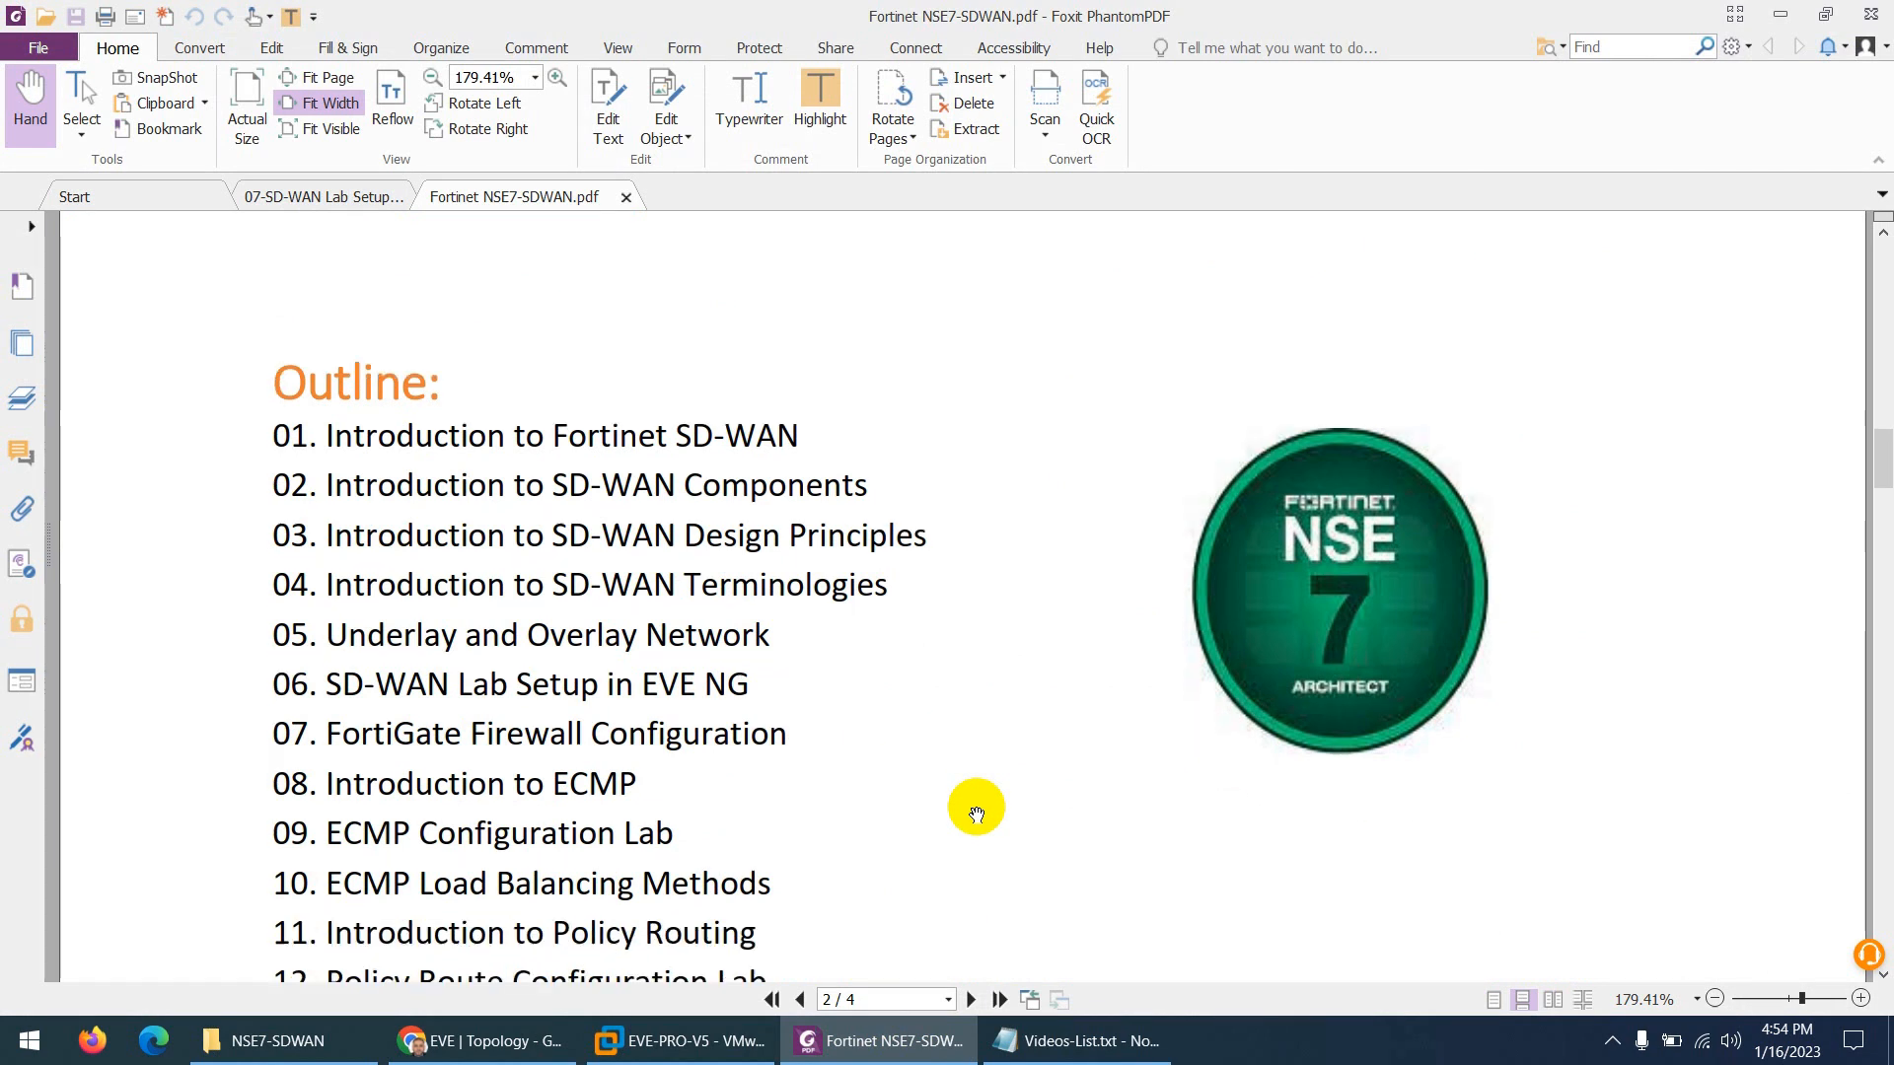
mouse_move(965, 807)
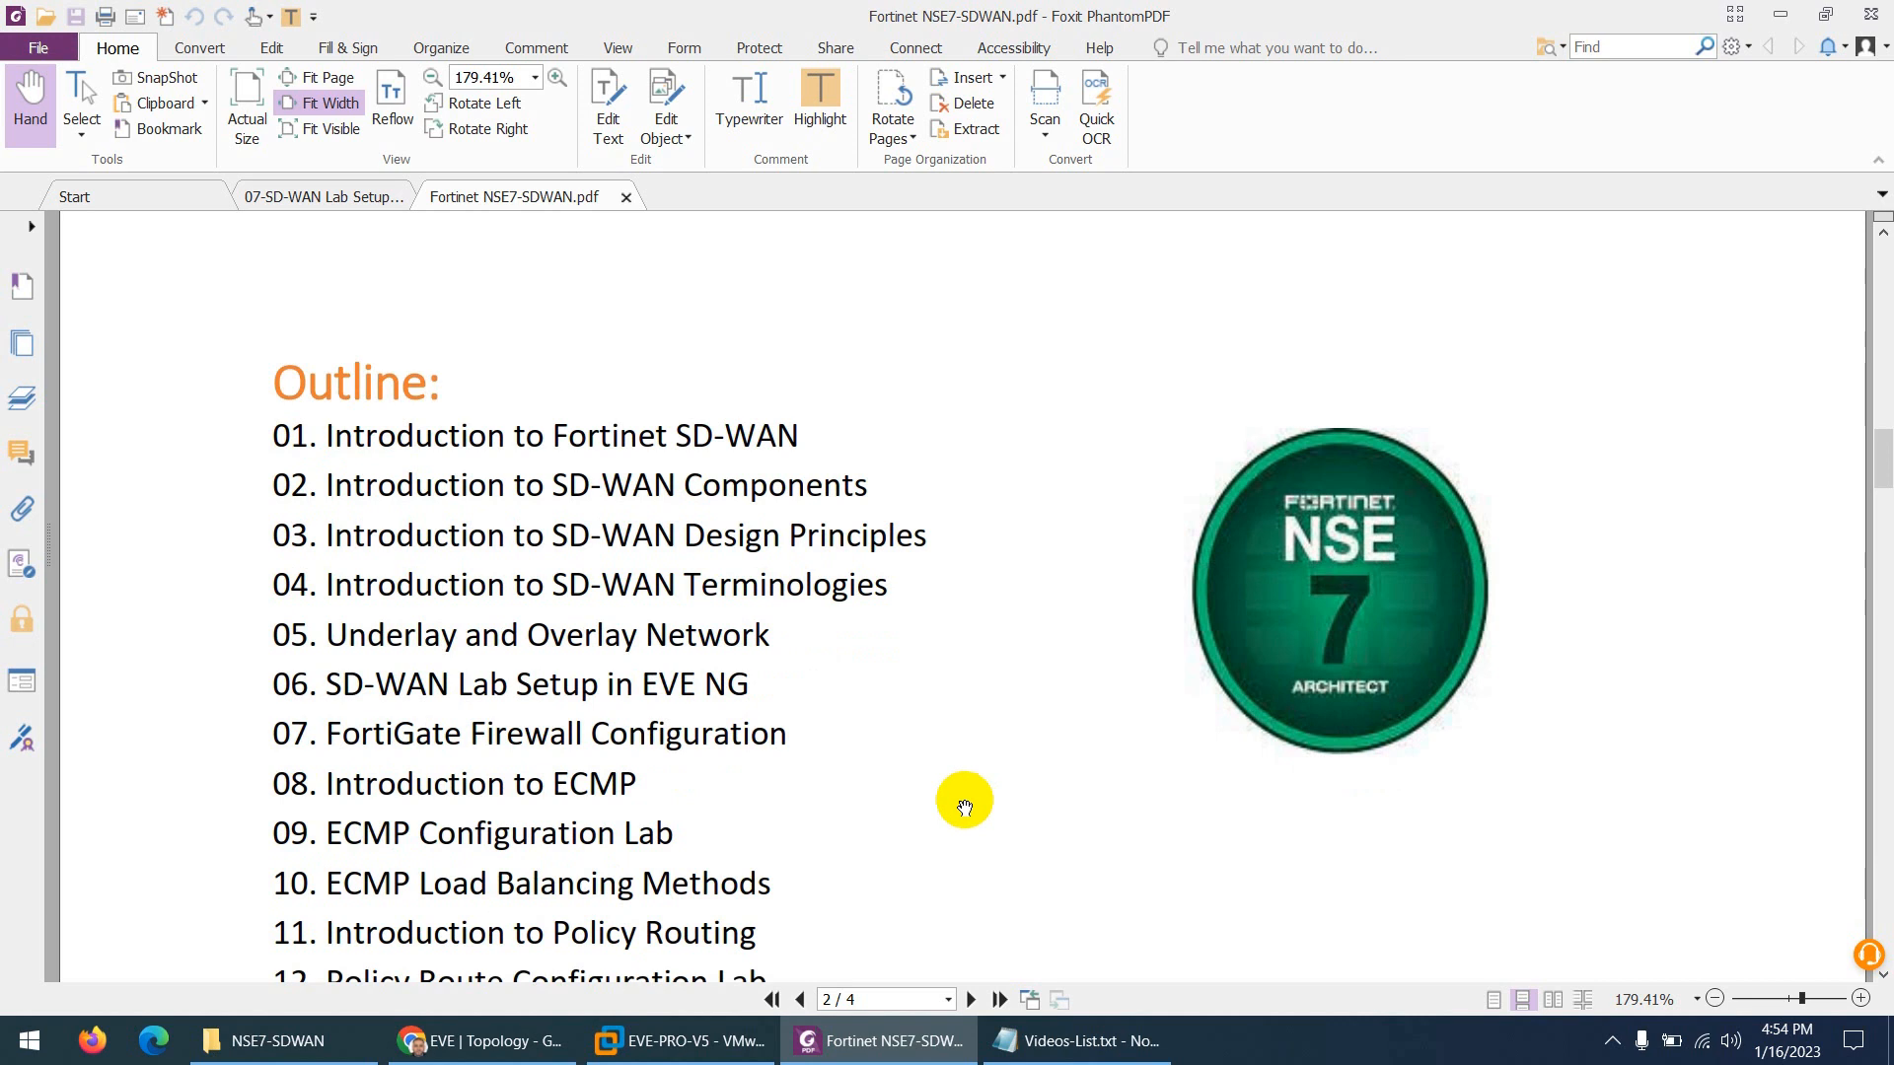
scroll("down", 3)
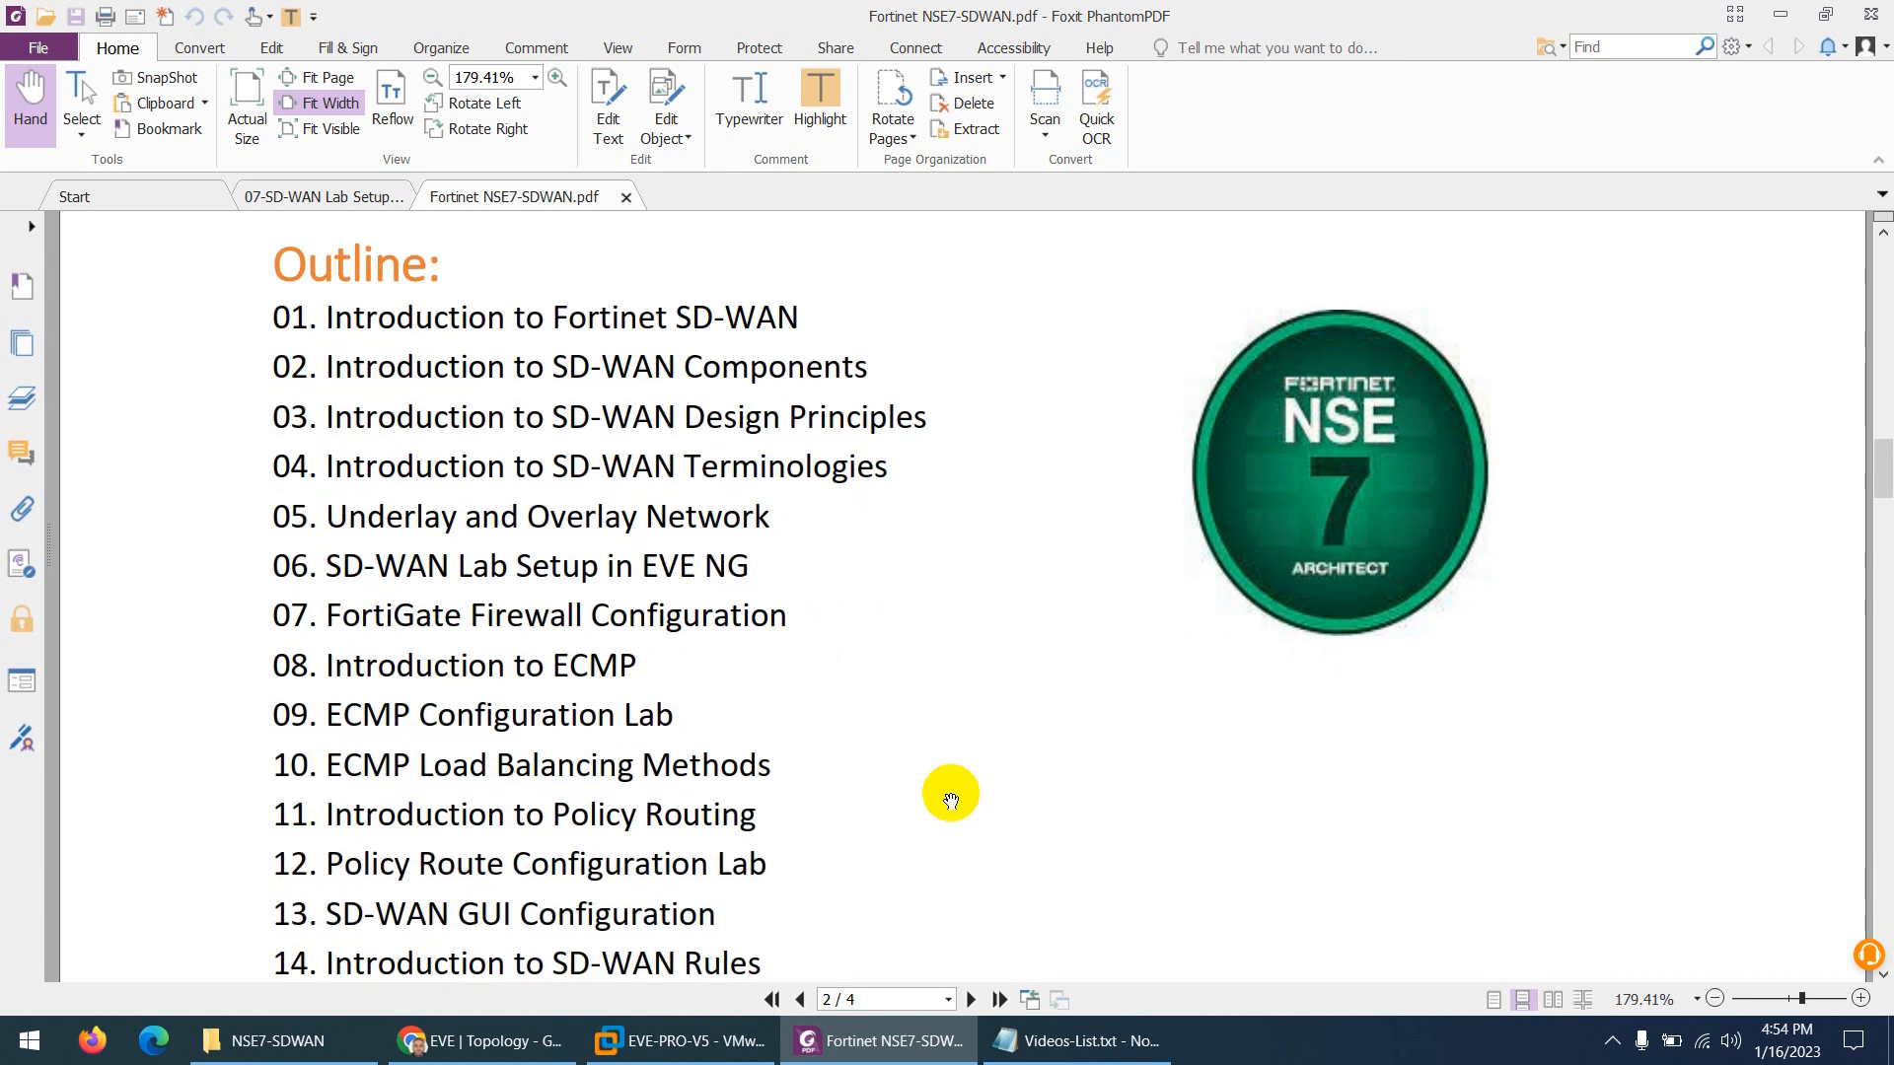
scroll("down", 3)
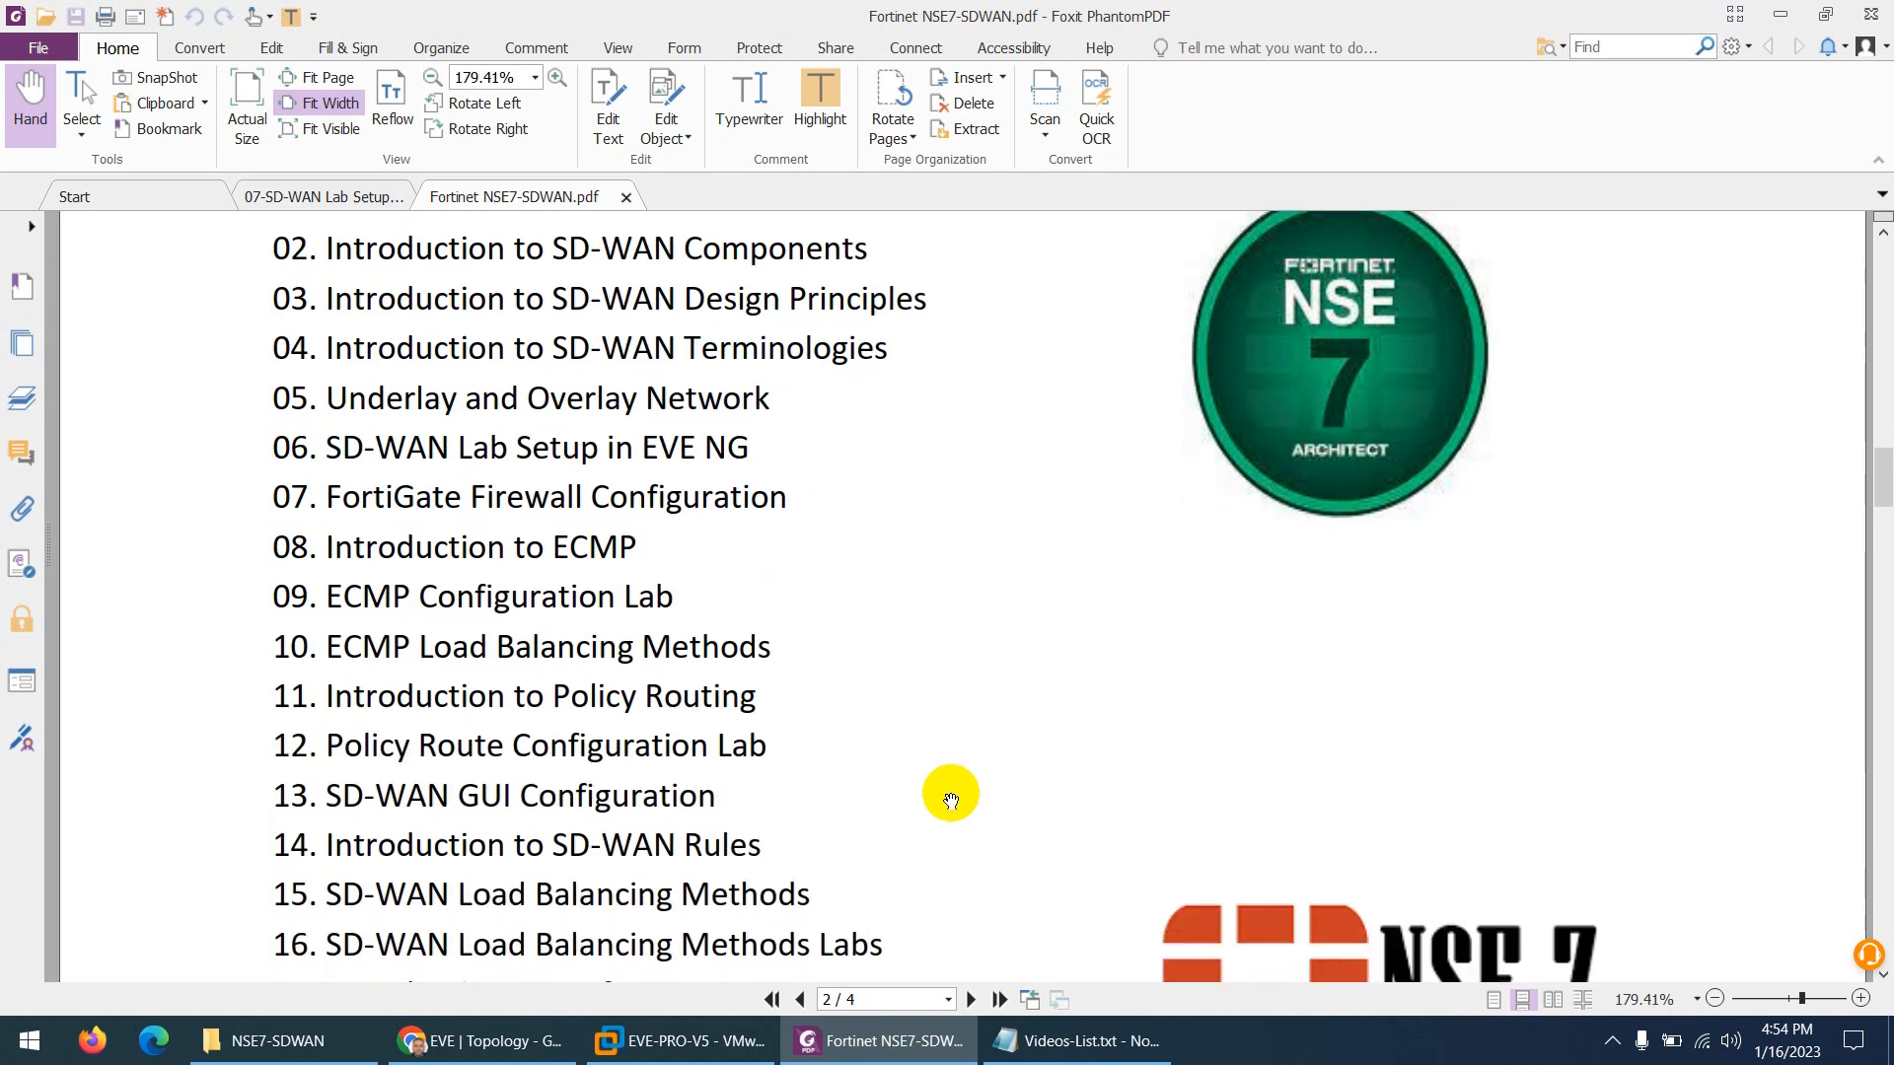
mouse_move(931, 795)
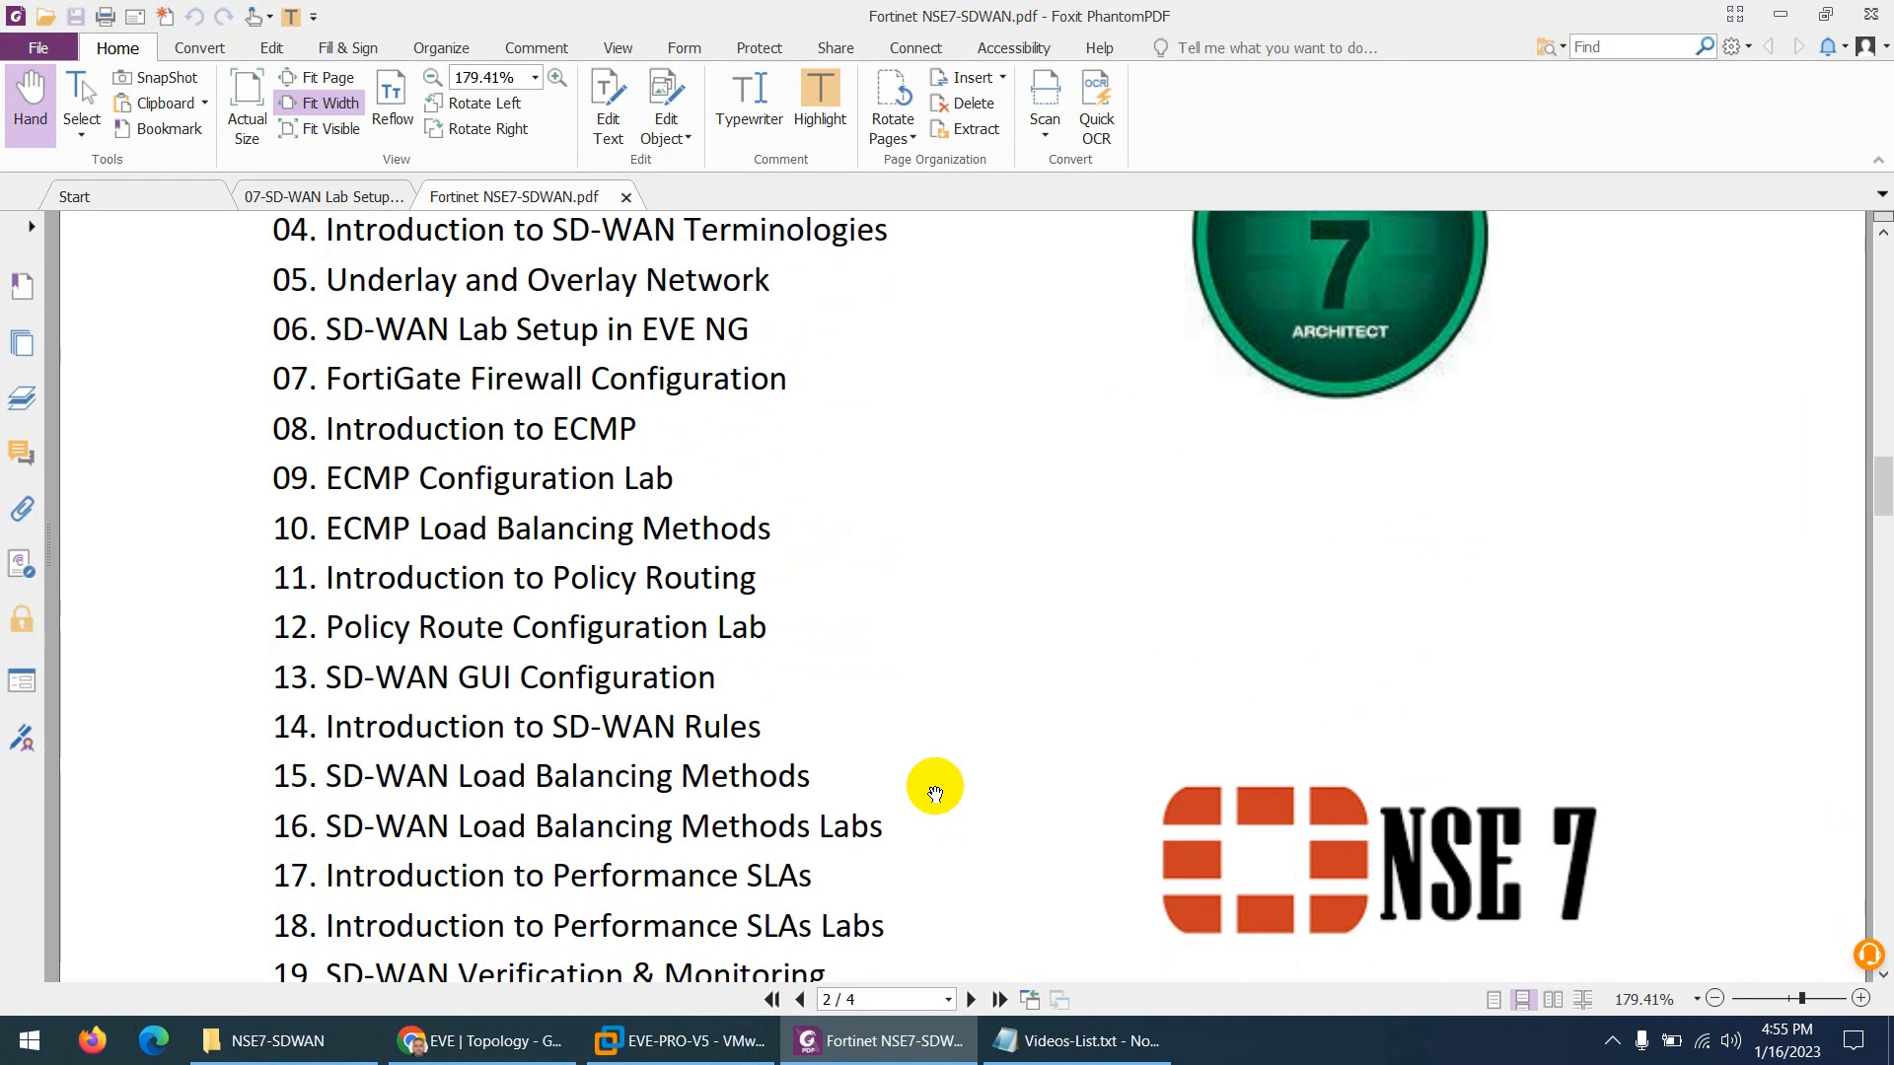
mouse_move(950, 805)
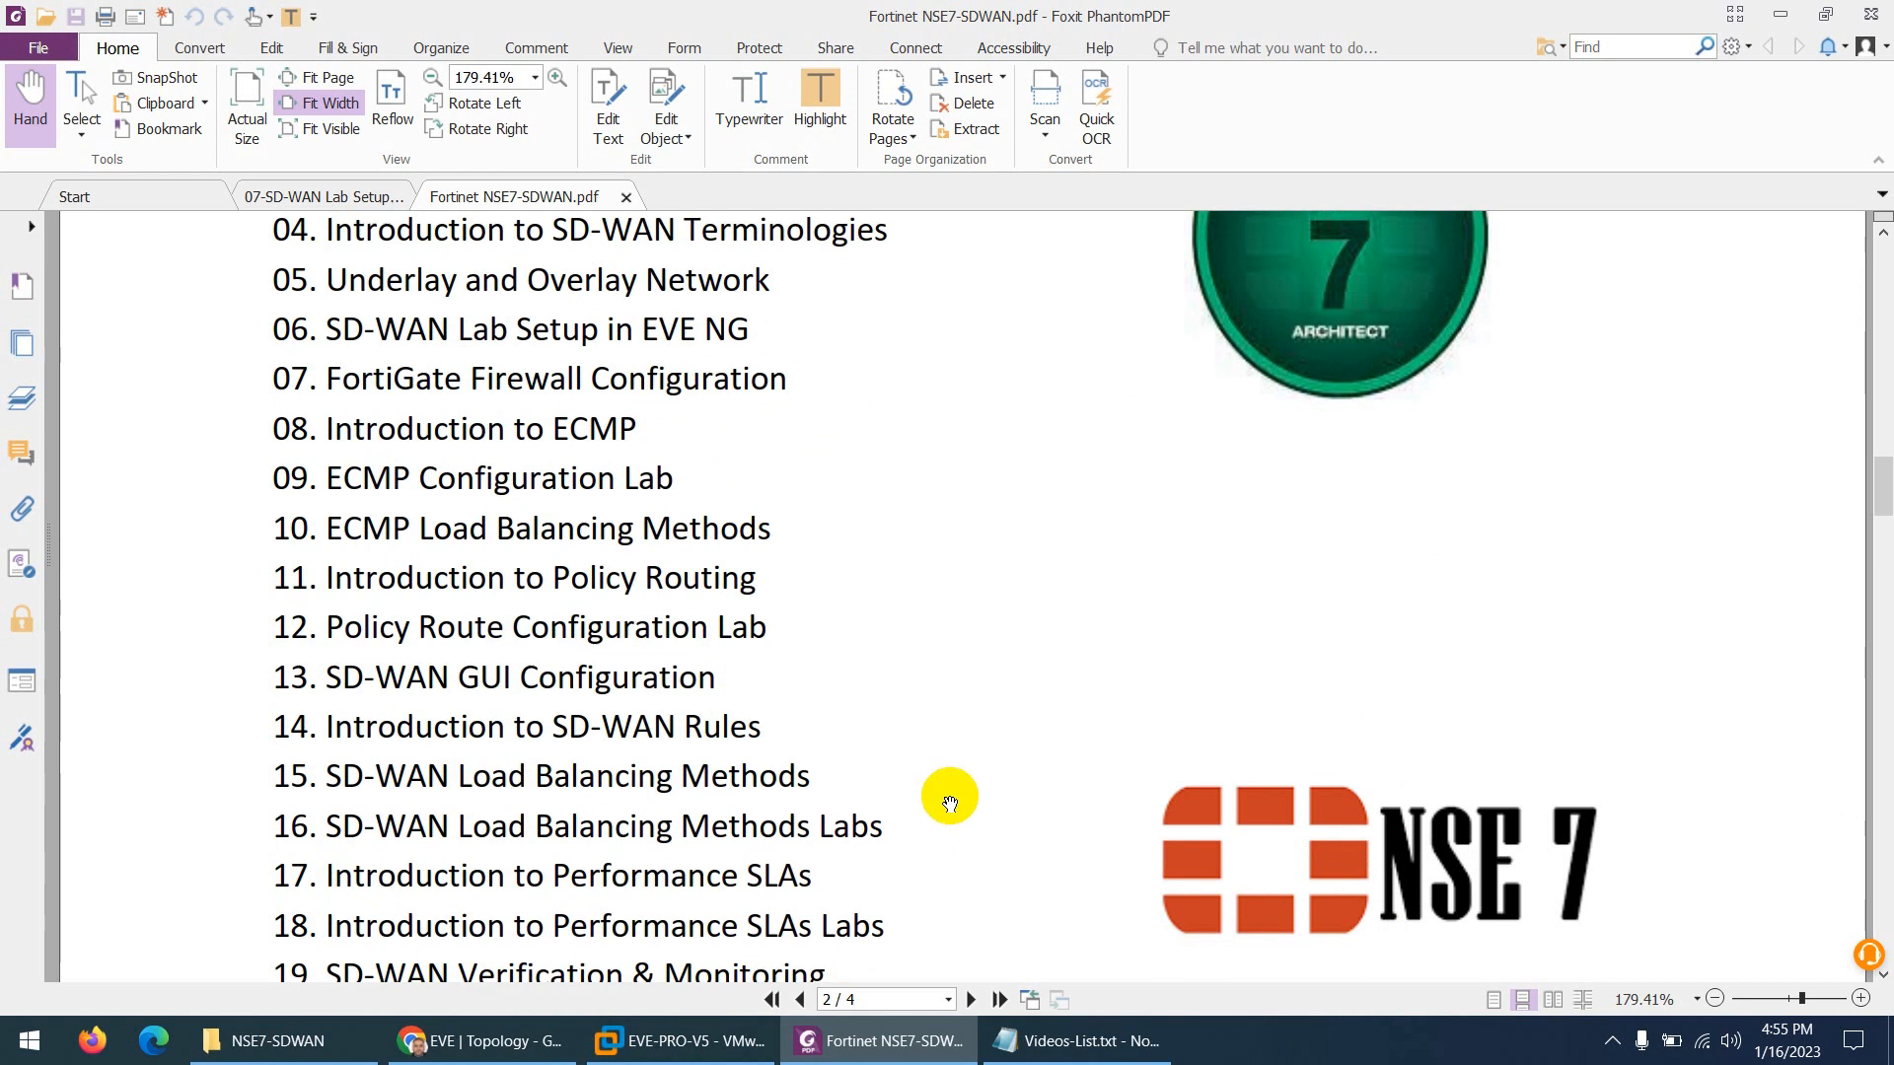
scroll("down", 3)
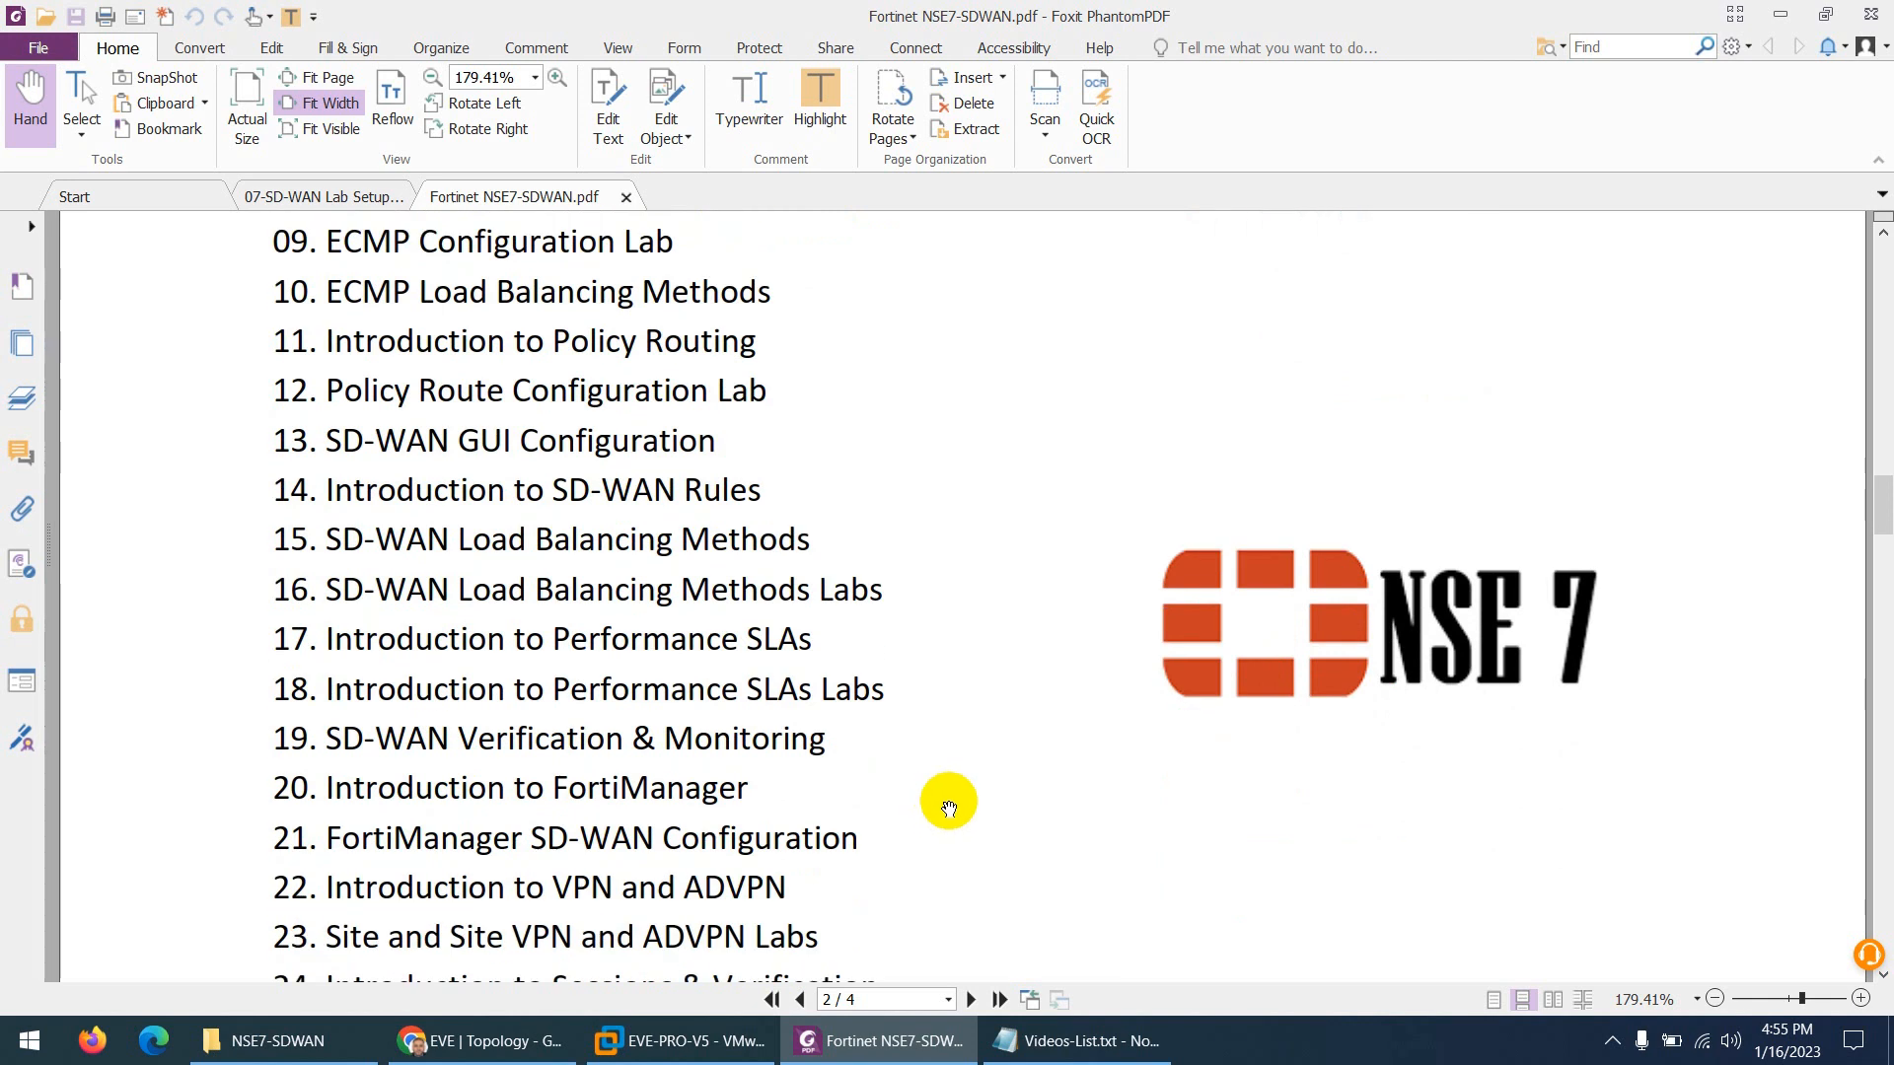
scroll("down", 3)
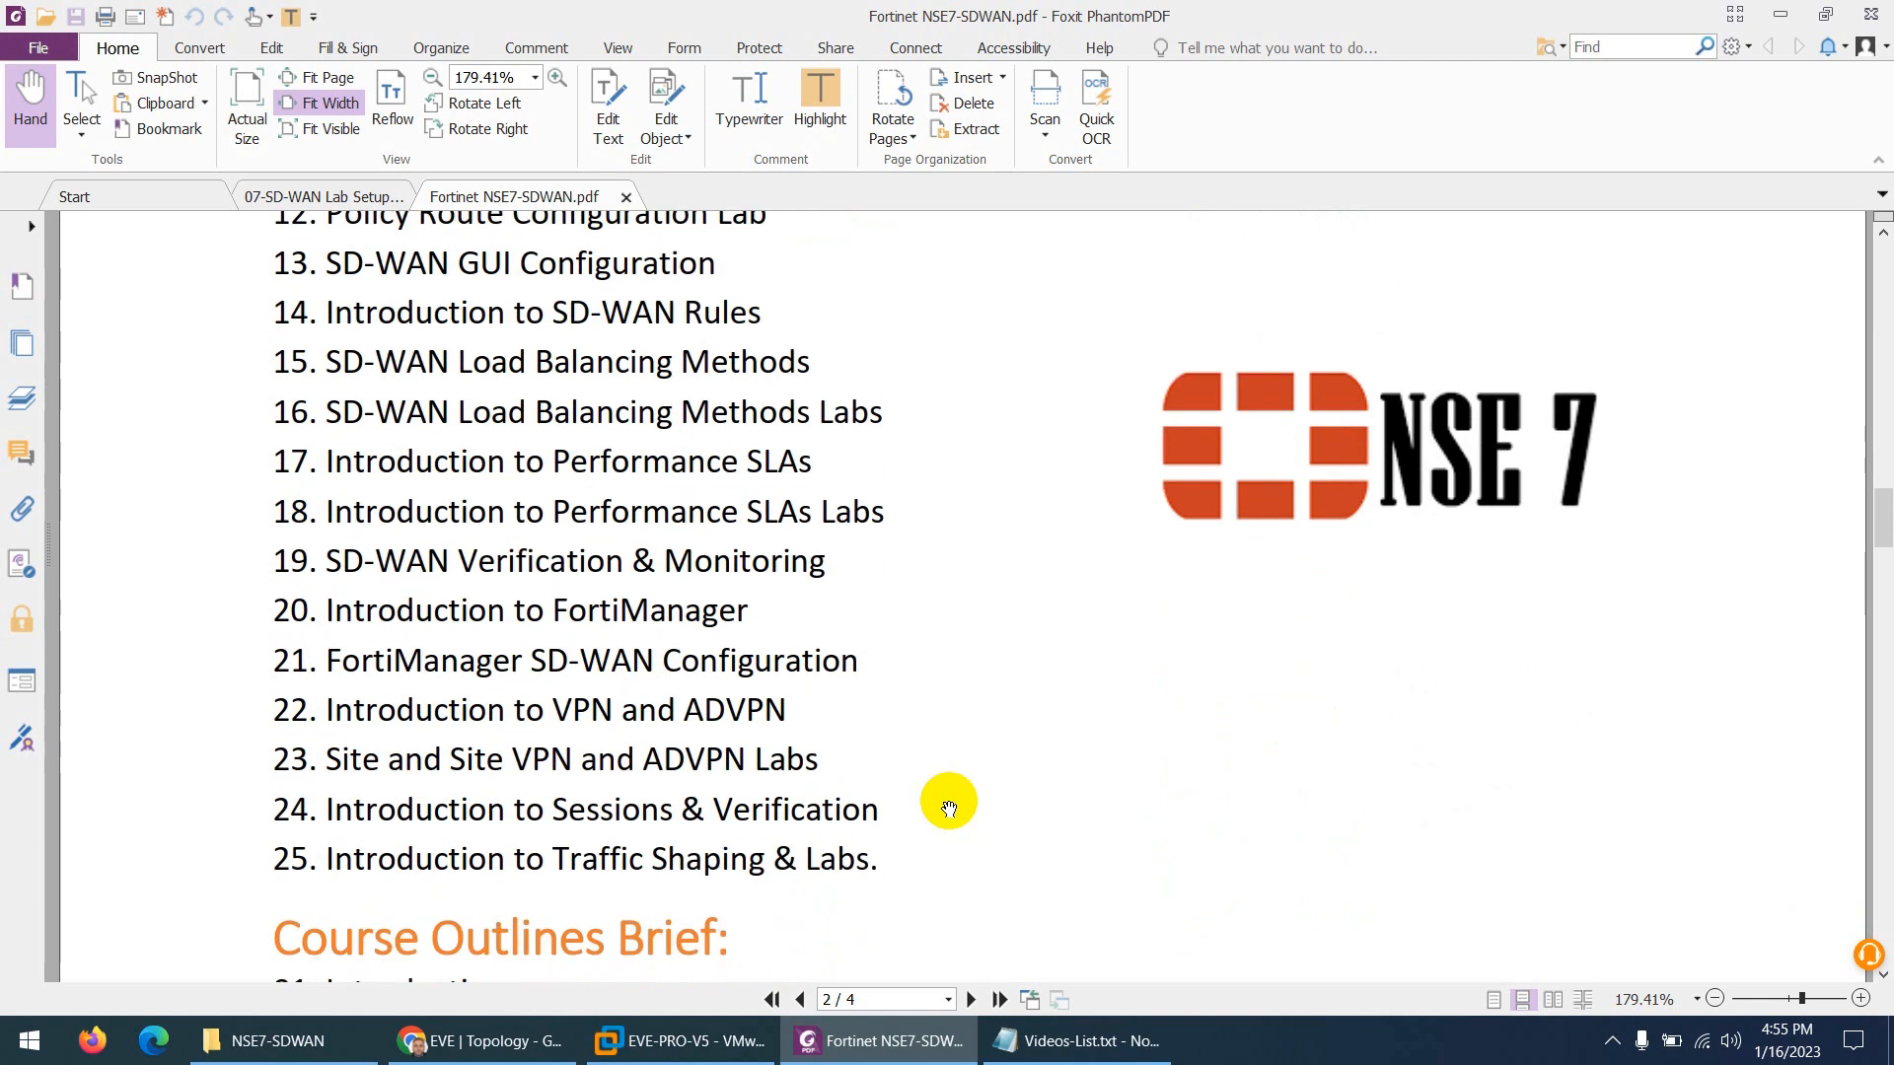
scroll("down", 3)
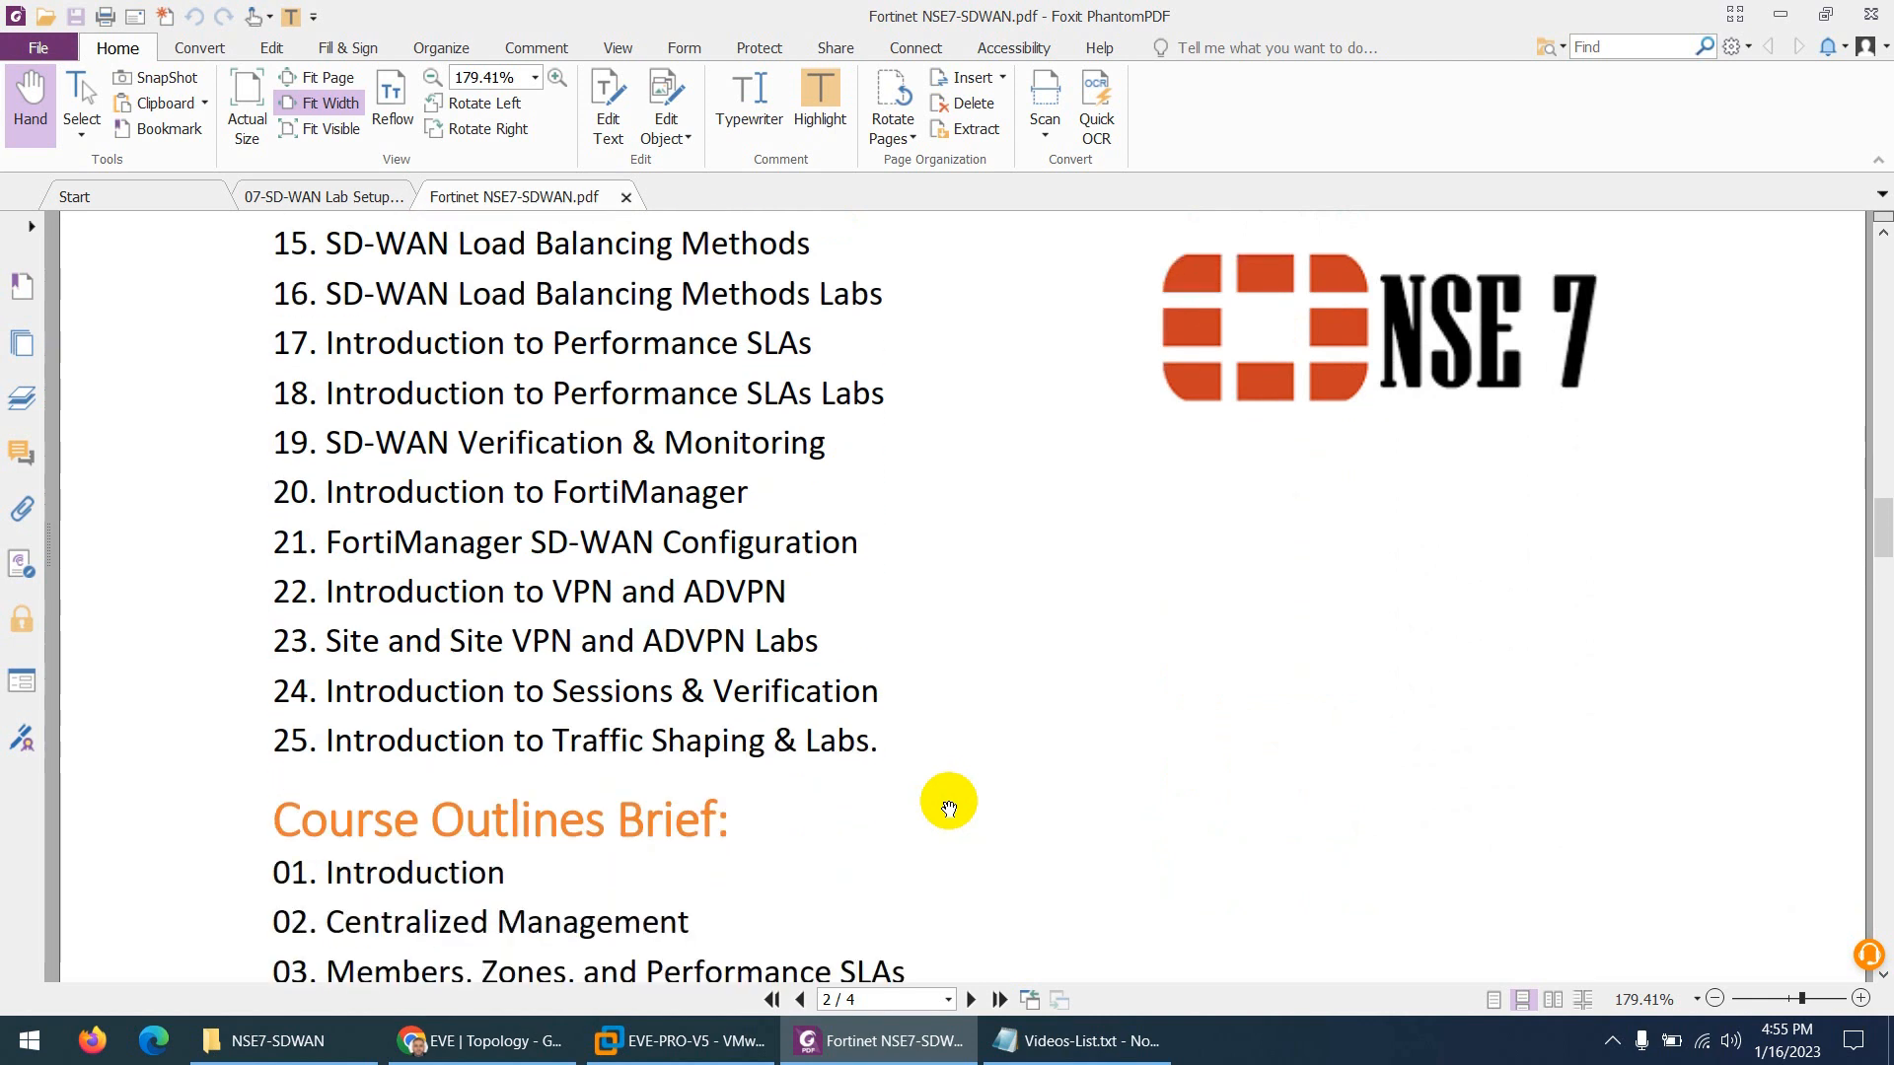
mouse_move(941, 831)
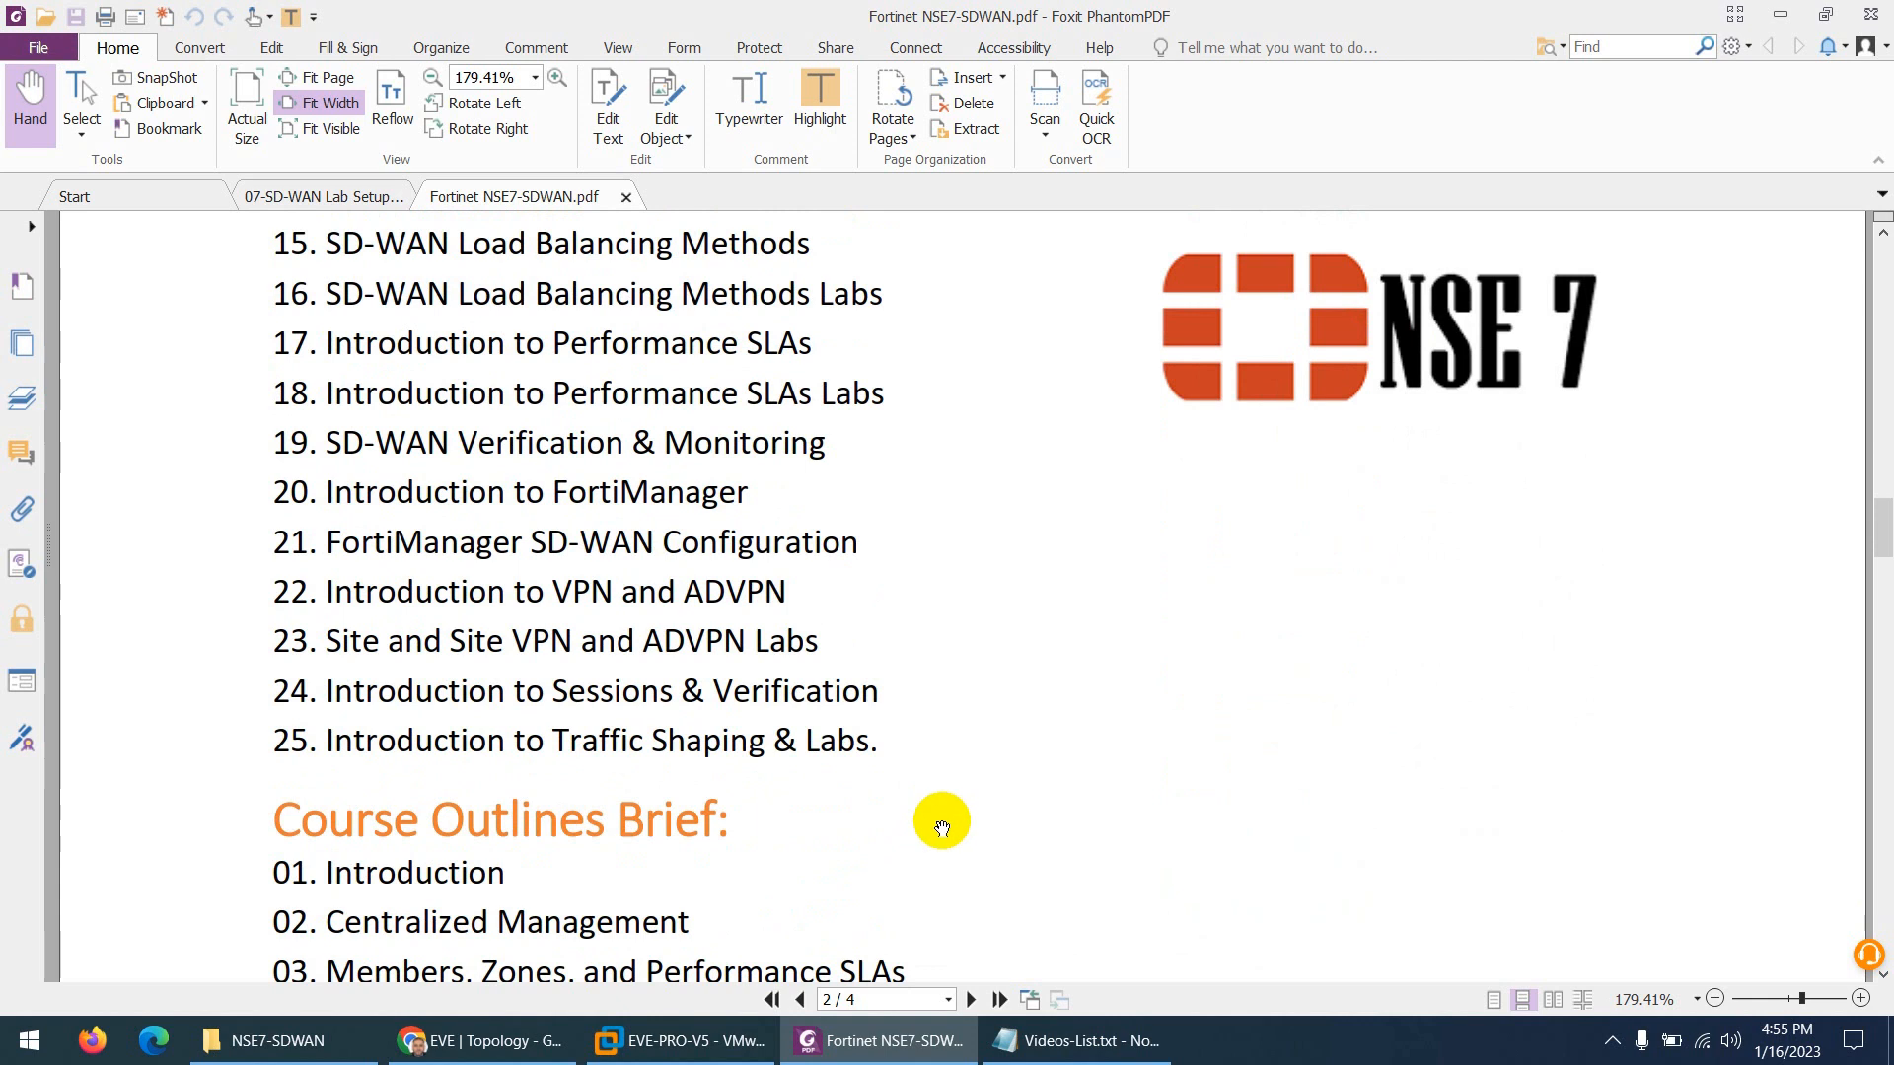
mouse_move(945, 824)
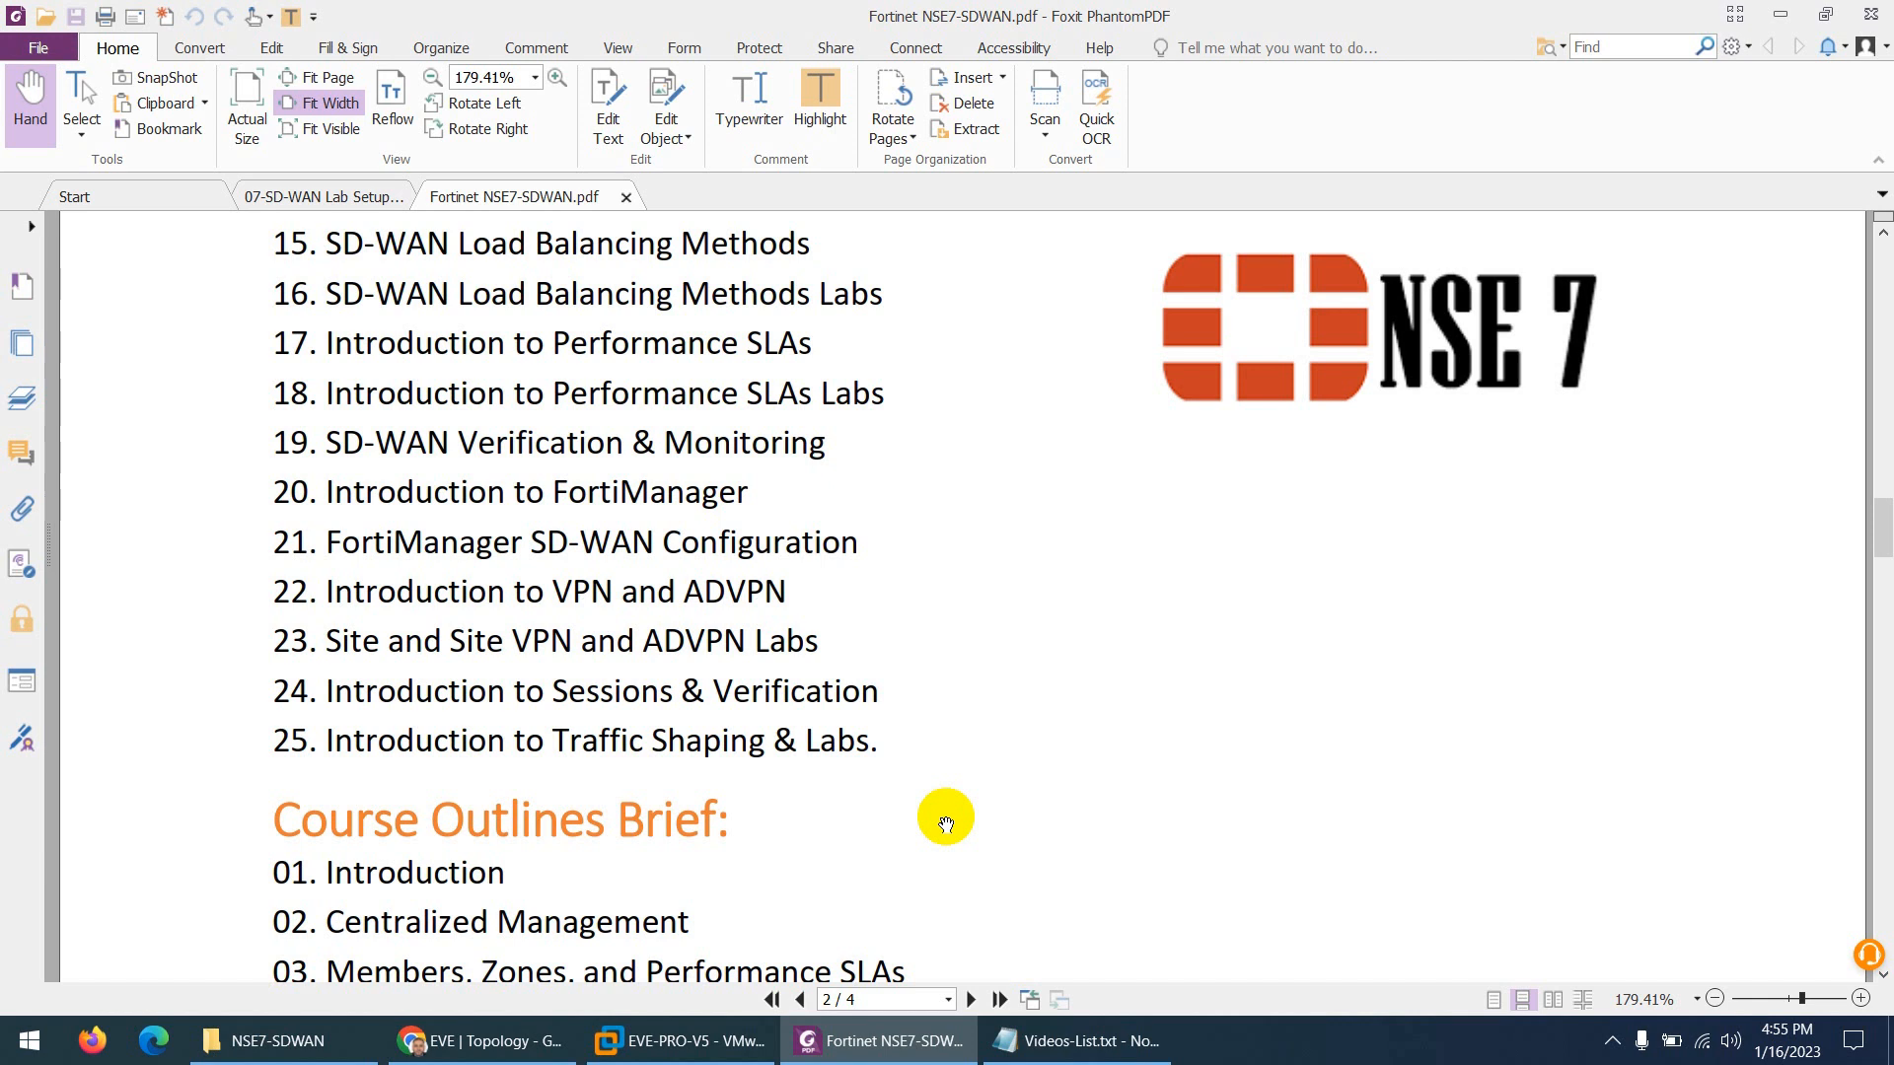
mouse_move(984, 842)
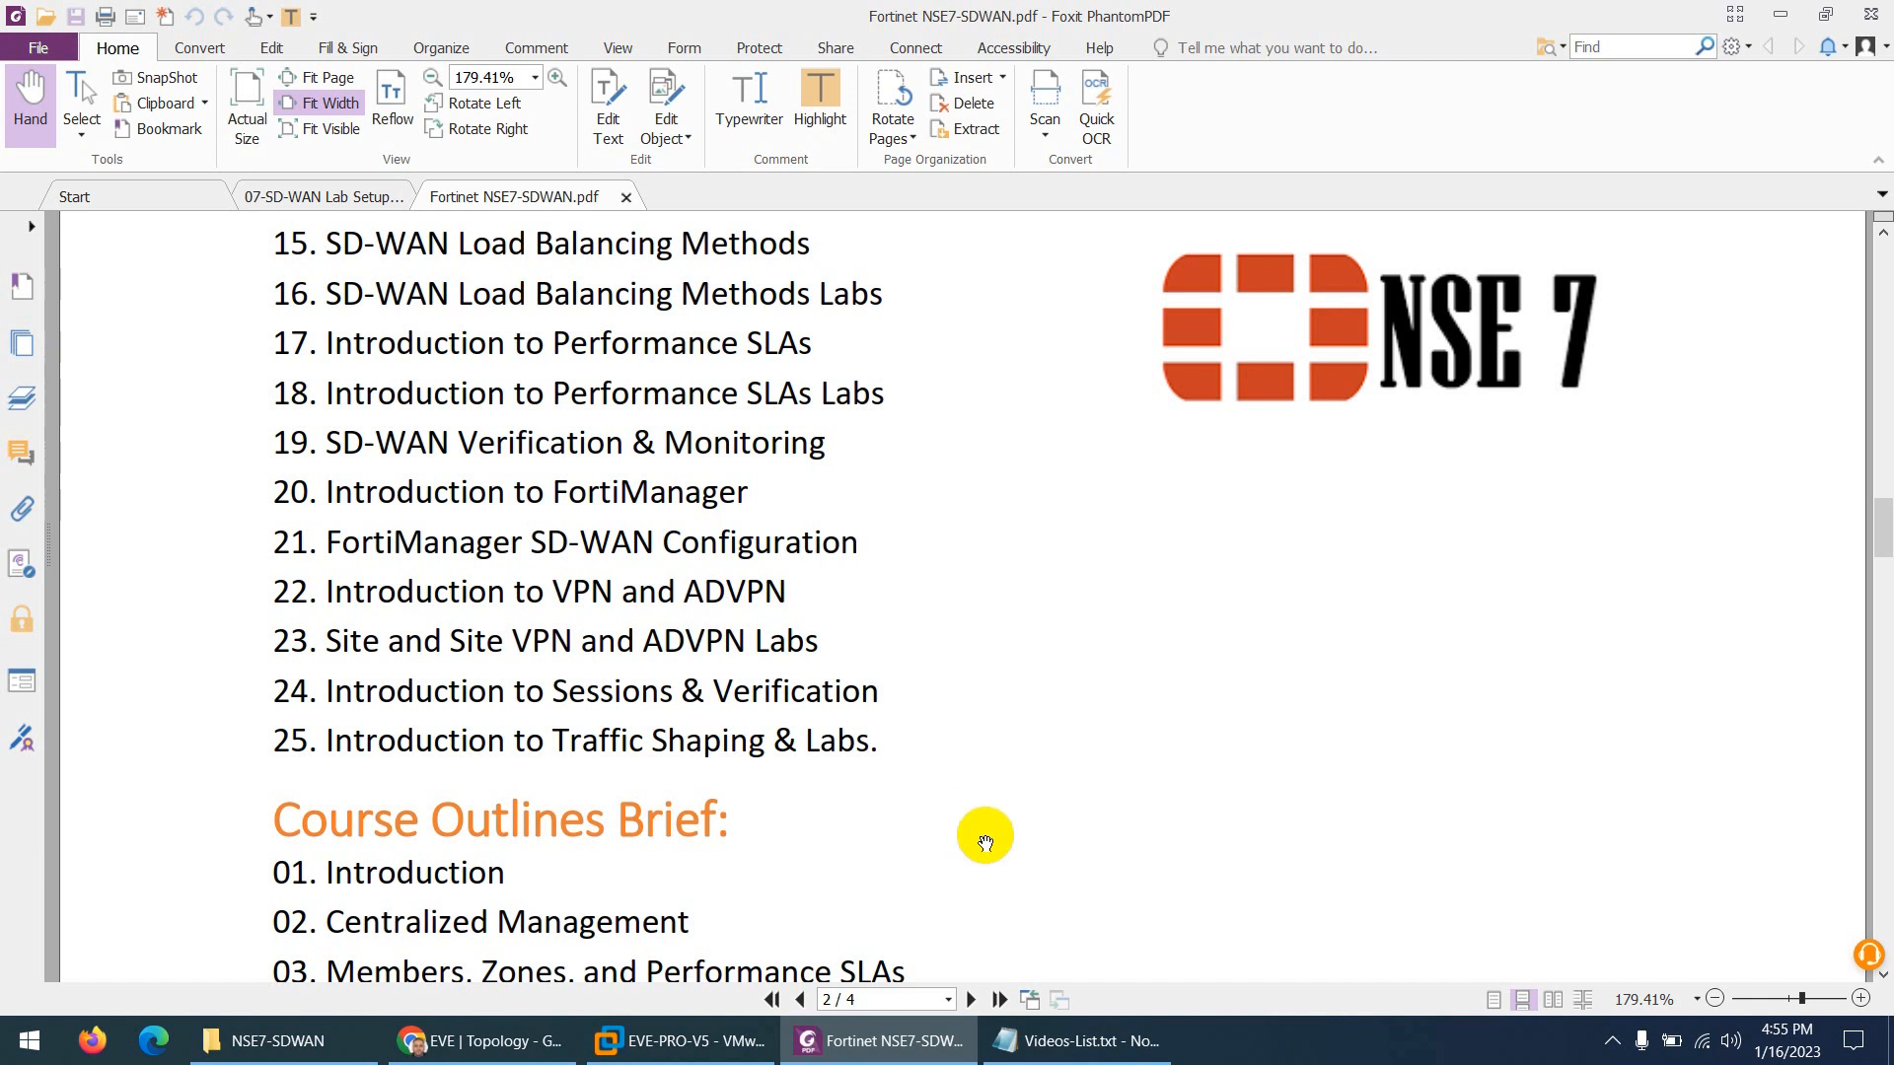
mouse_move(1091, 973)
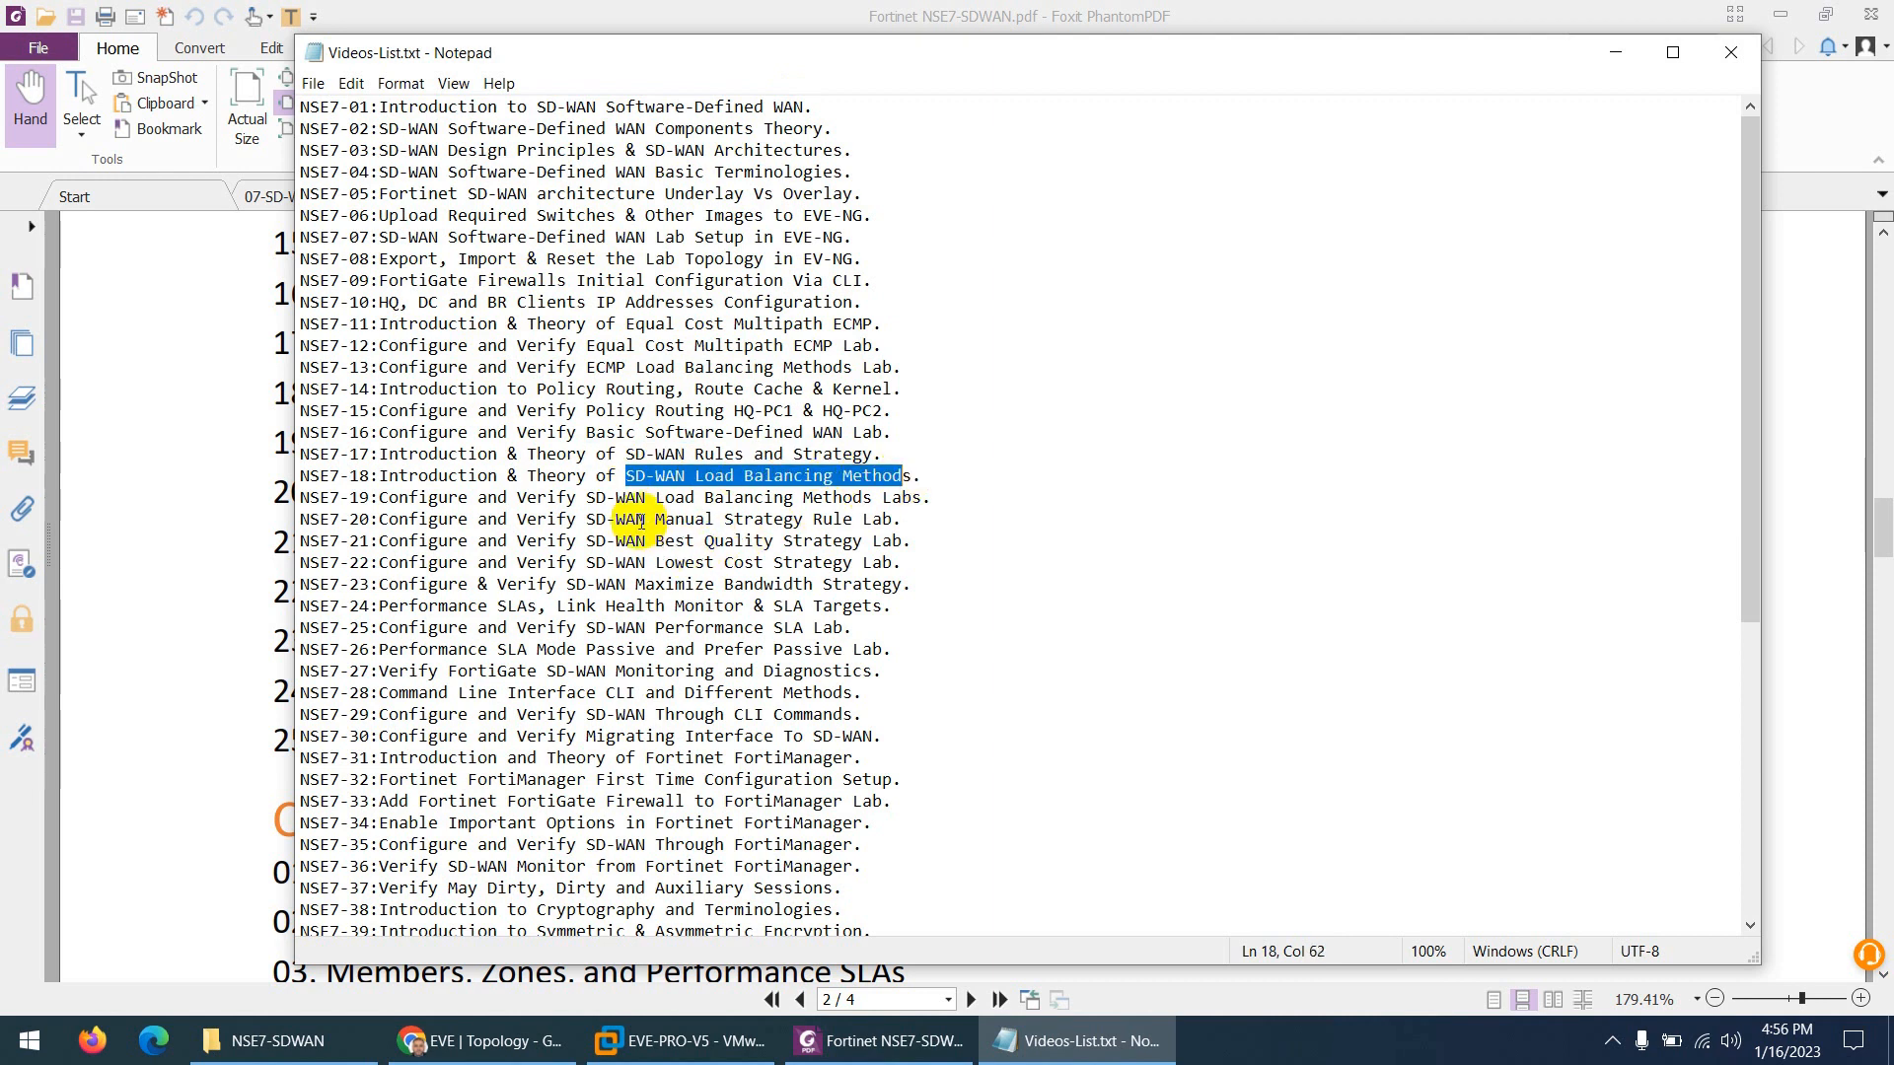
- Mark the SD-WAN Load Balancing Methods, Best Quality and Lowest Cost lines (18, 21, 22) and scroll on
double_click(677, 519)
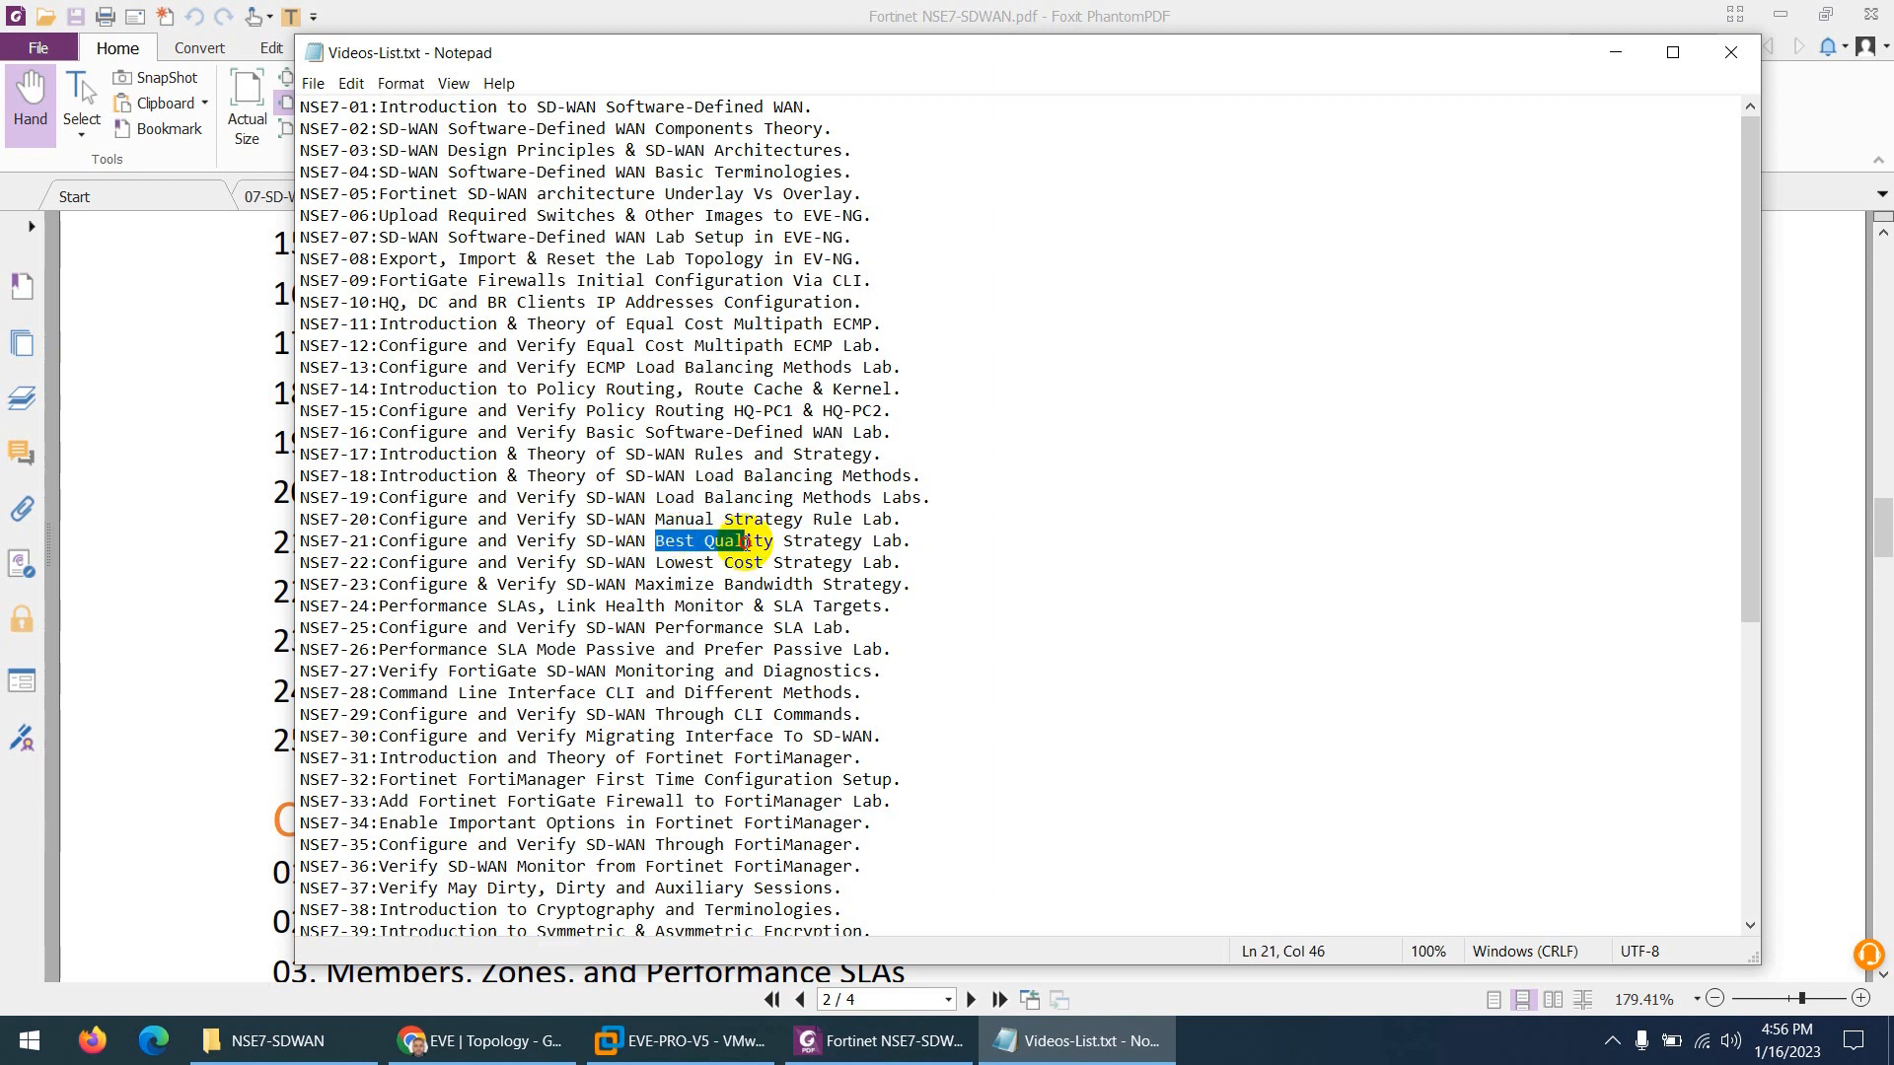
double_click(705, 562)
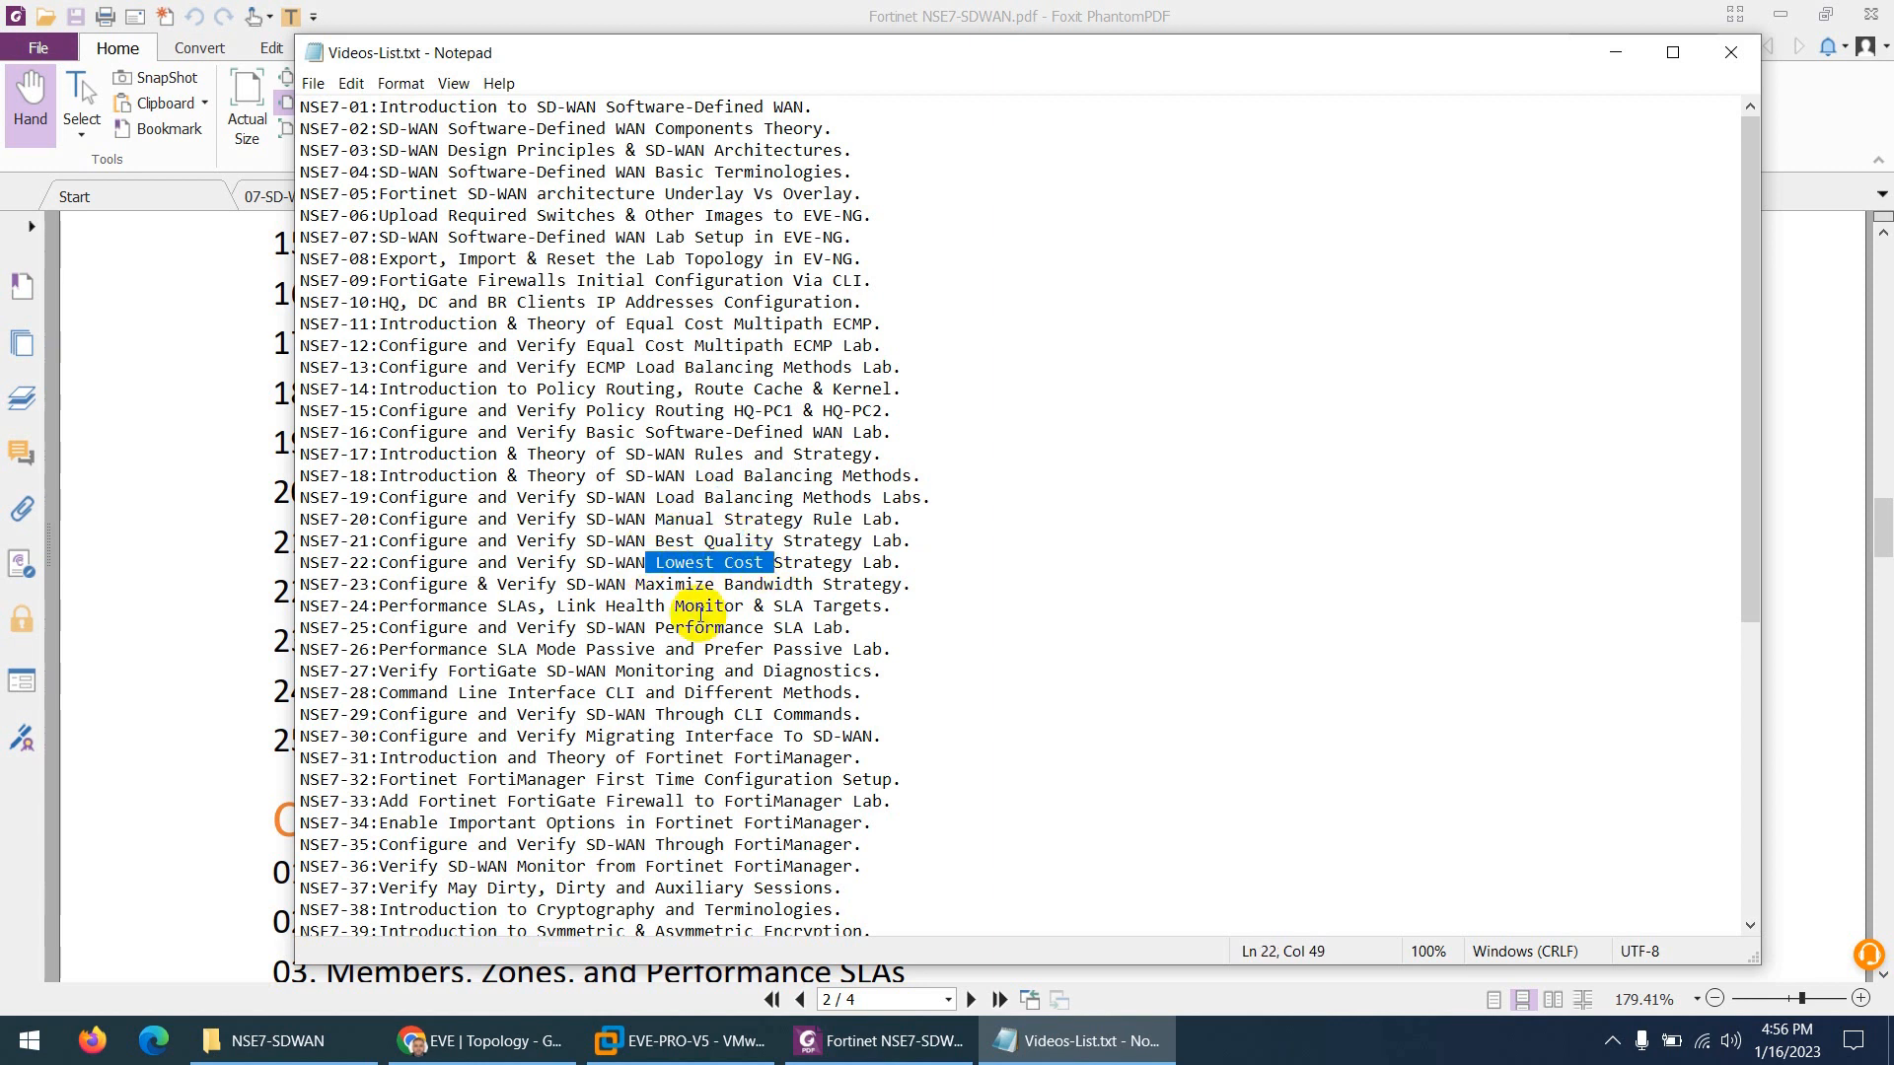
double_click(730, 584)
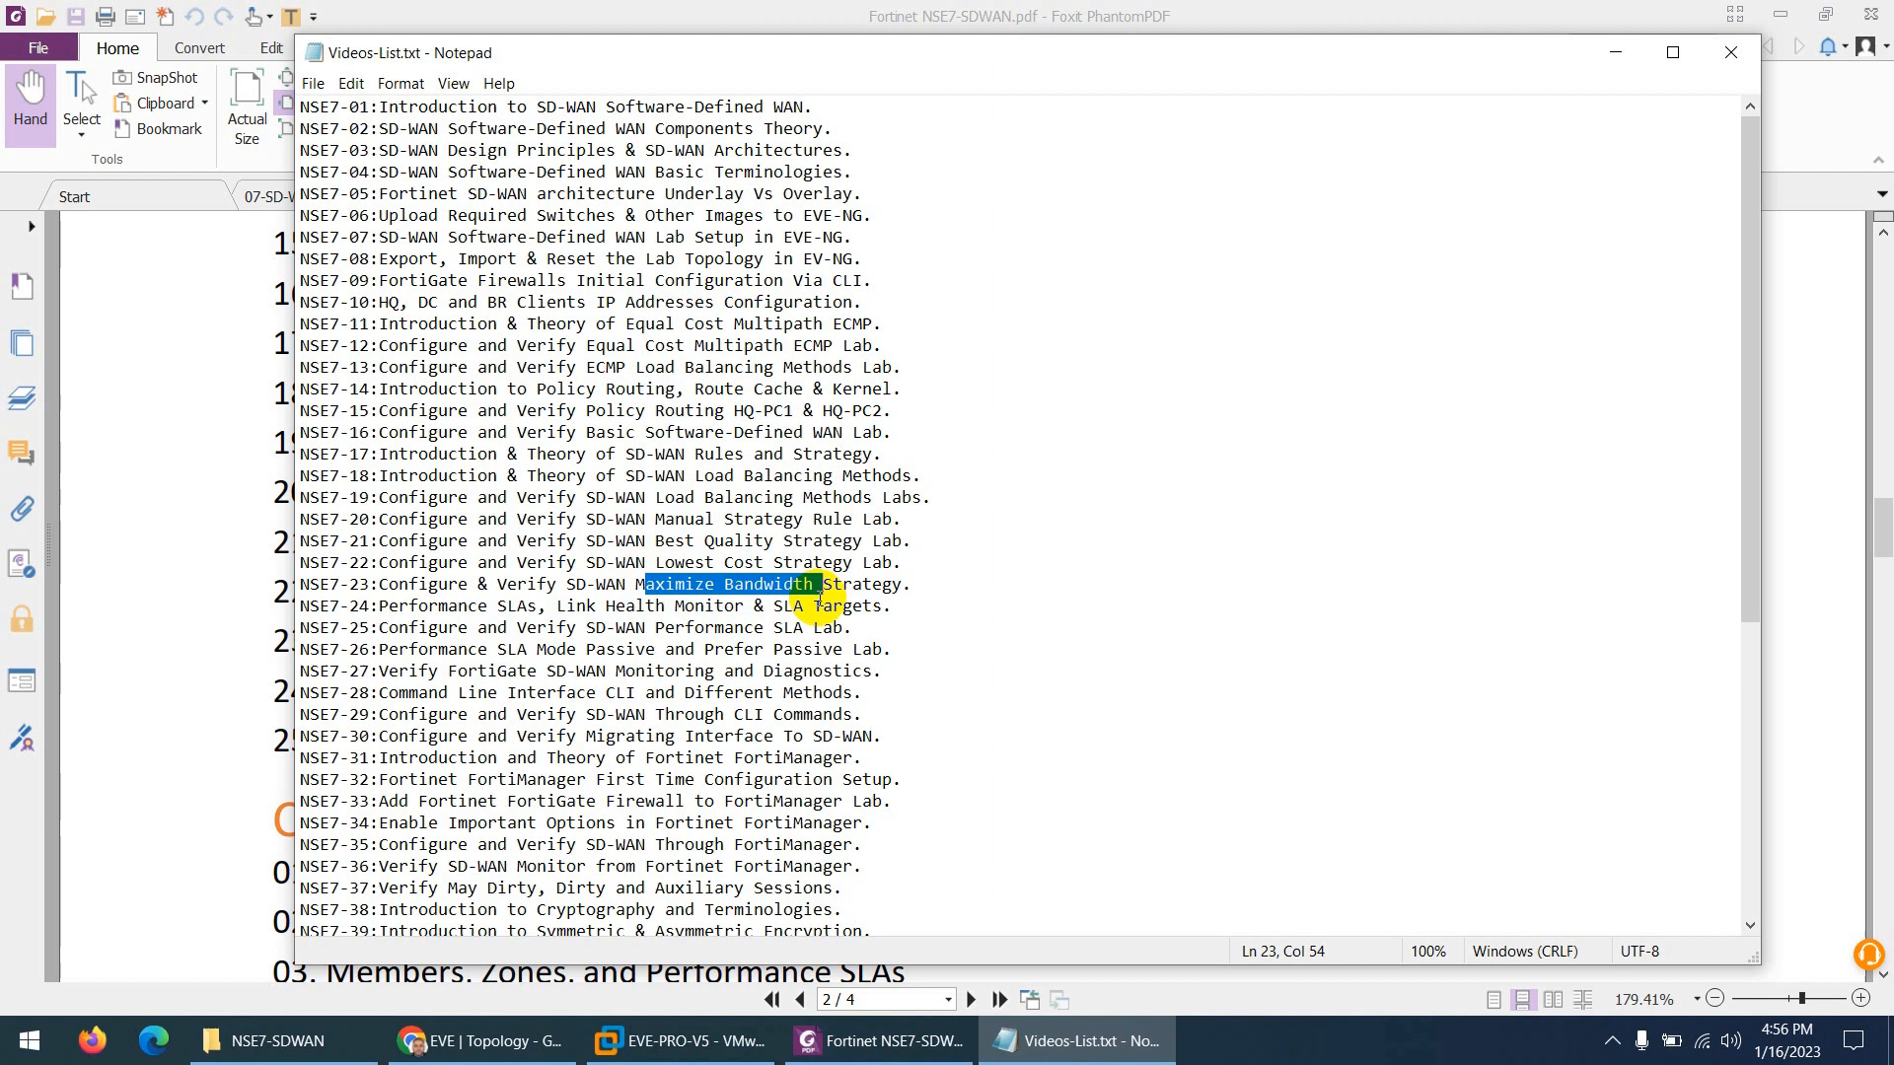
scroll("down", 3)
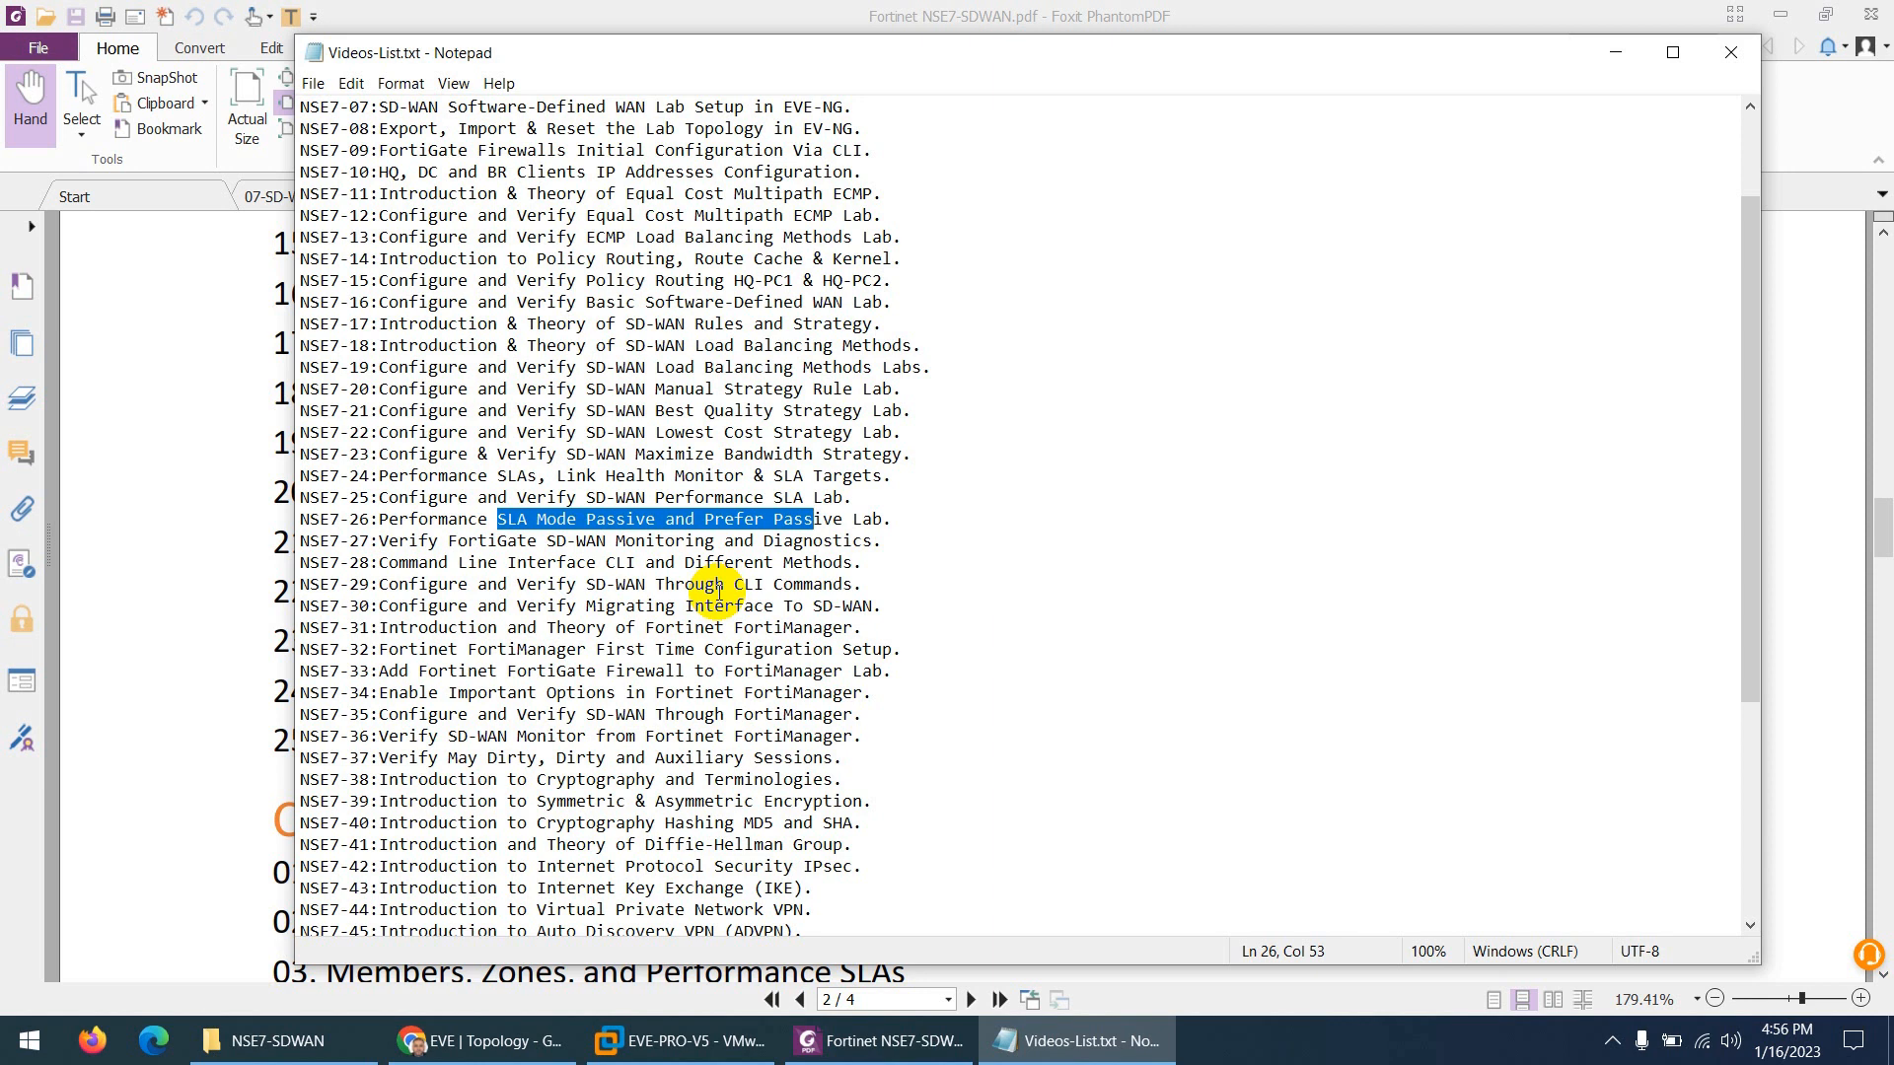
scroll("down", 3)
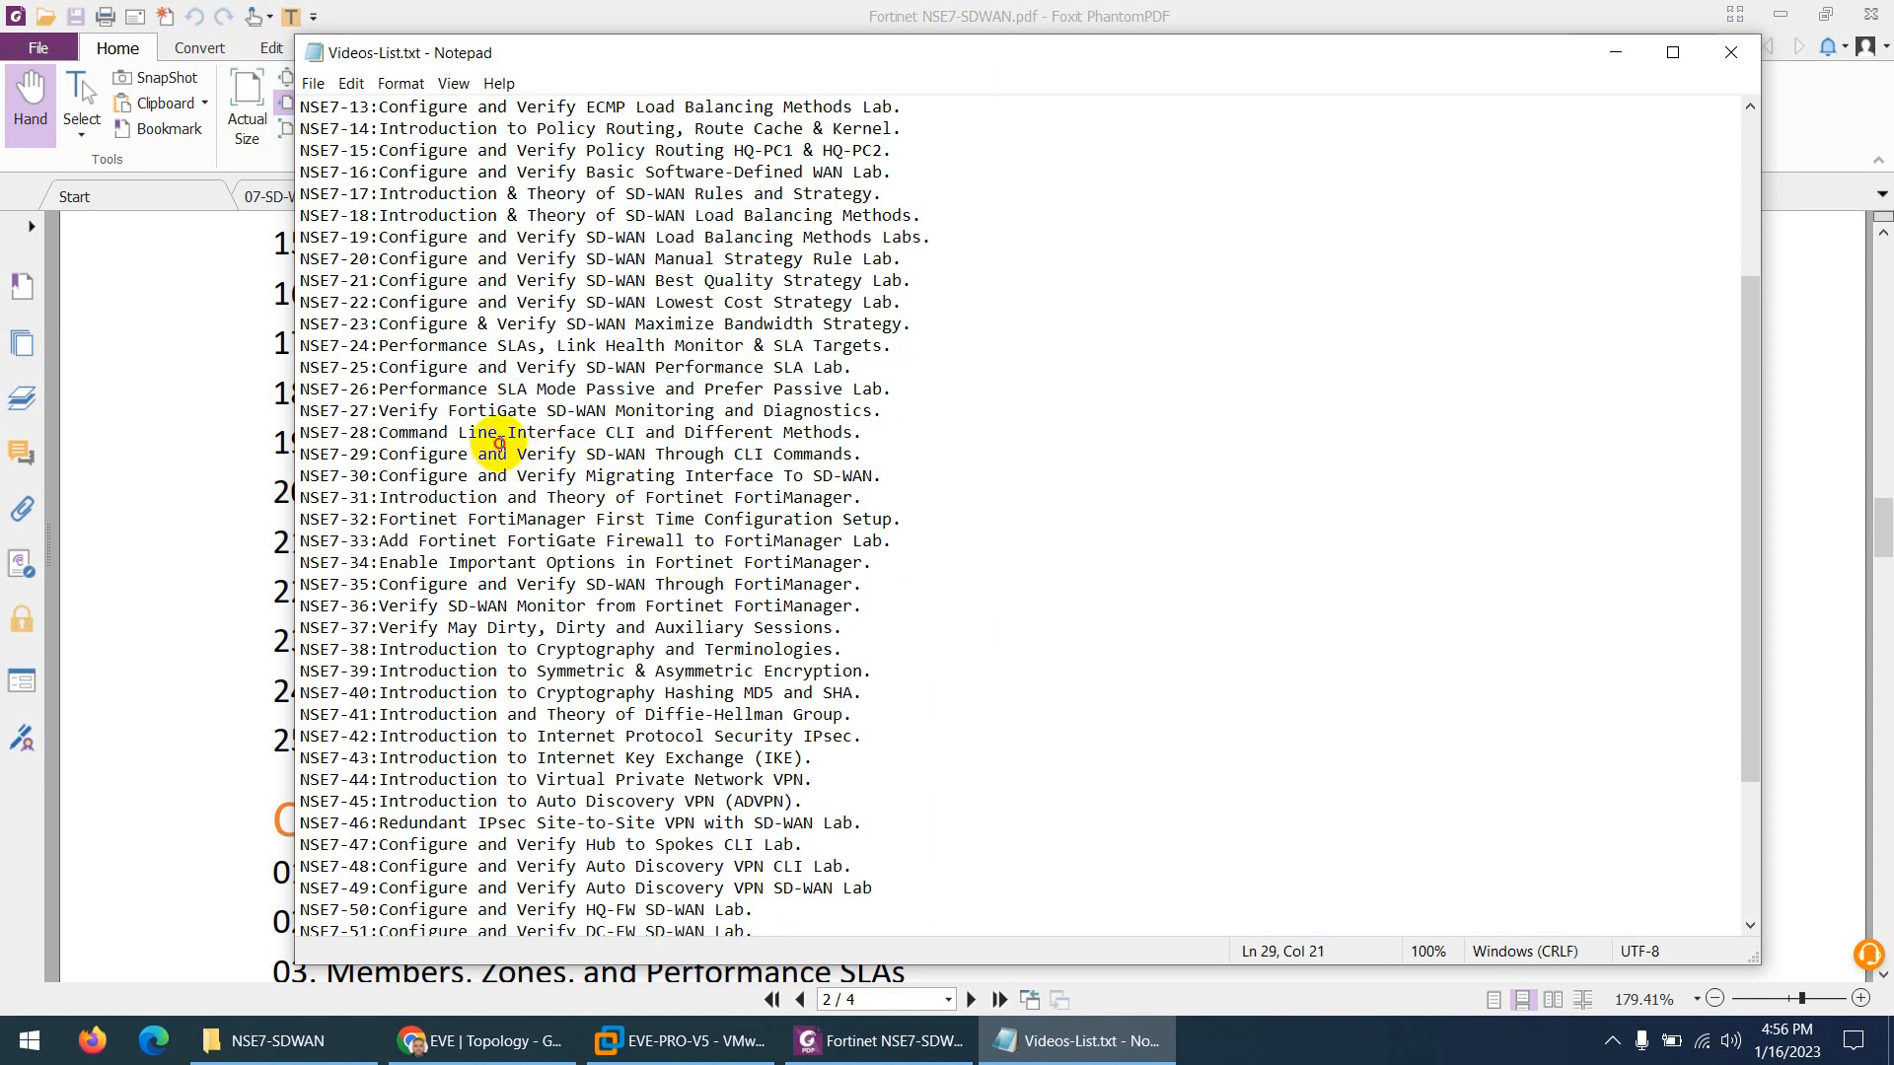
- Highlight the command-line interface lessons, then bring up the EVE-NG lab topology window
left_click_drag(499, 439, 683, 584)
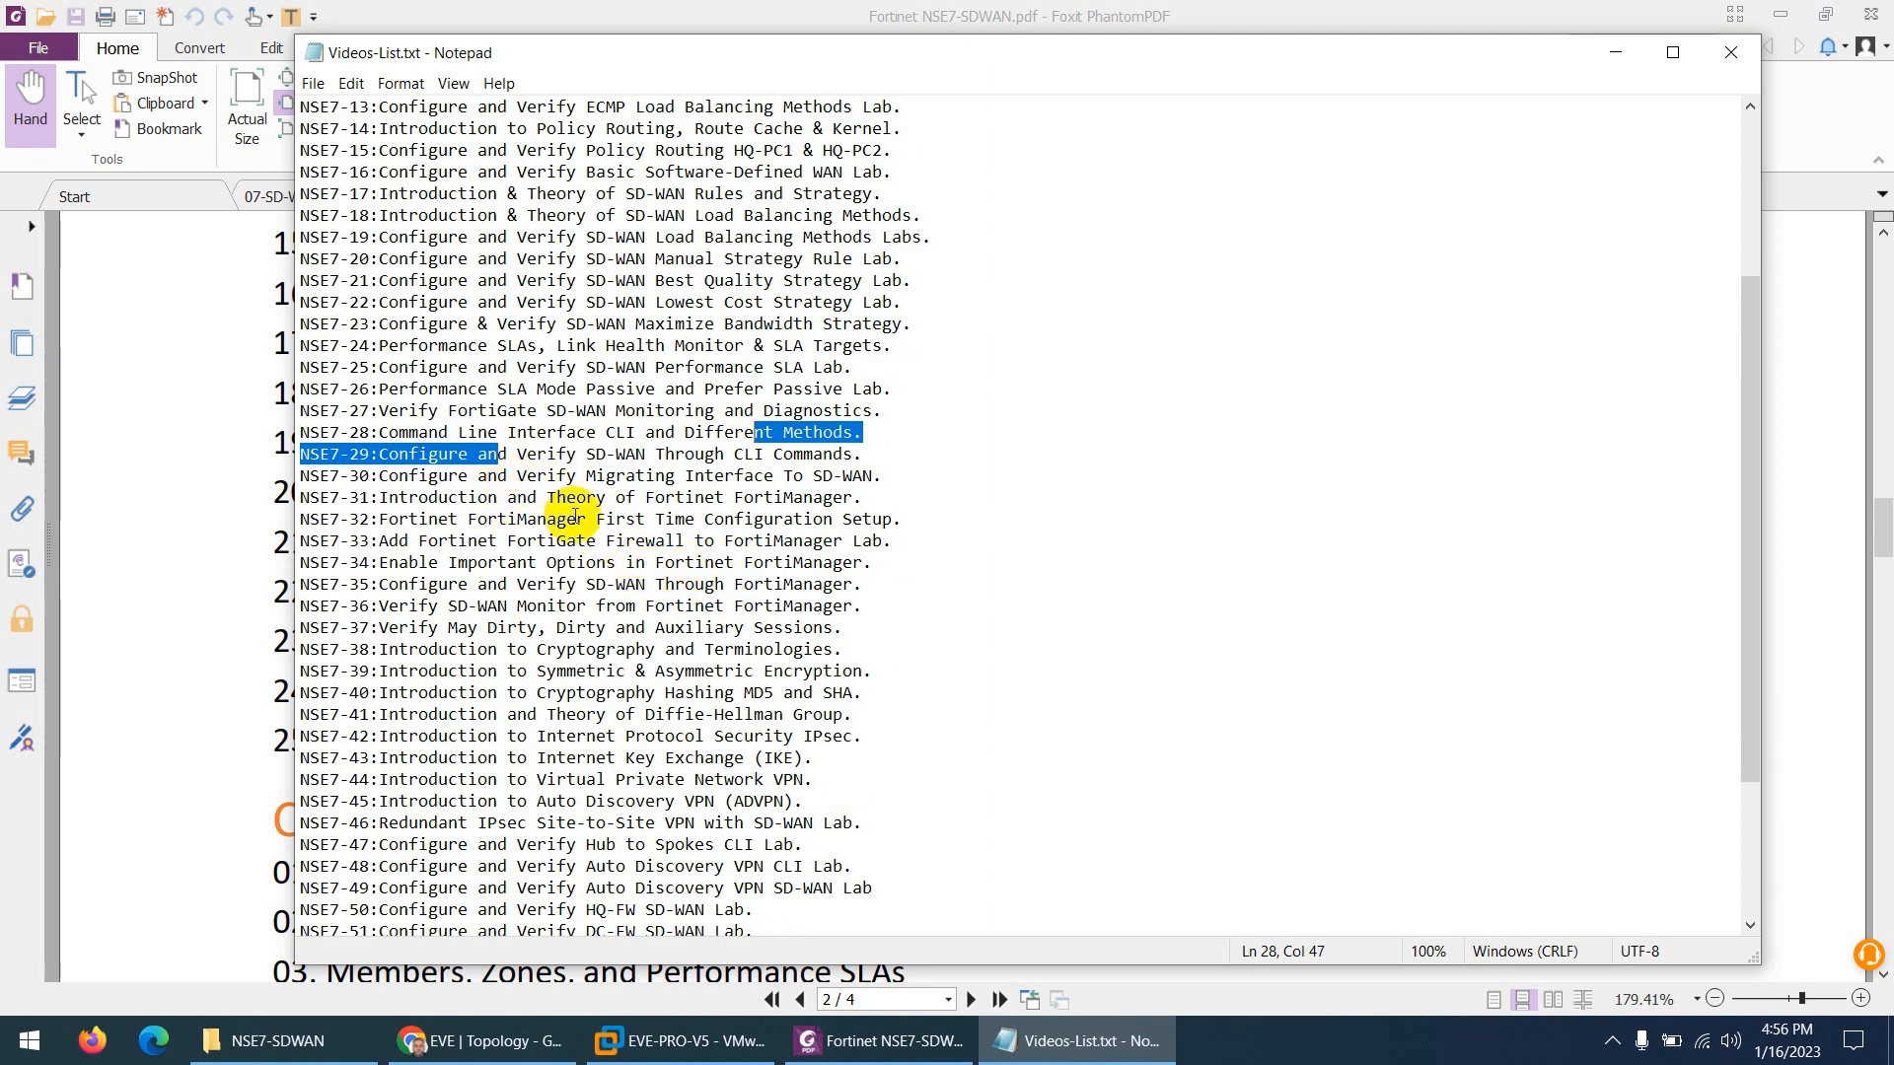
left_click(477, 1040)
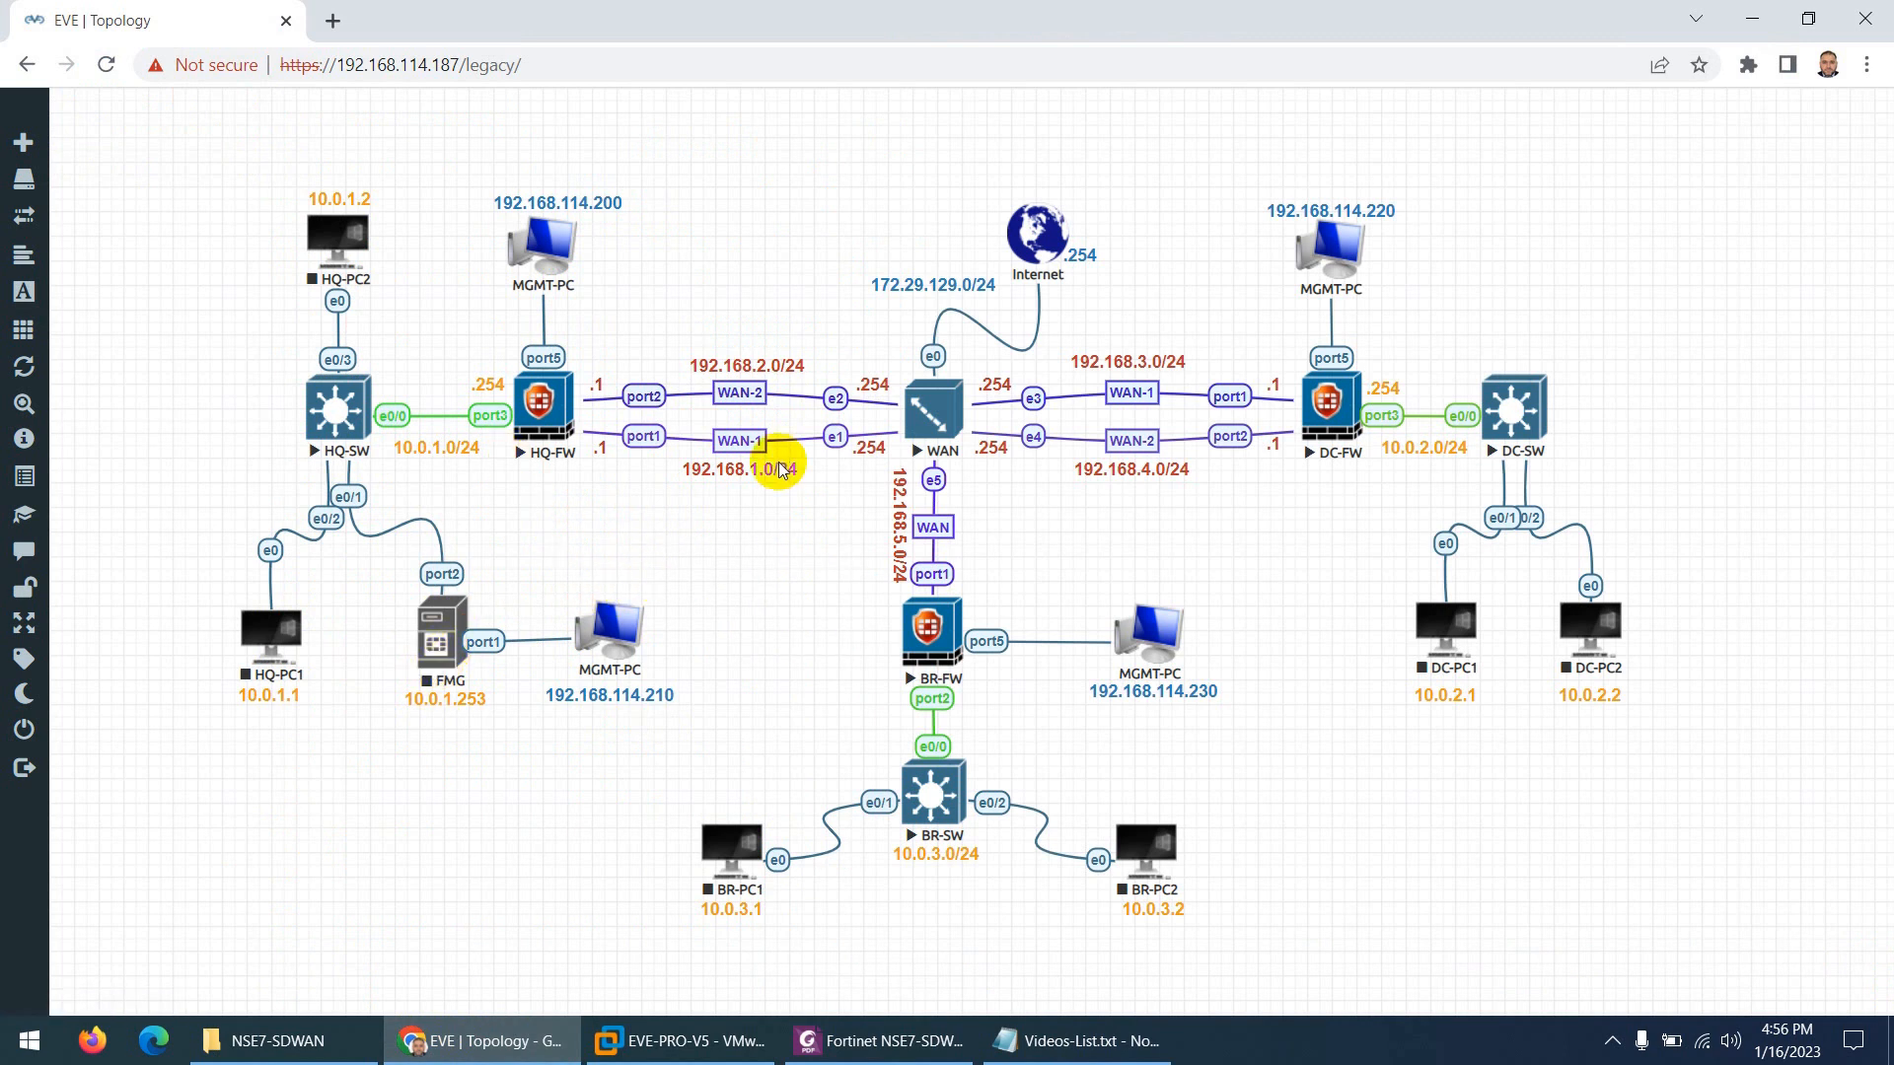
- Select the HQ firewall on the lab topology map, then return to the Notepad video list
left_click(1328, 408)
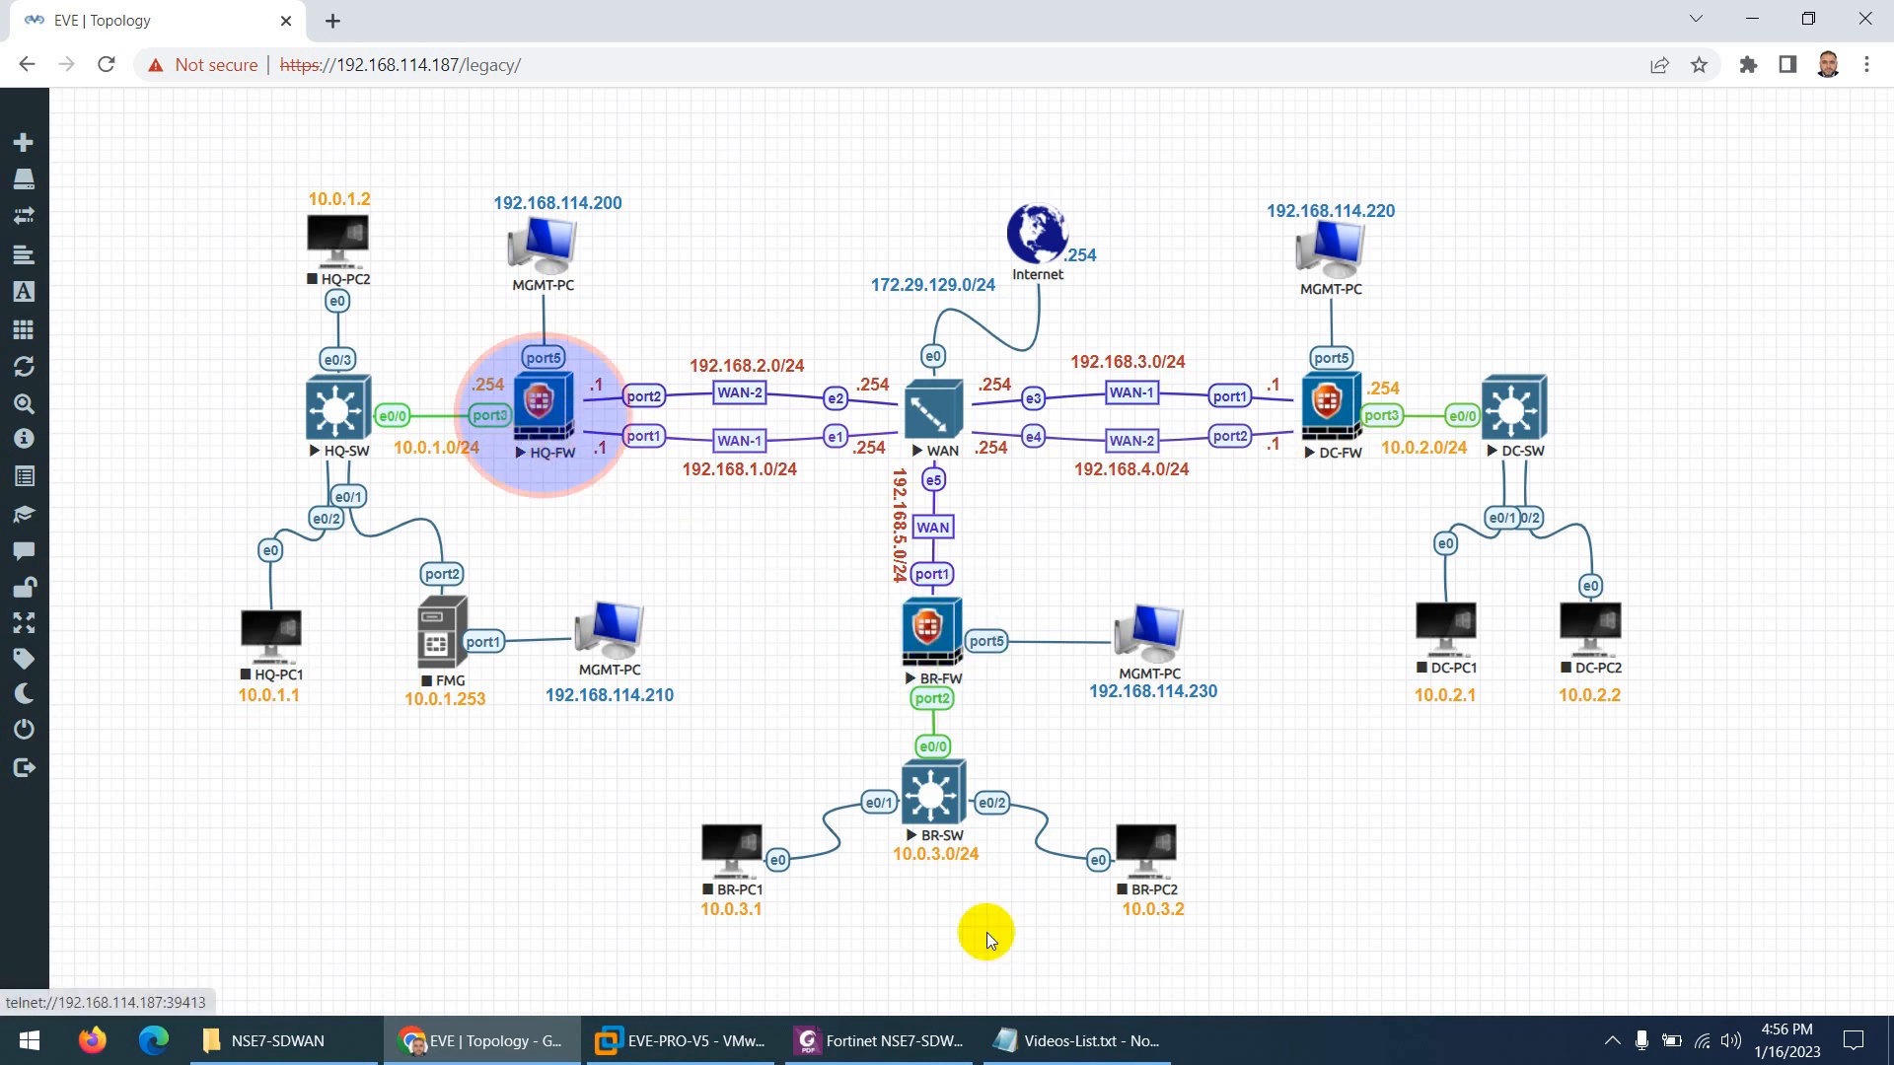
left_click(1073, 1040)
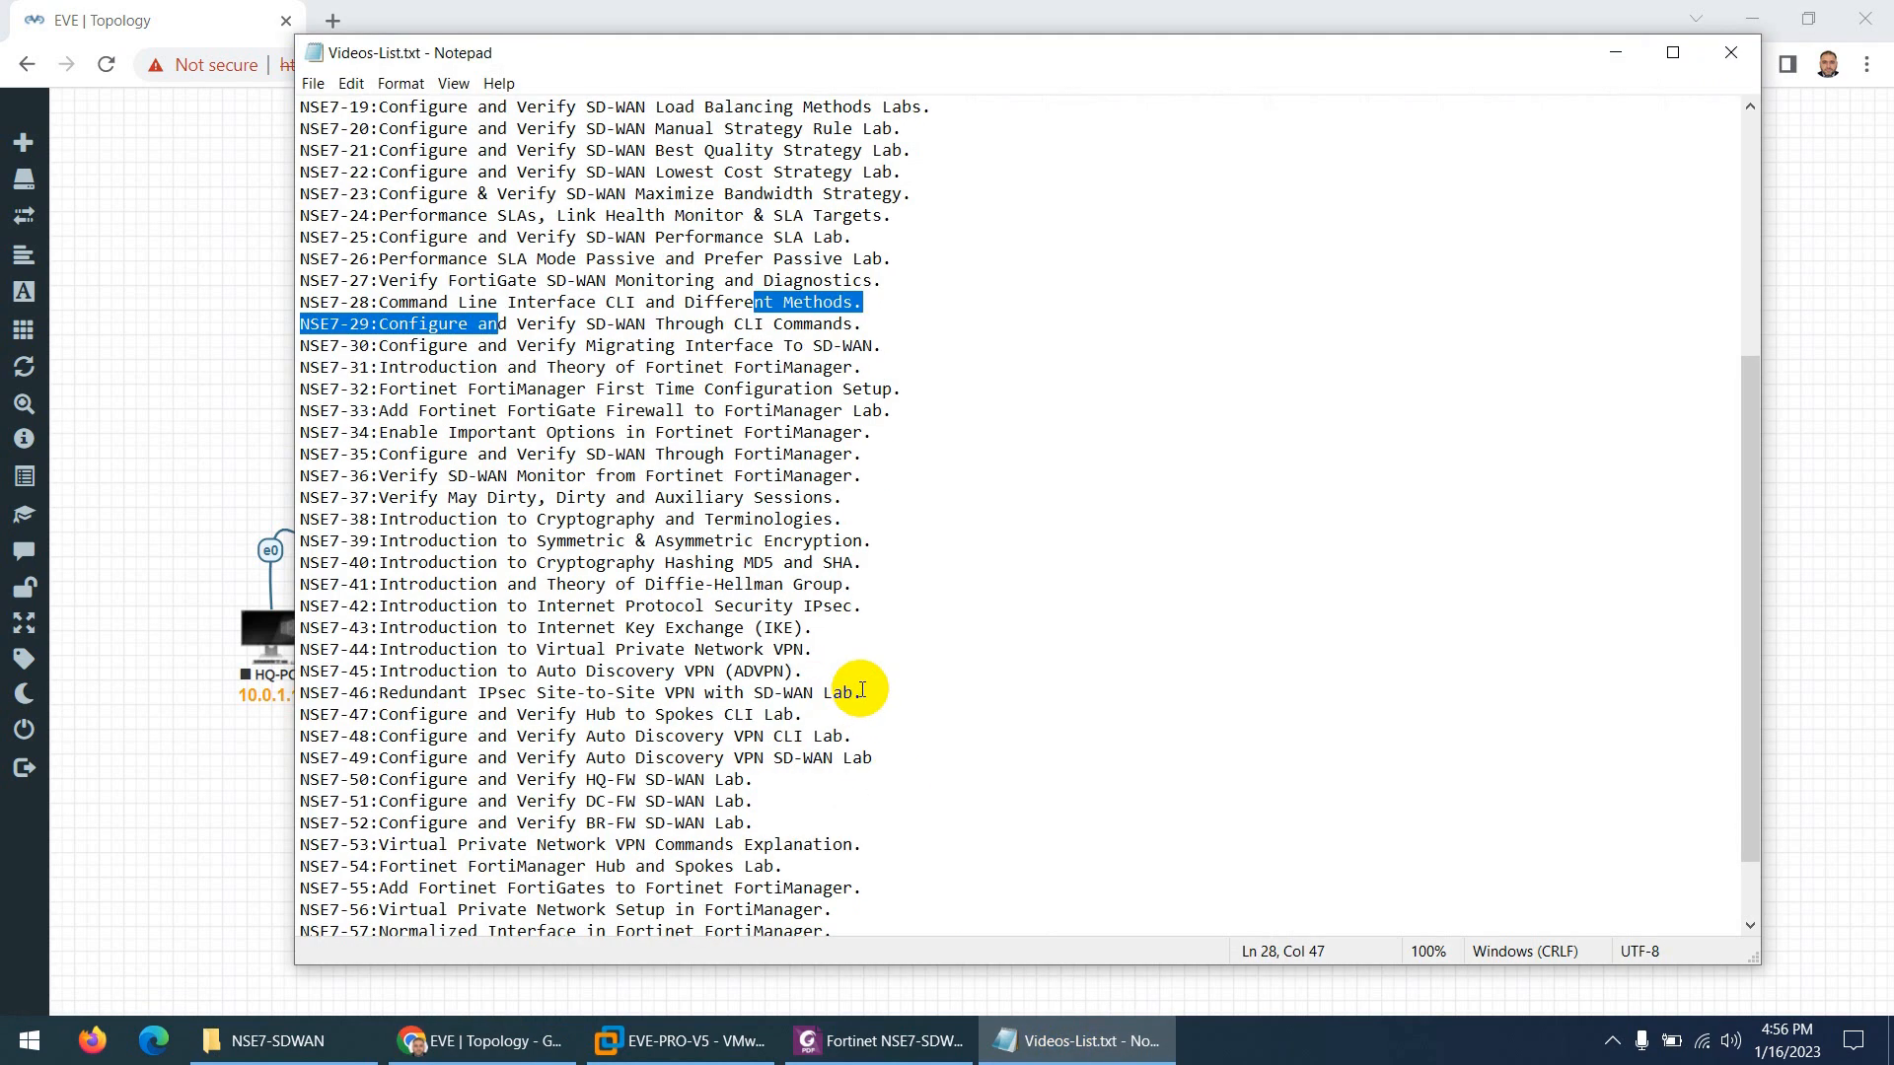
mouse_move(876, 677)
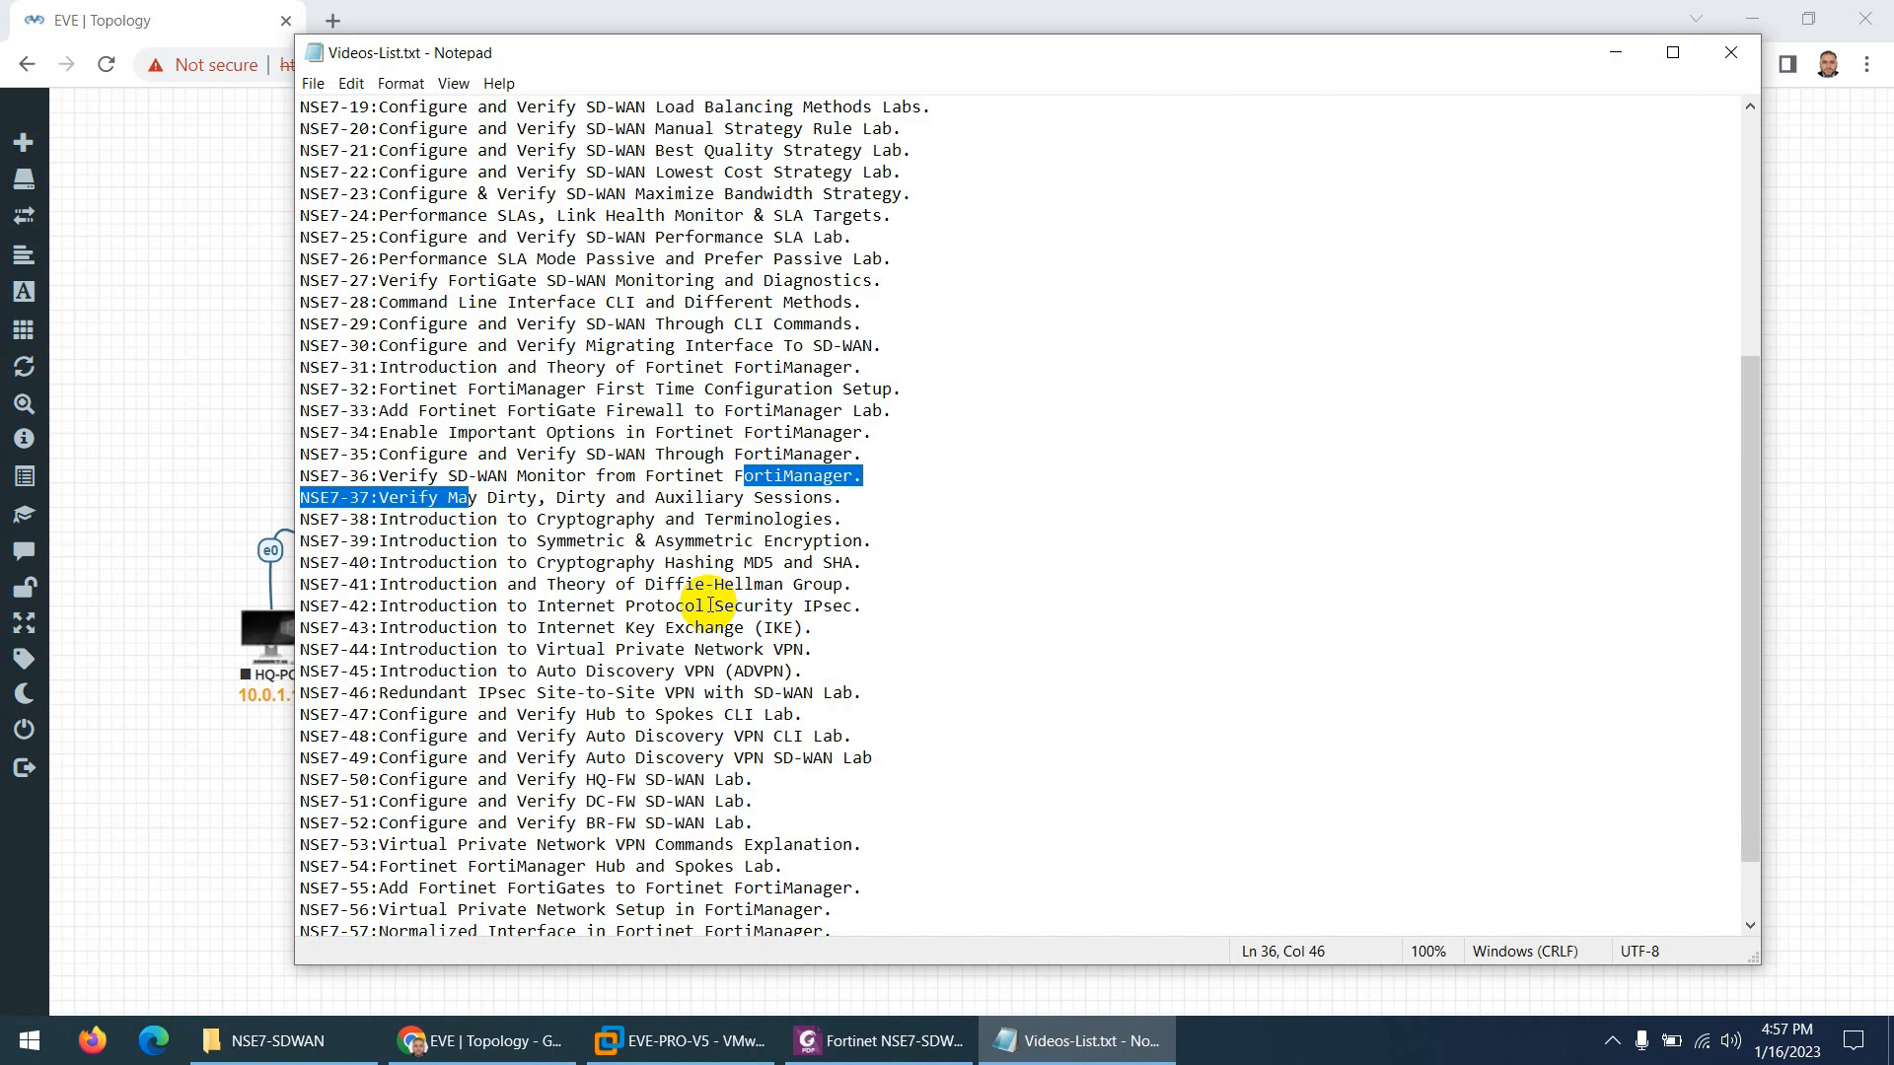
- Scroll to NSE7-59 and highlight the HQ-FW SD-WAN lab and VPN commands explanation lessons
scroll("down", 3)
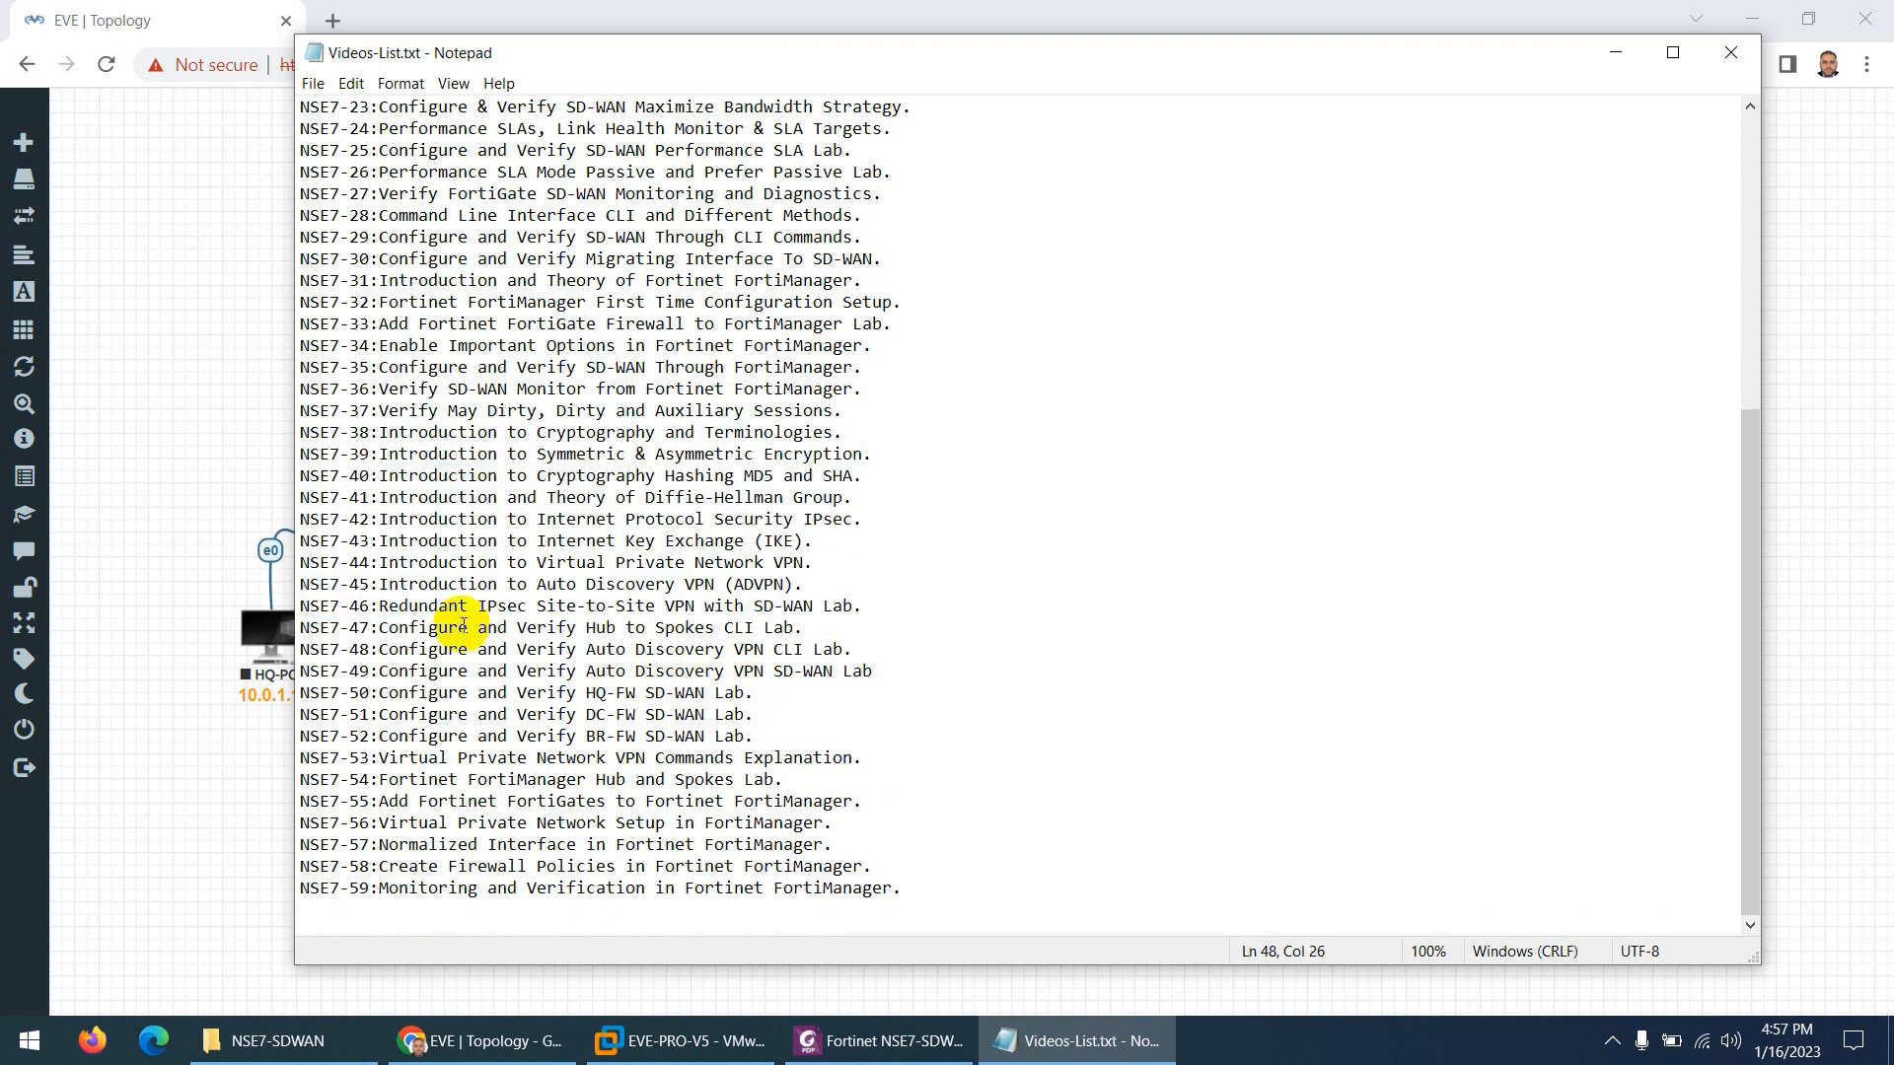
left_click_drag(478, 606, 783, 606)
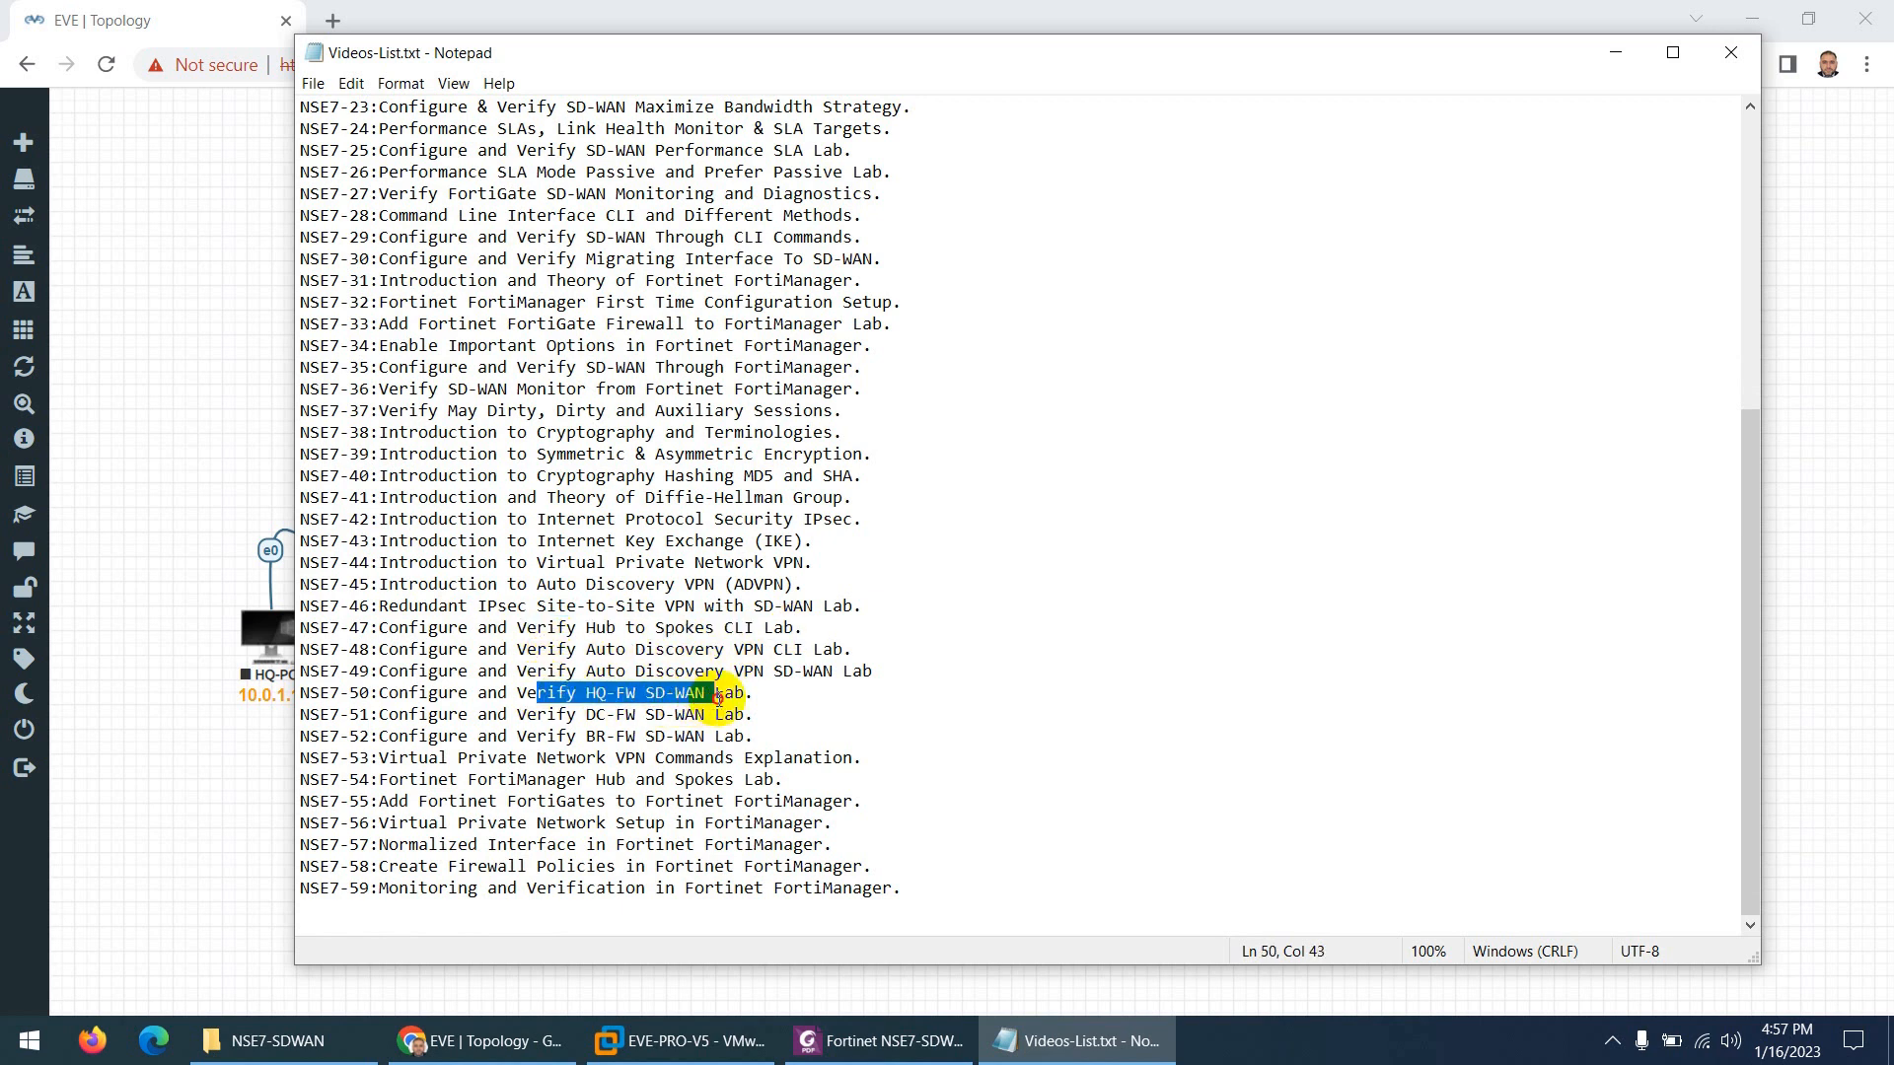
left_click_drag(718, 692, 756, 736)
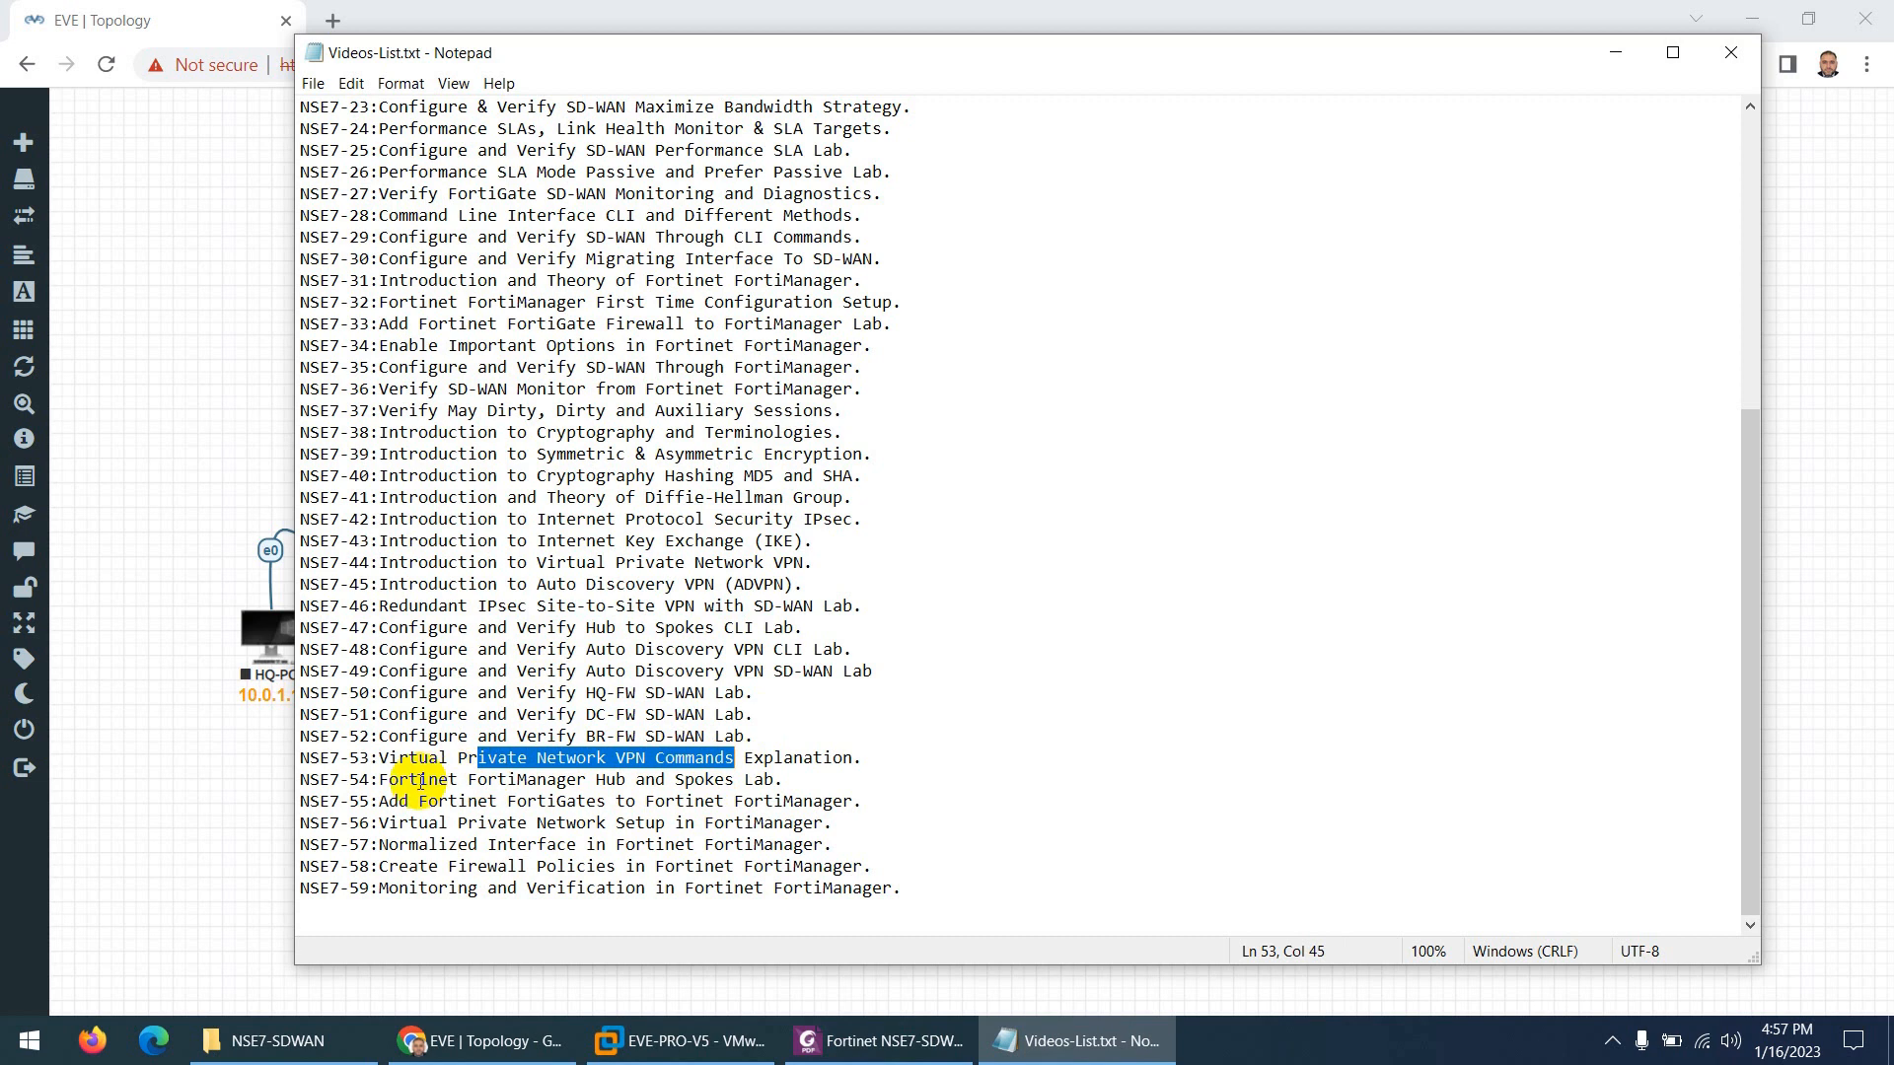
- Highlight the FortiManager lessons 54 to 57, then hide Notepad to reveal the outline PDF
left_click_drag(479, 758, 757, 866)
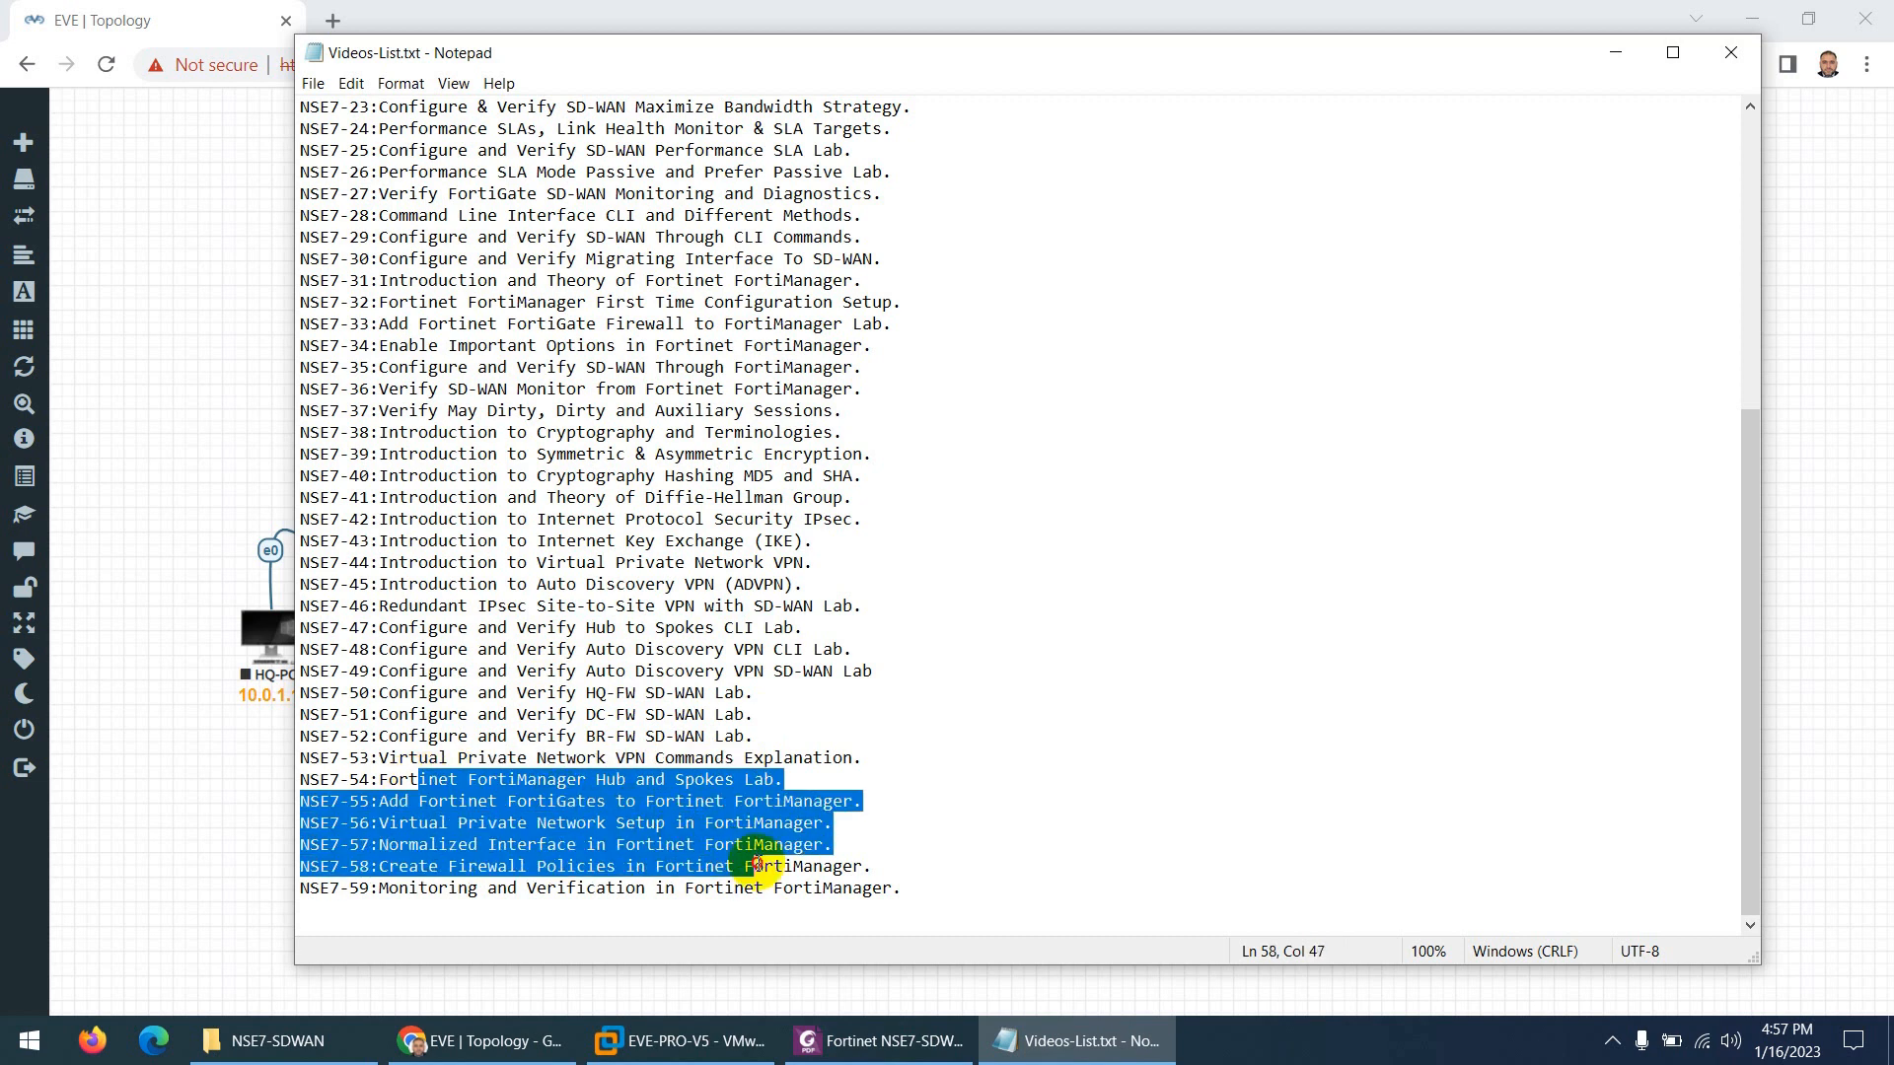
left_click(786, 845)
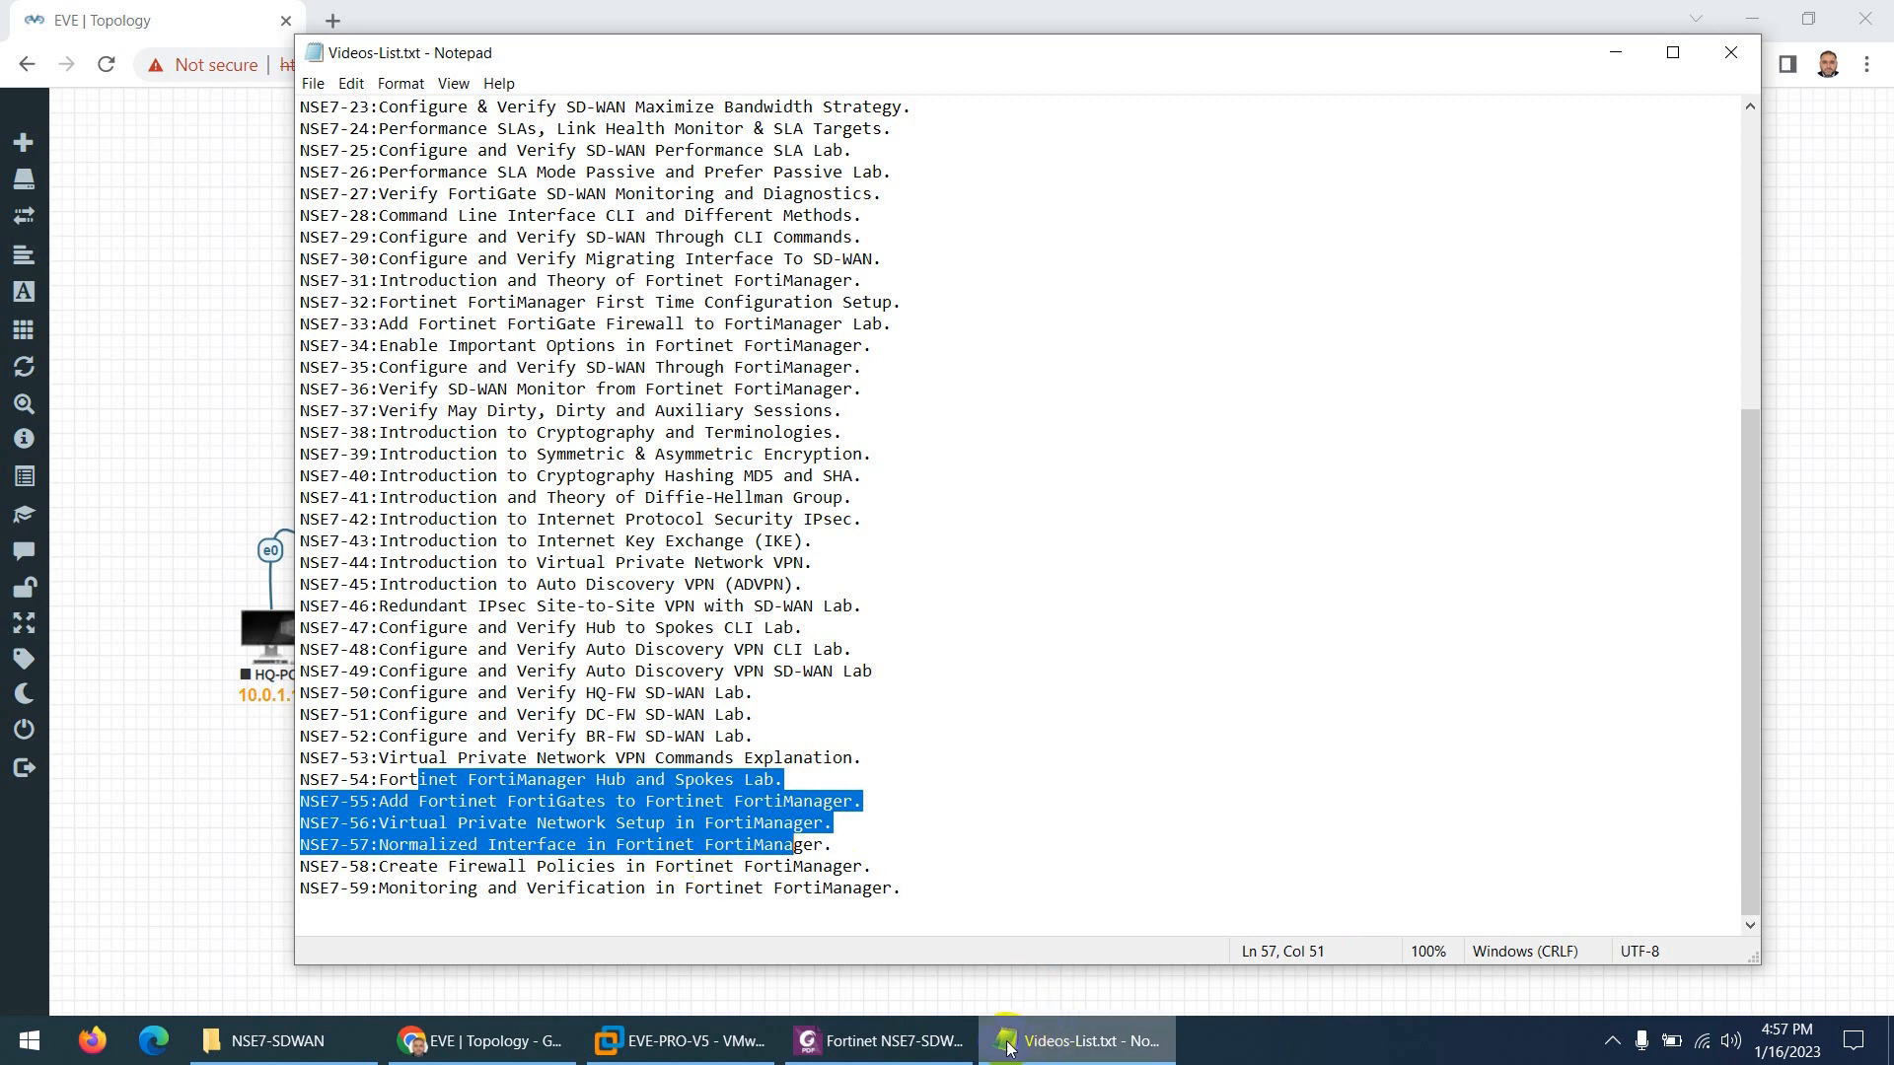
left_click(876, 1040)
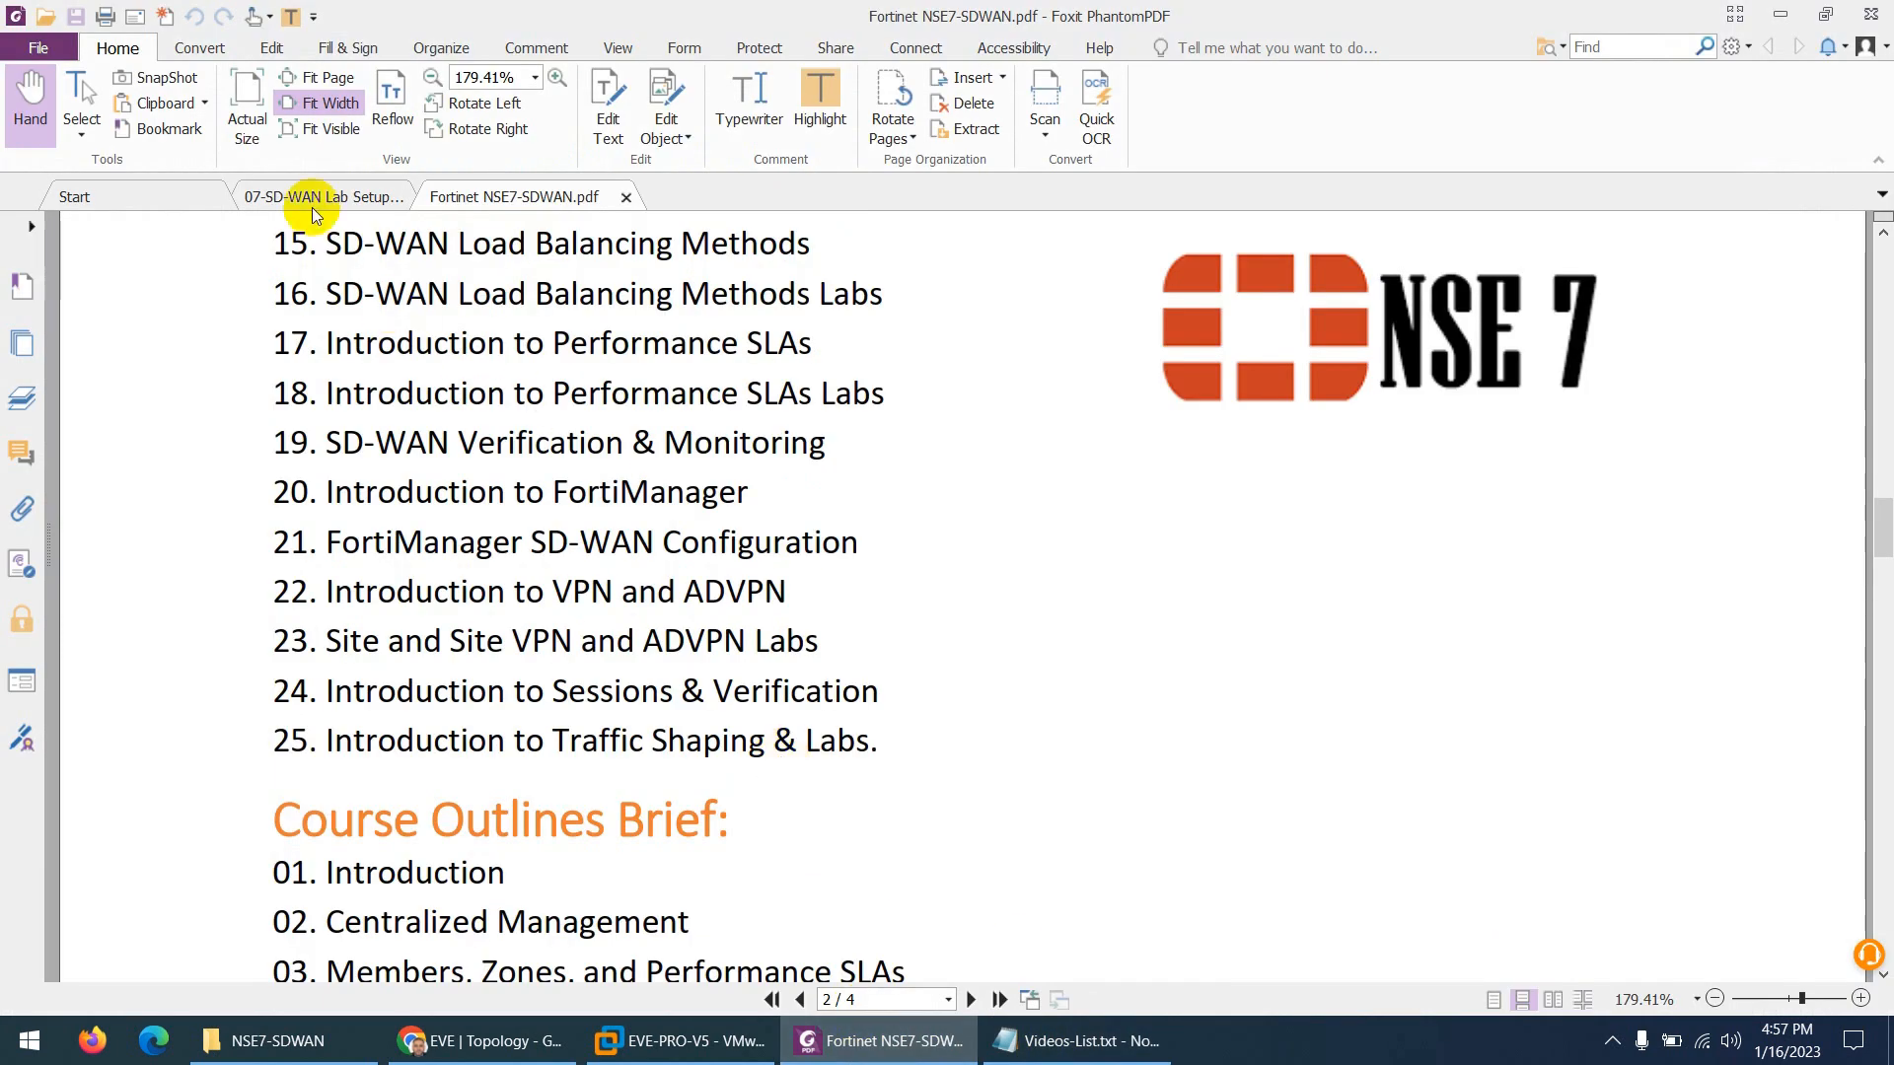
- View 07-SD-WAN Lab Setup.pdf to page 2, then bring up the NSE7-SDWAN course folder
left_click(320, 196)
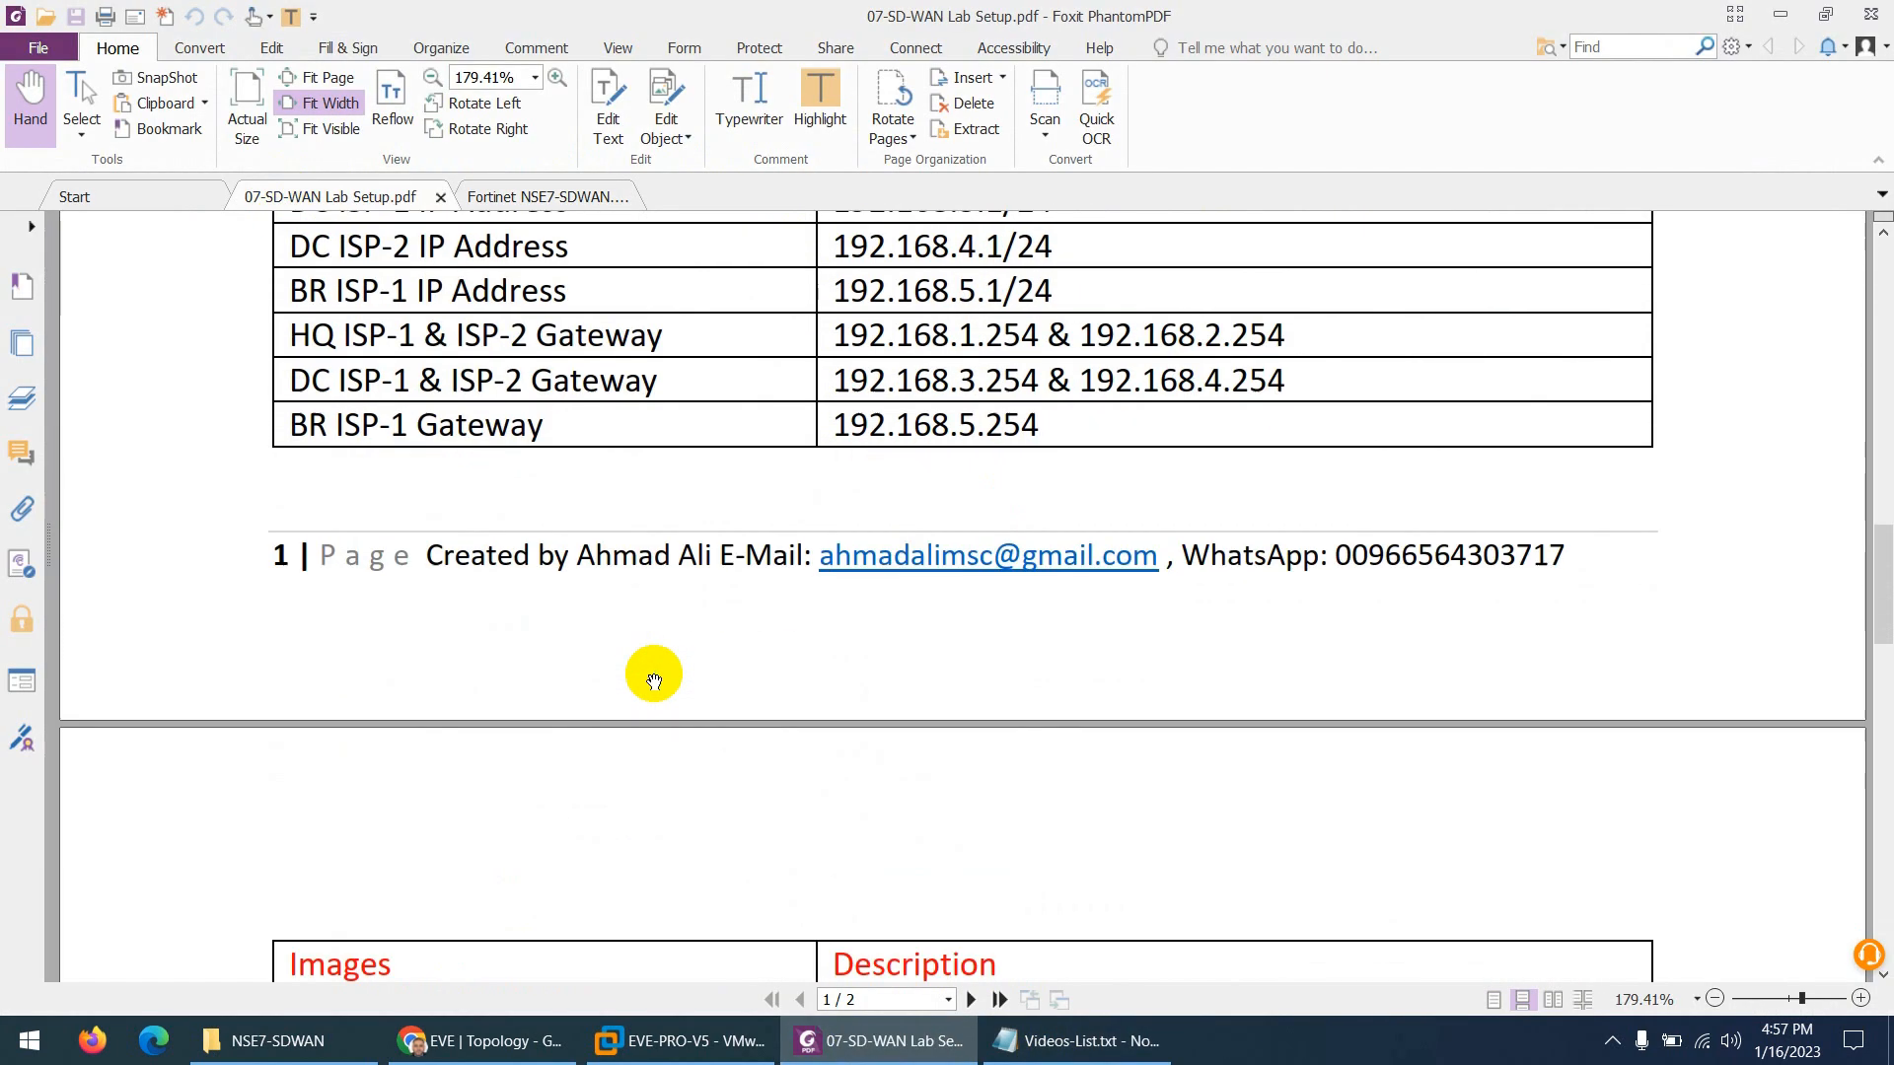
scroll("down", 3)
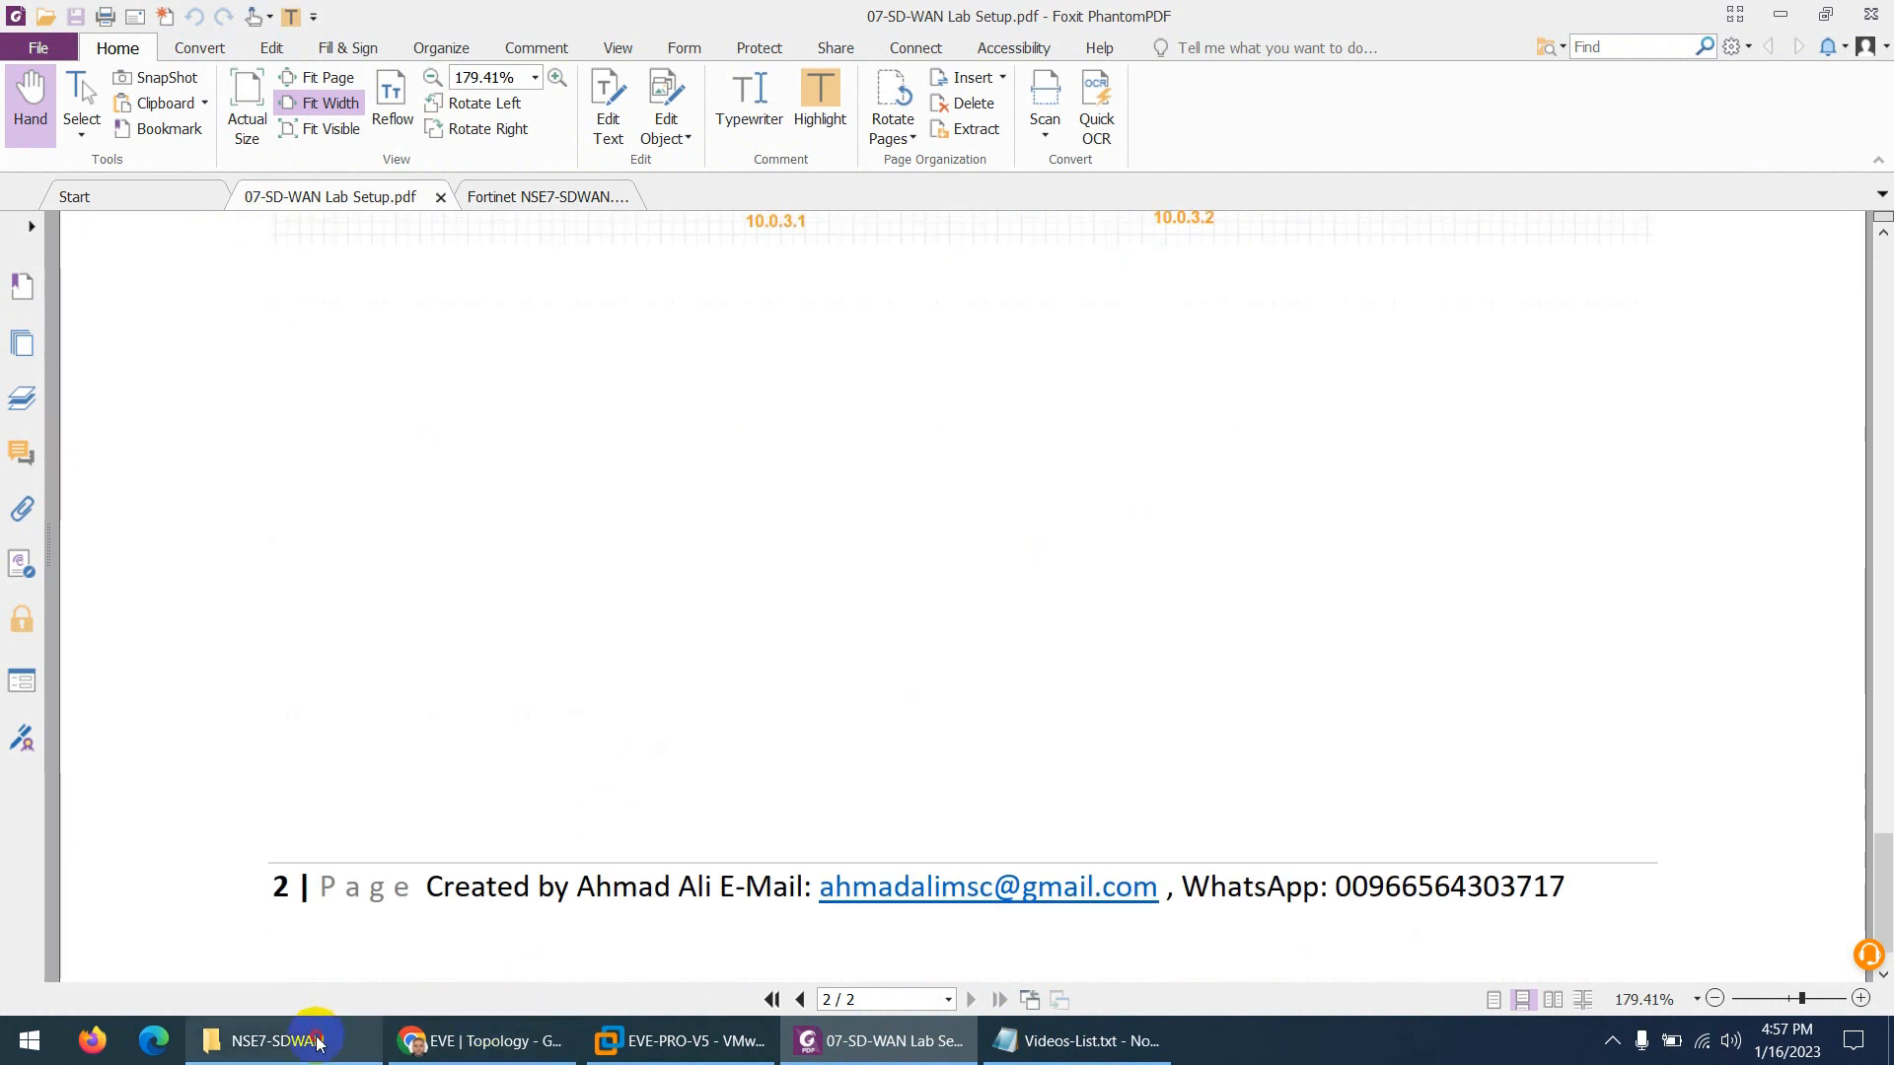
left_click(278, 1039)
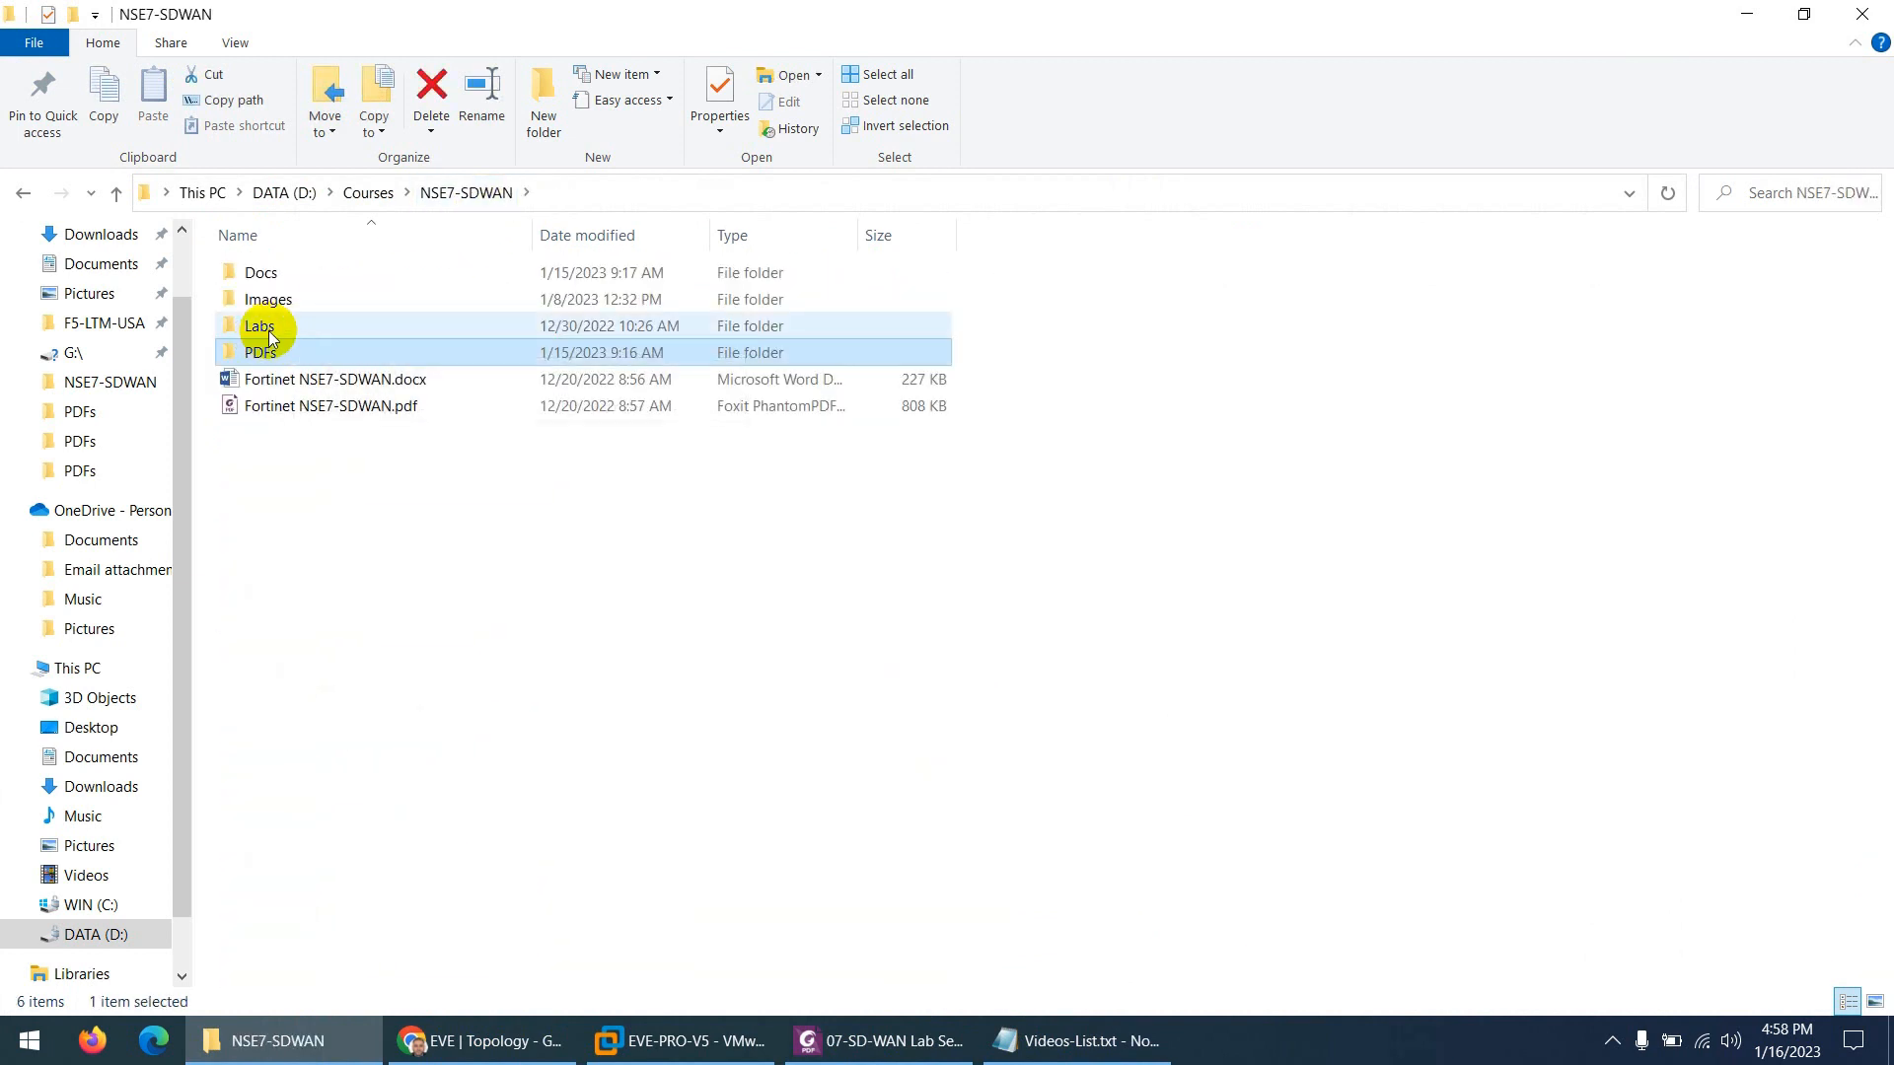
- Open Docs > VPN > FortiManager-VPN > PDFs to show the lesson PDFs
double_click(260, 272)
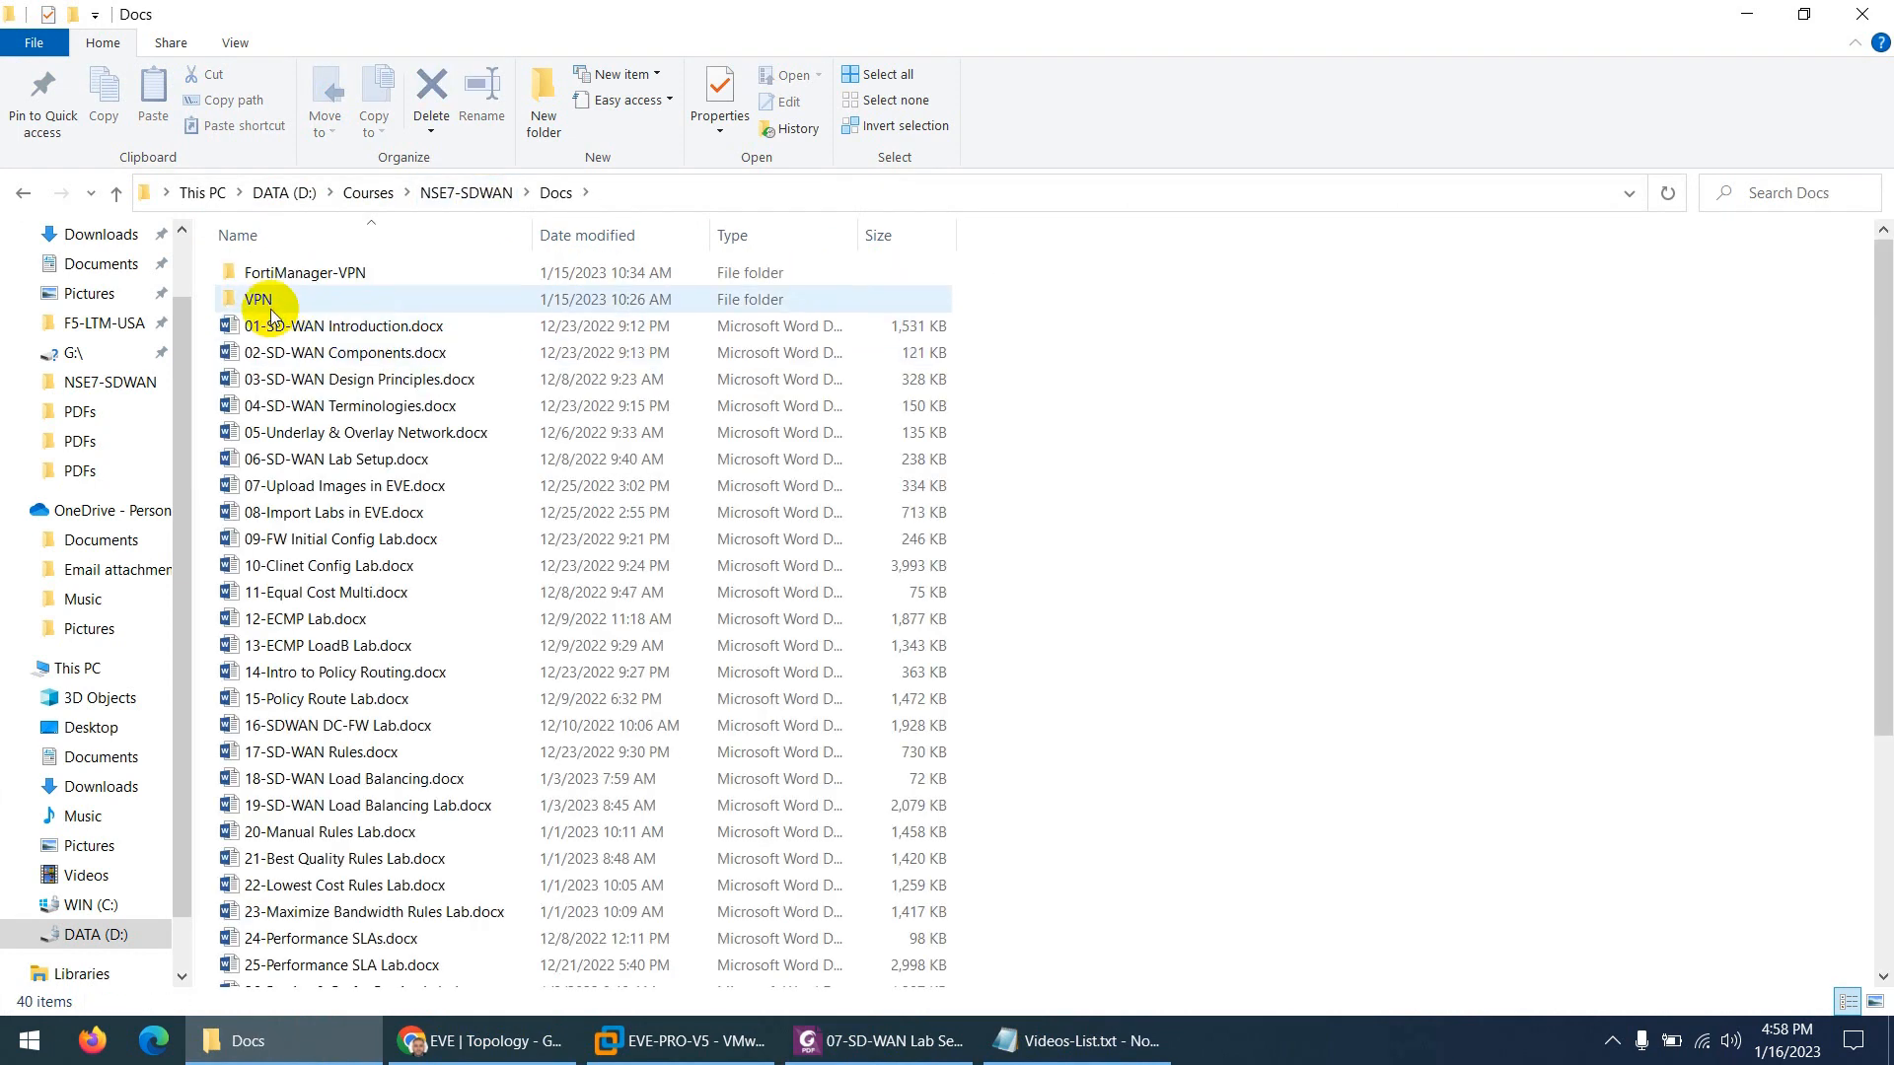
double_click(257, 298)
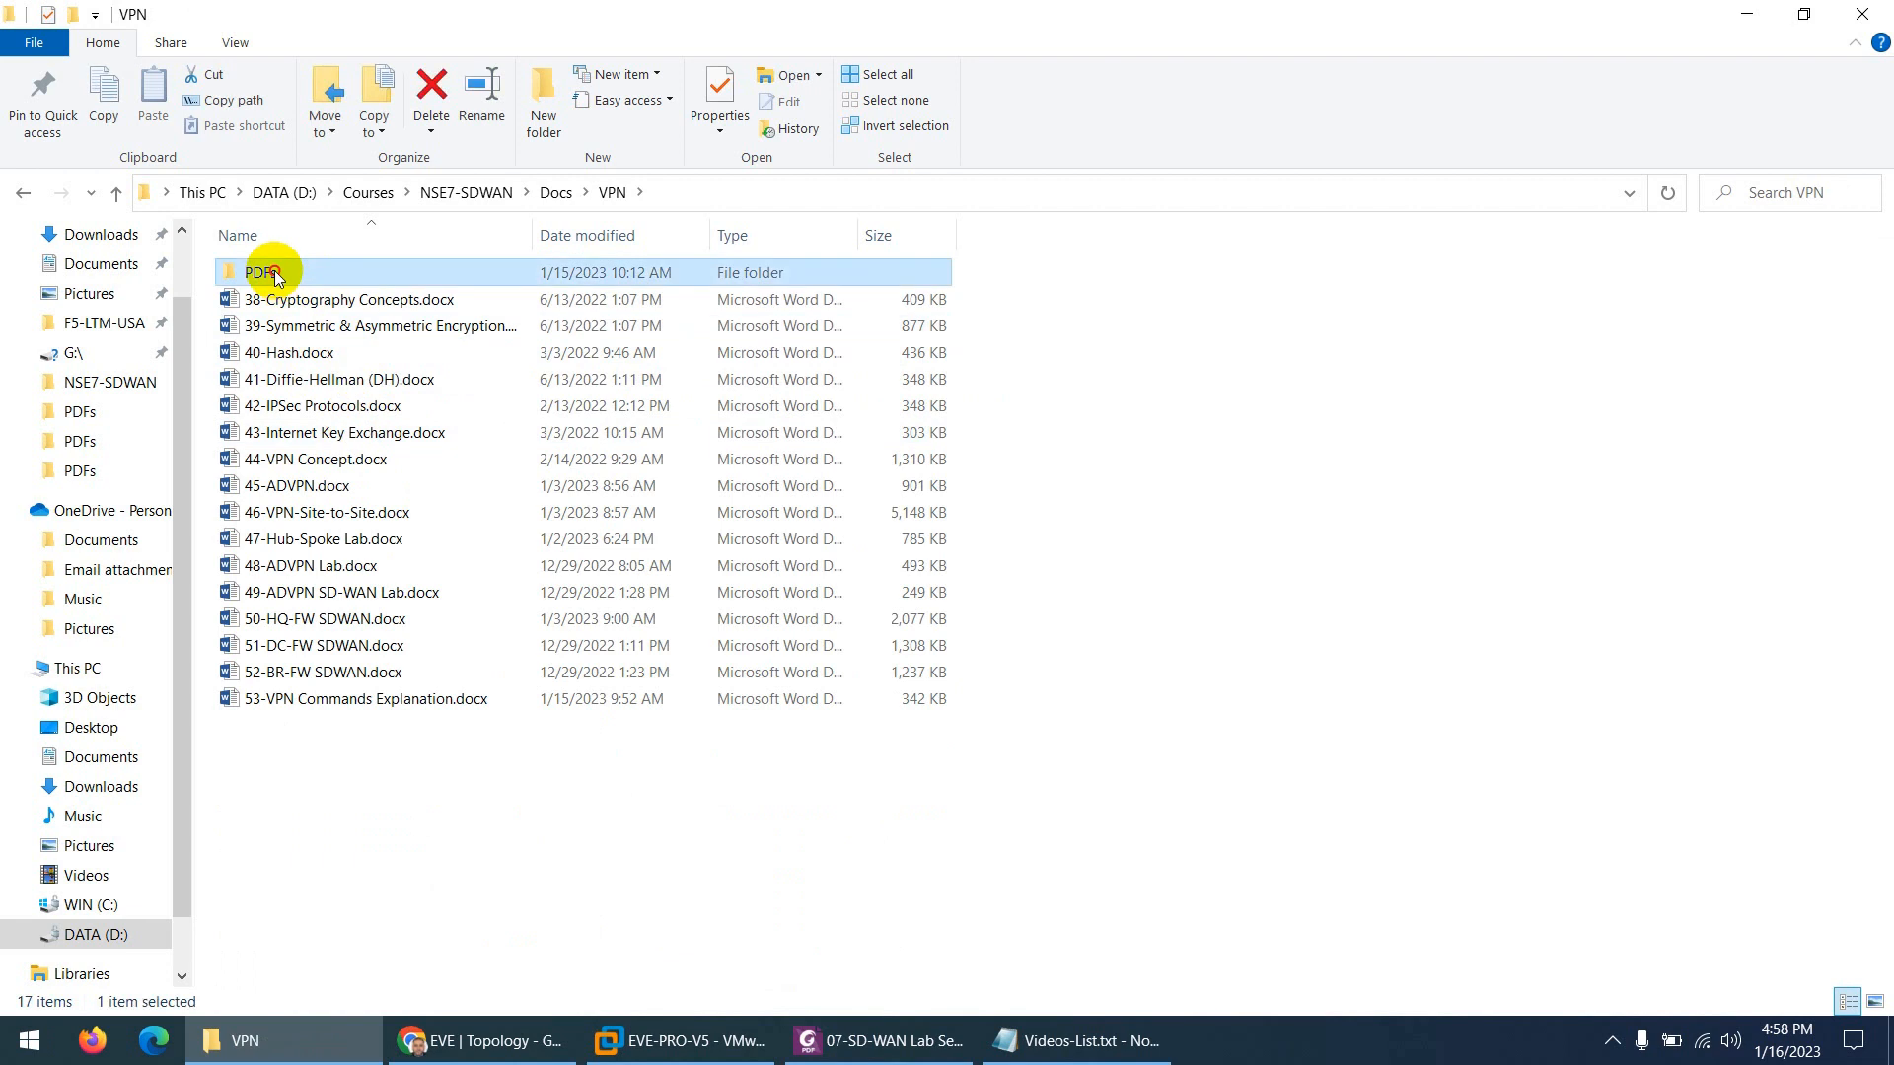
double_click(265, 272)
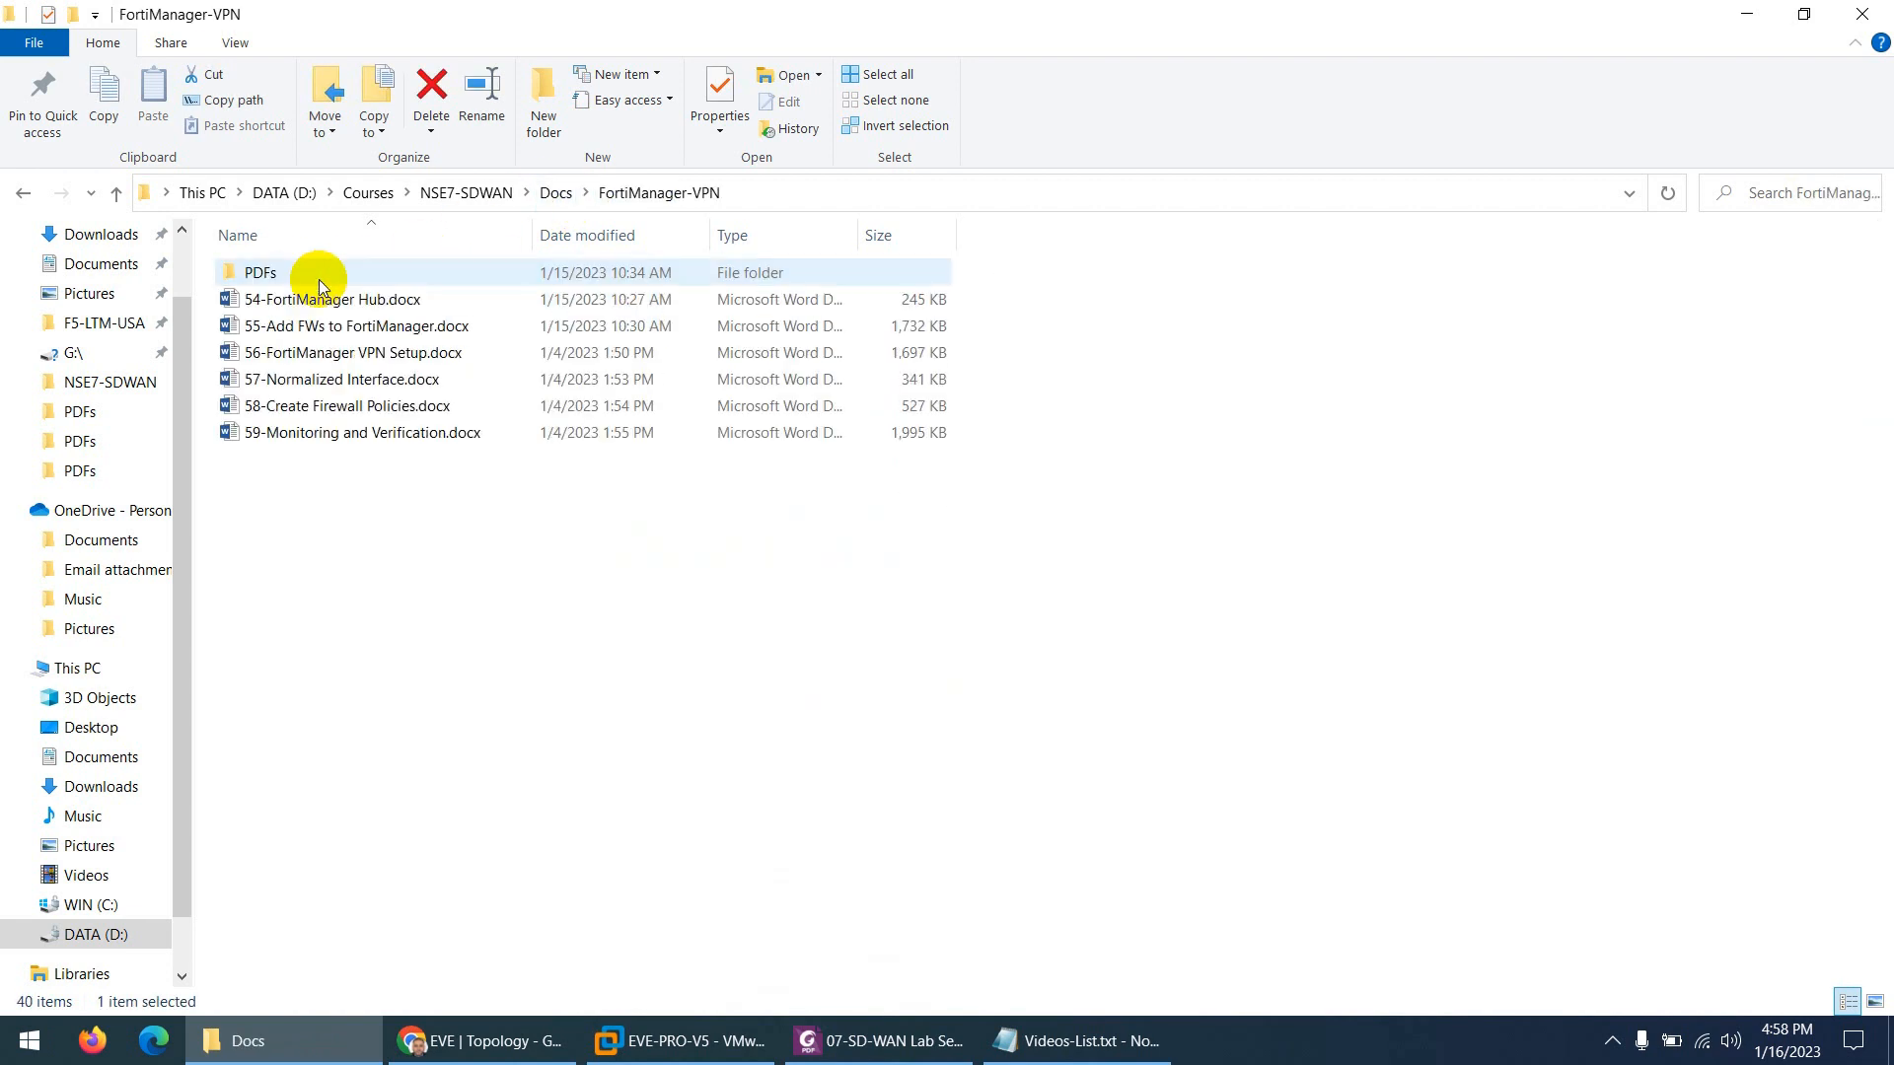
double_click(261, 272)
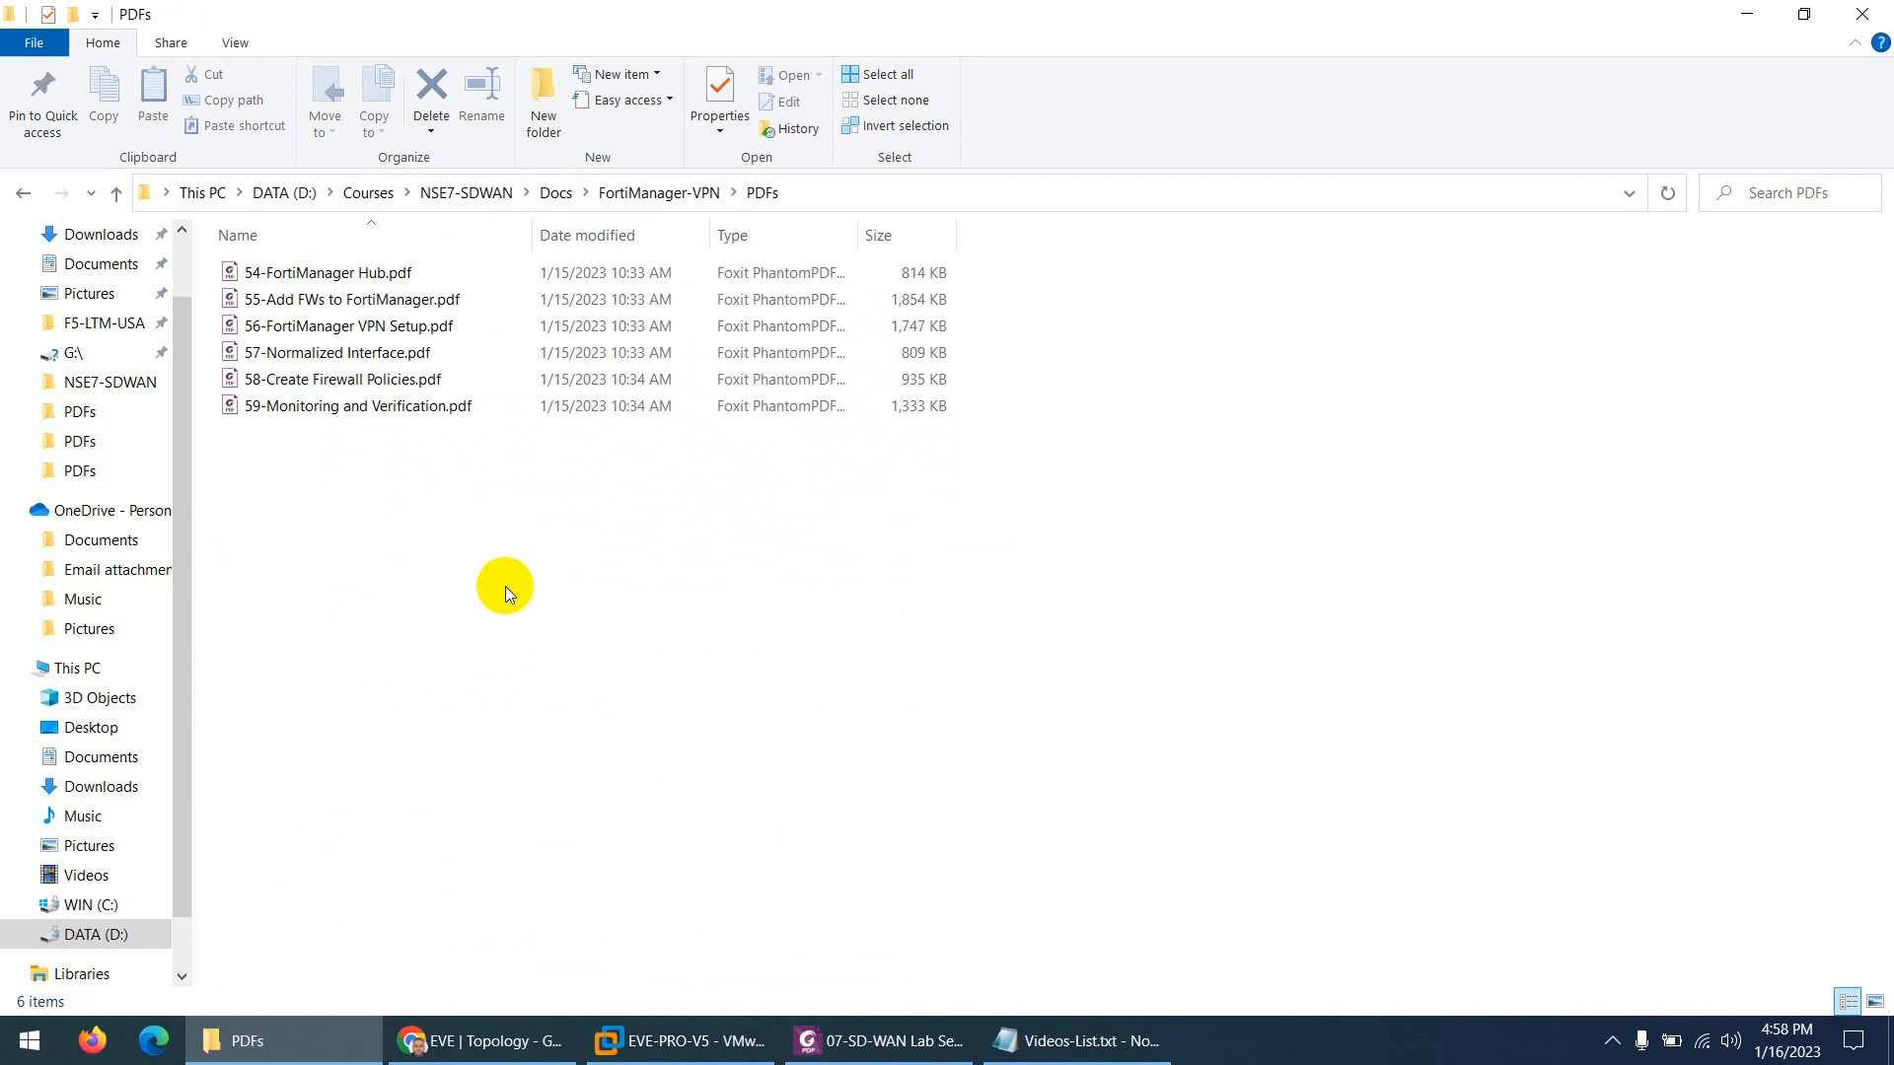
mouse_move(876, 1012)
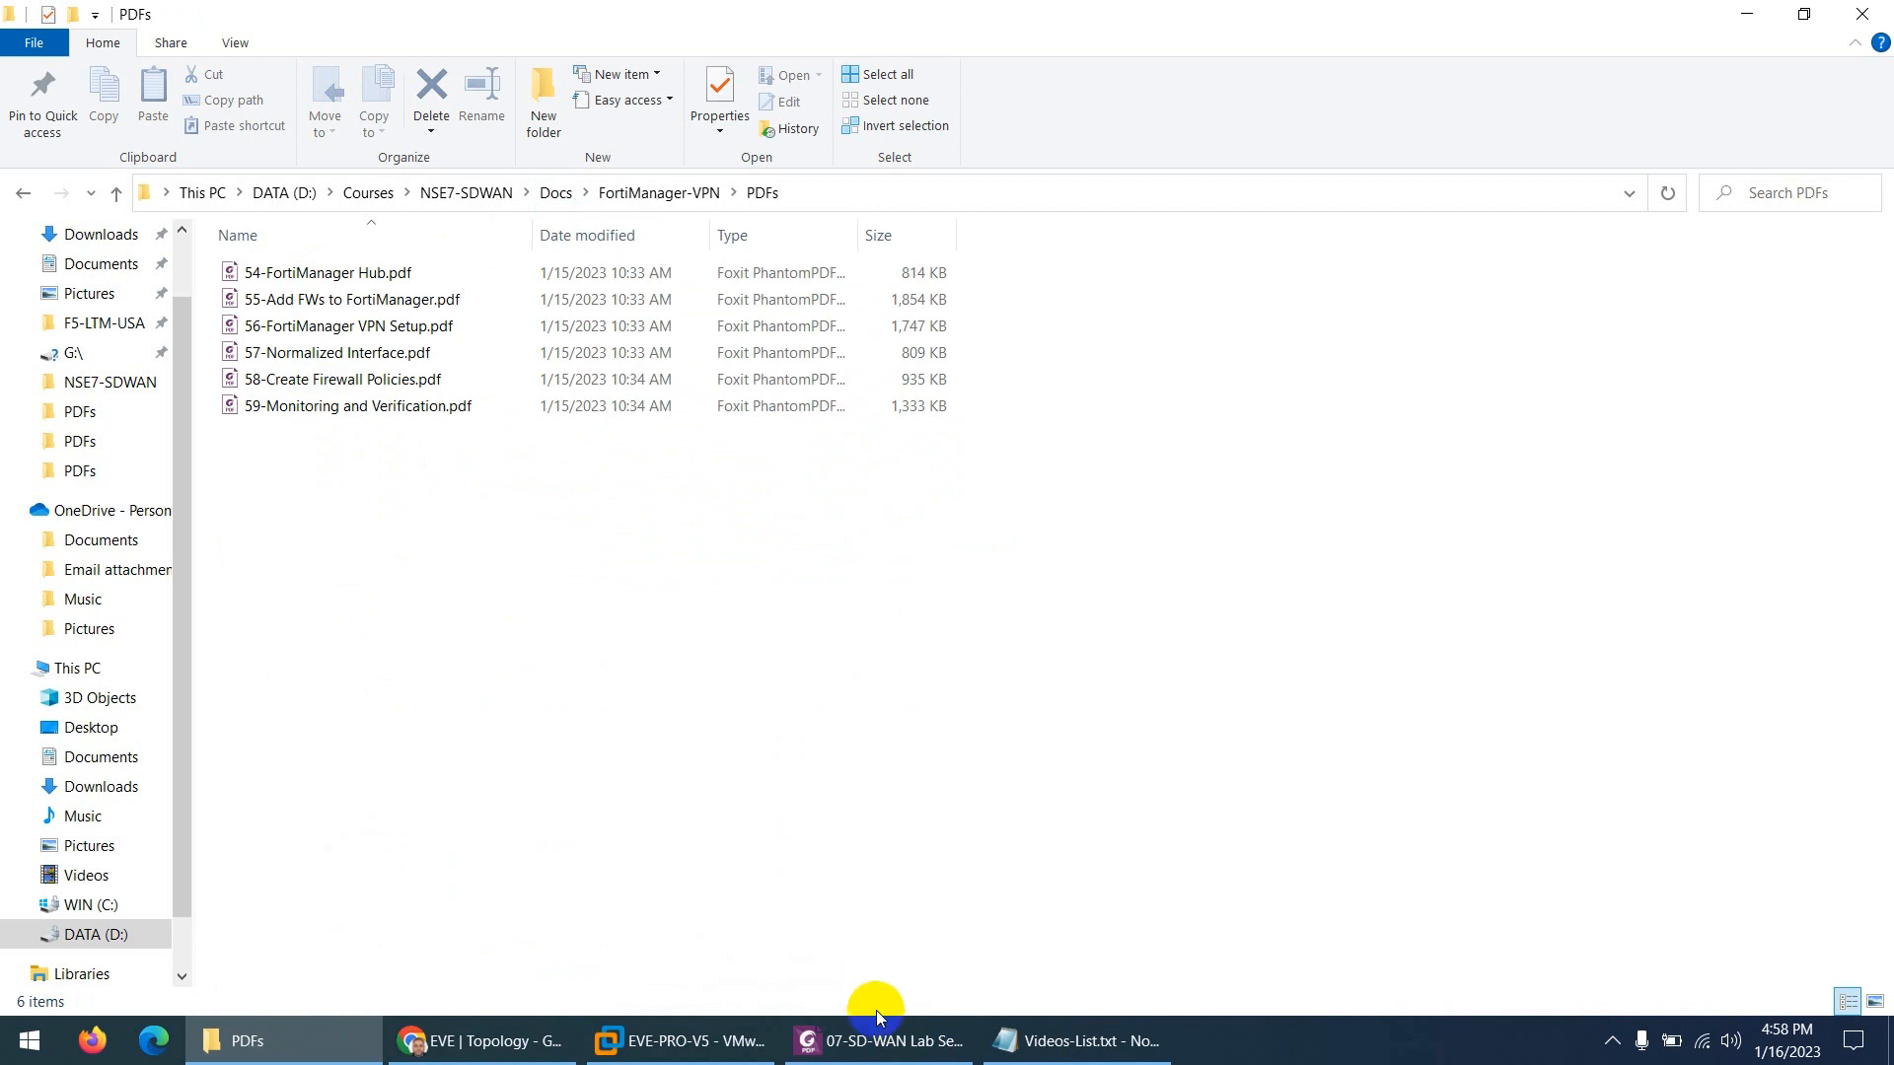
mouse_move(878, 1040)
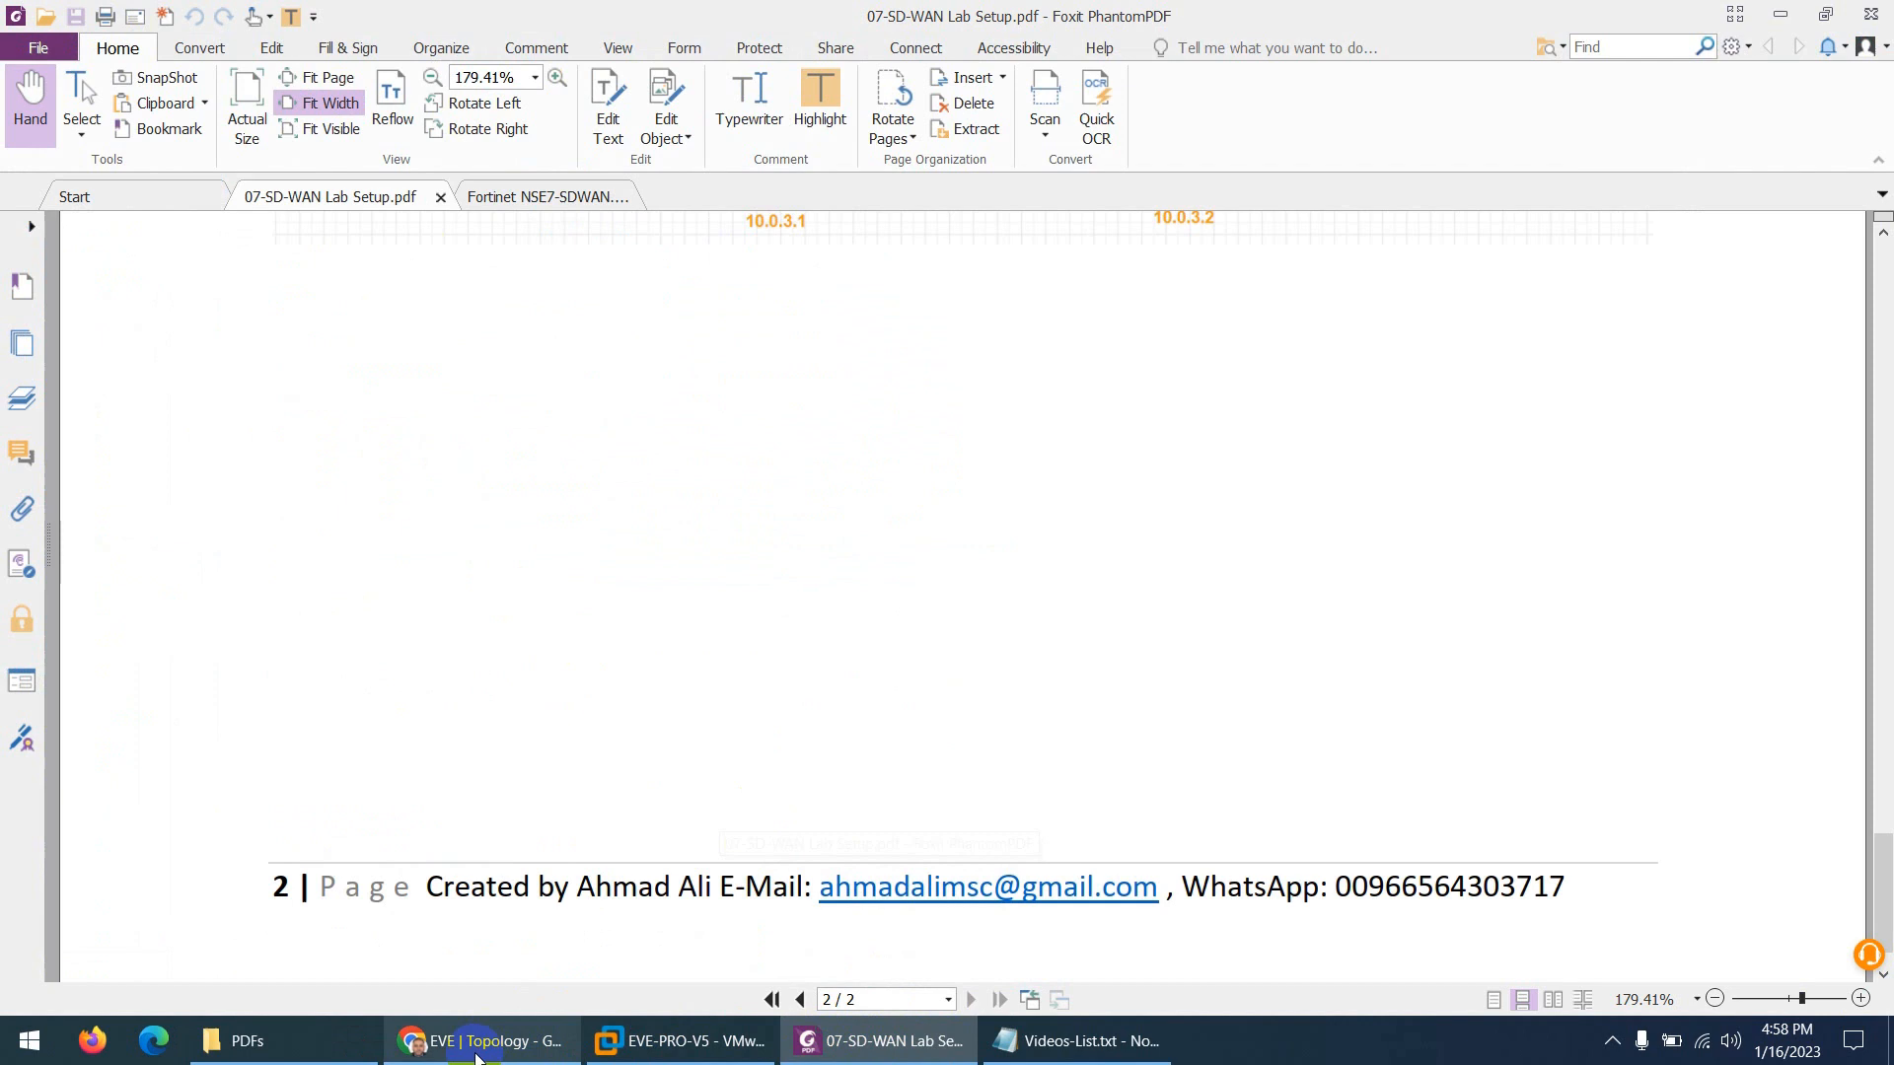
- Bring up the EVE-NG lab topology, then return to the Notepad video list
left_click(480, 1039)
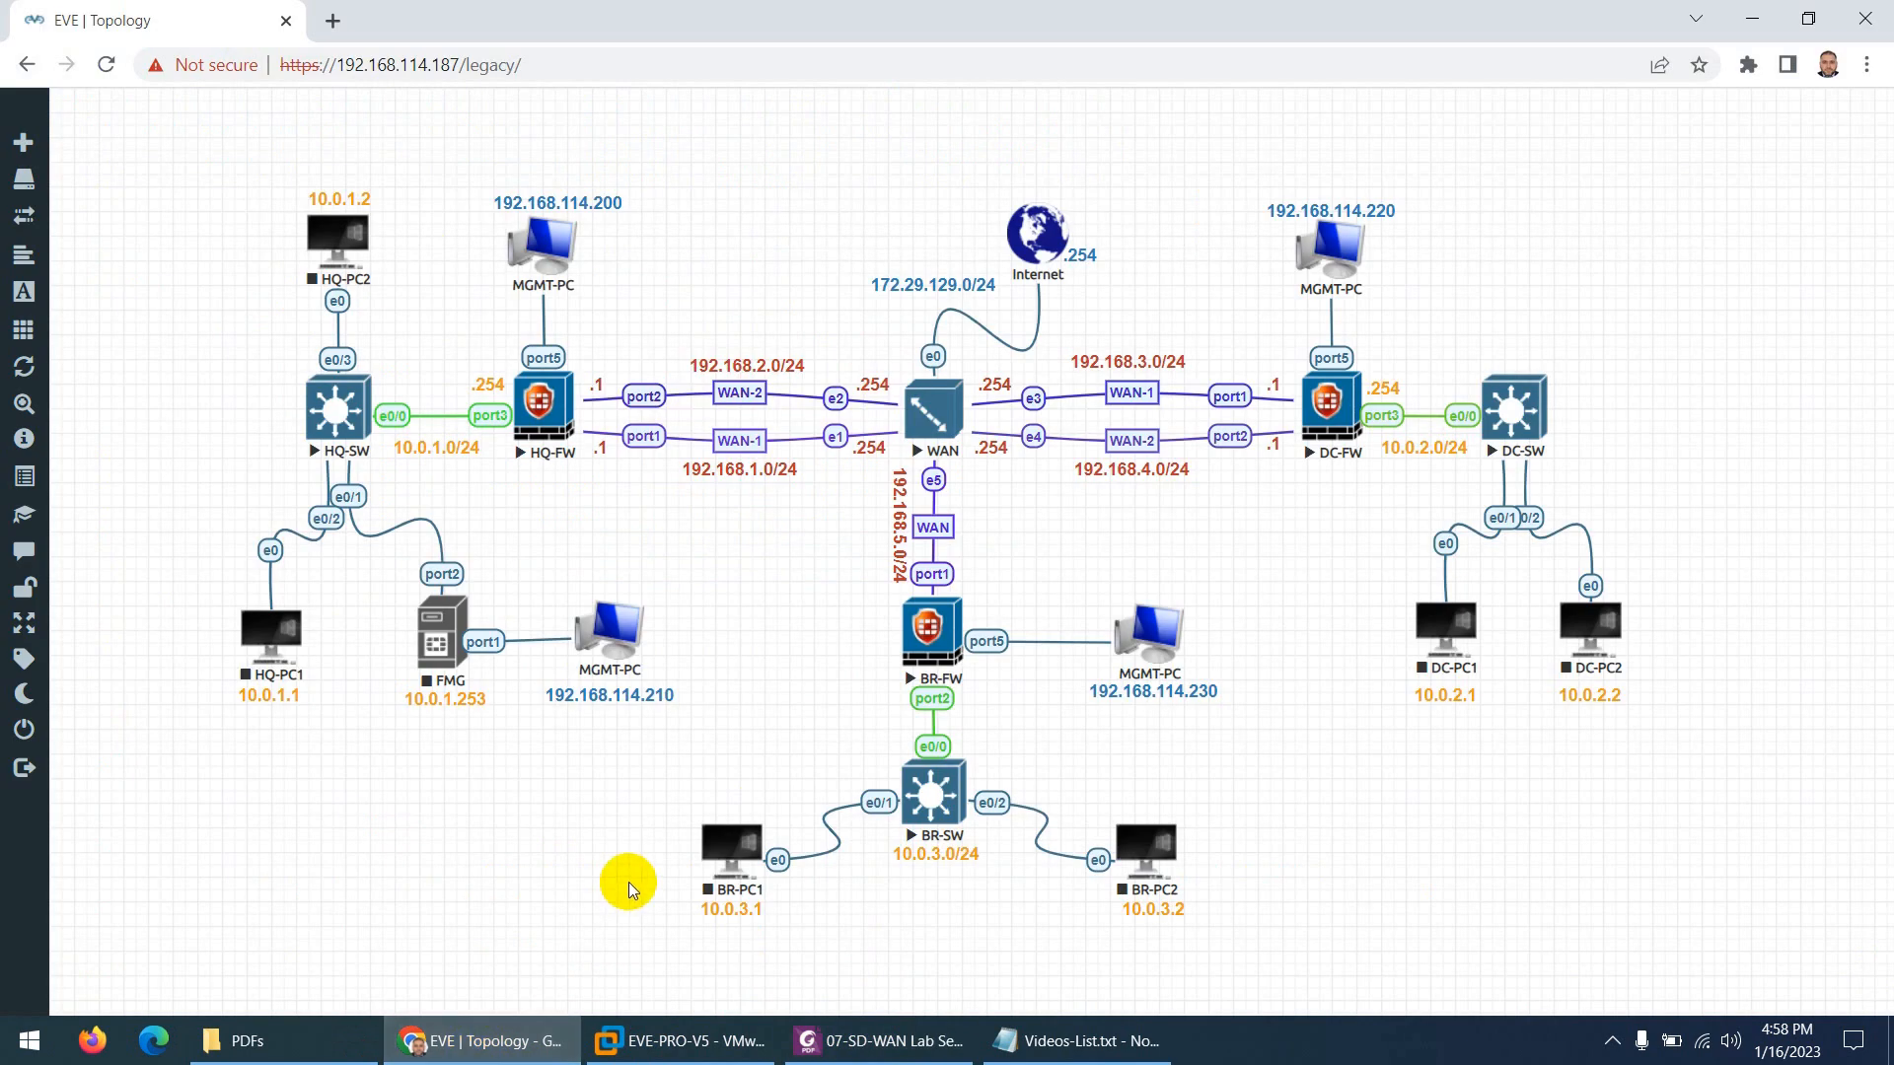
left_click(1073, 1040)
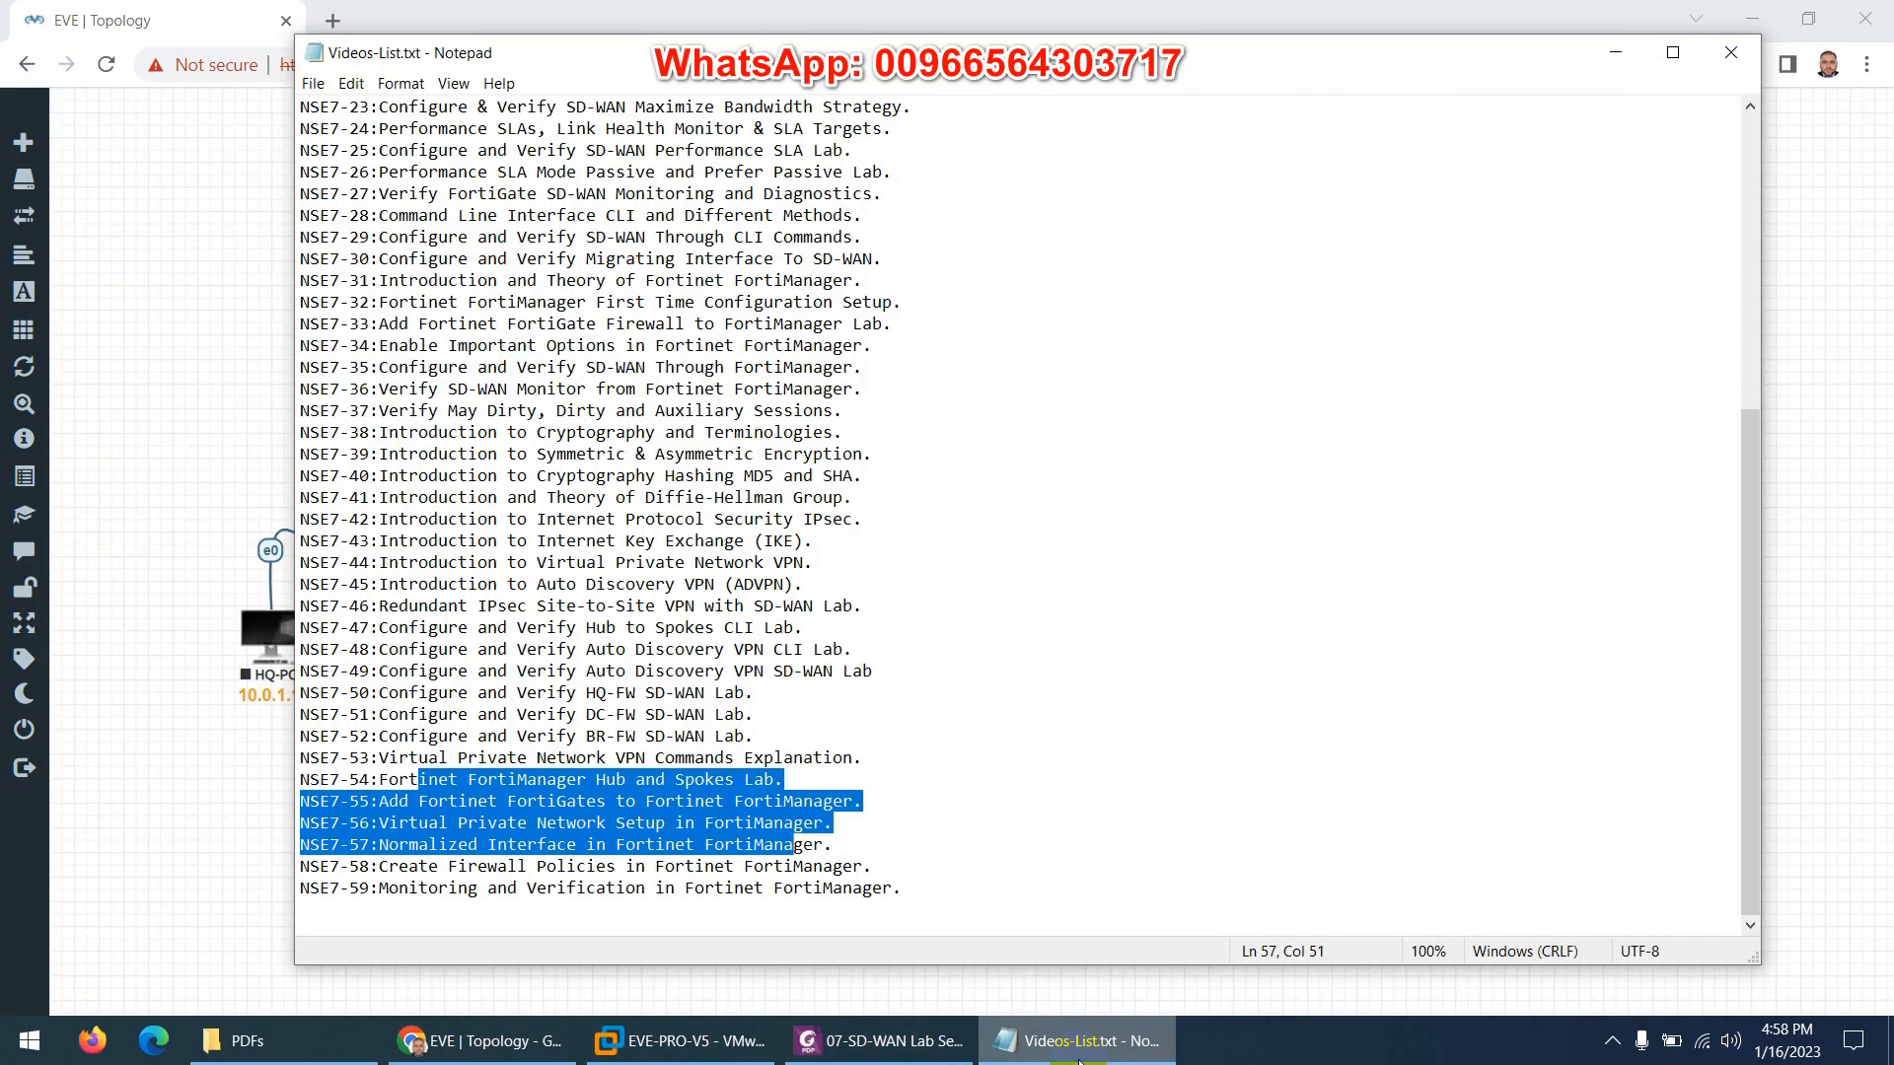